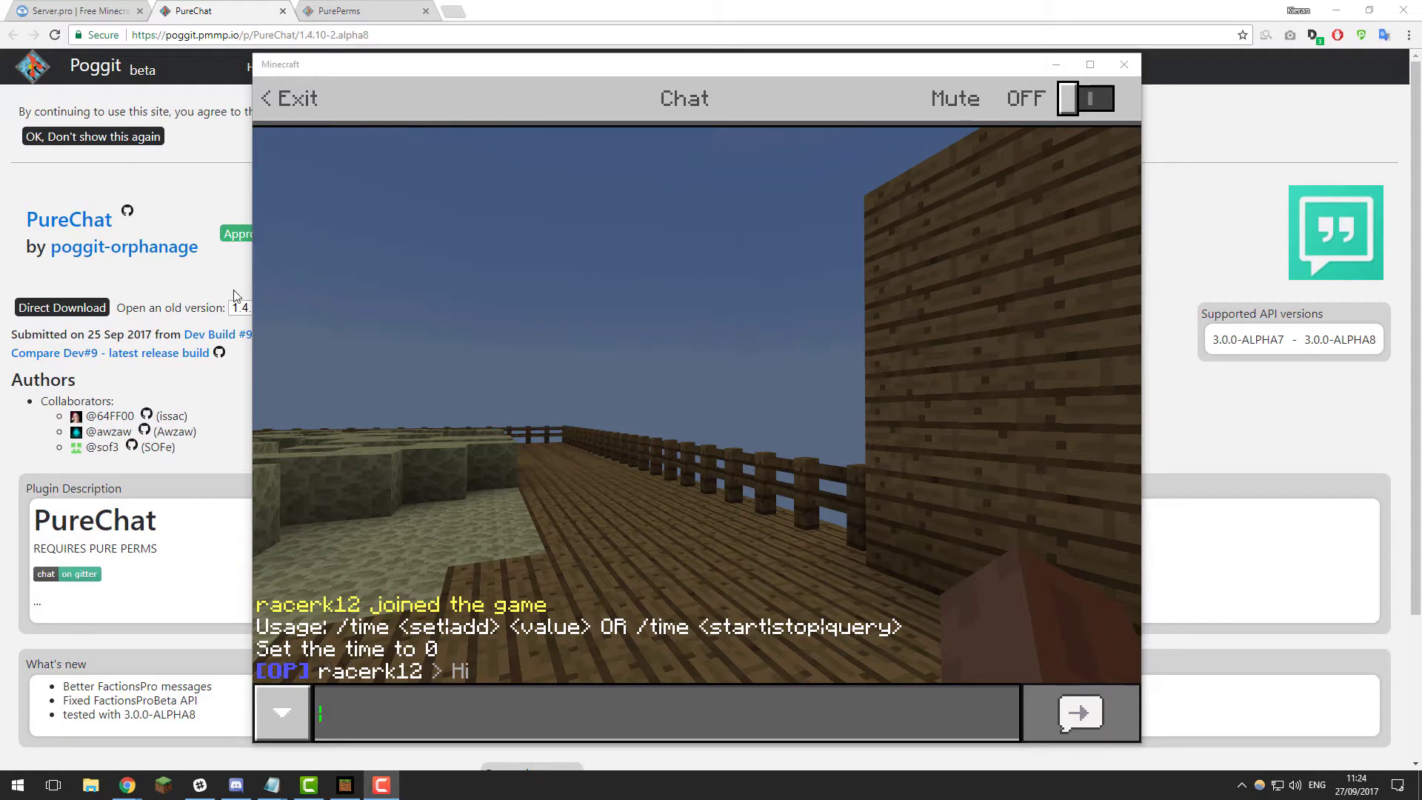
left_click(1124, 64)
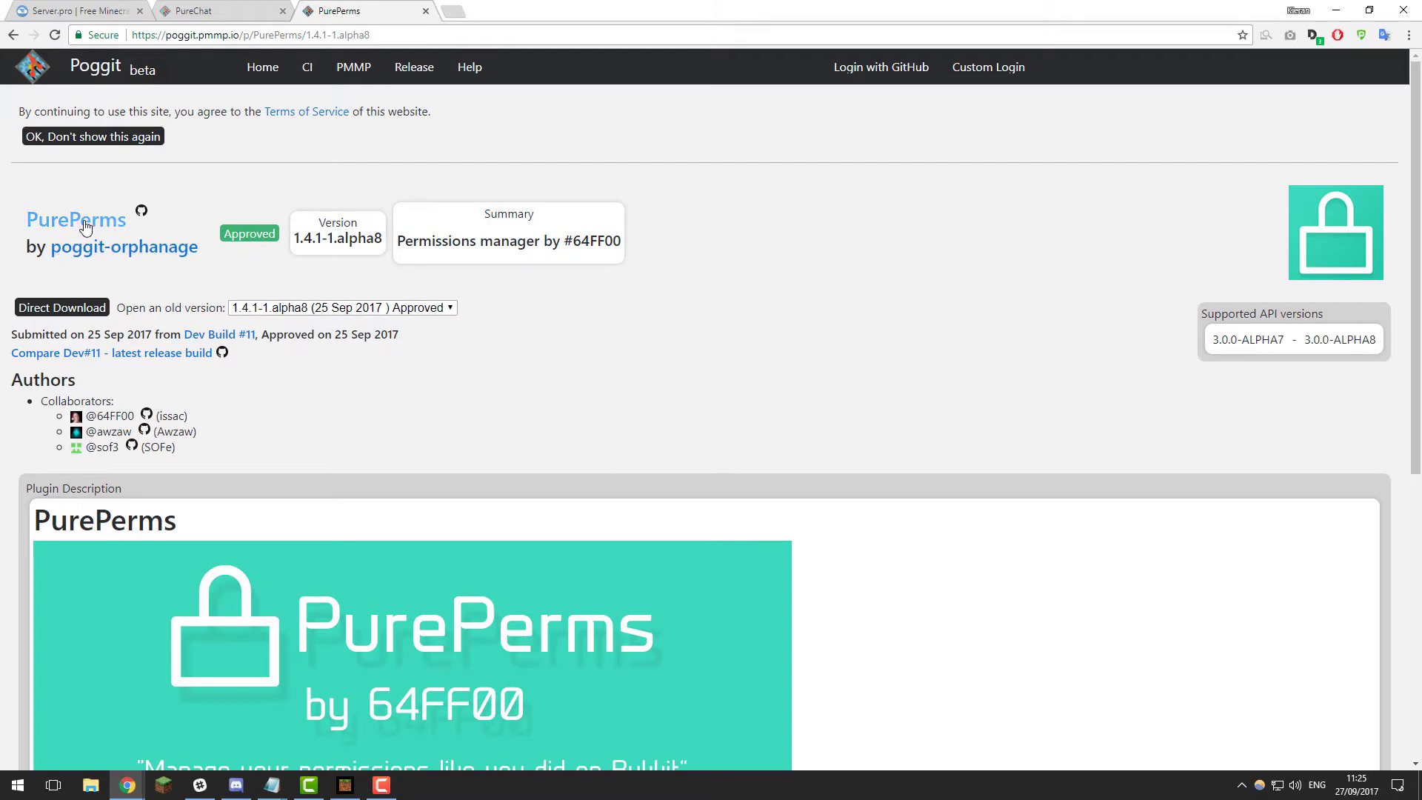
mouse_move(619, 299)
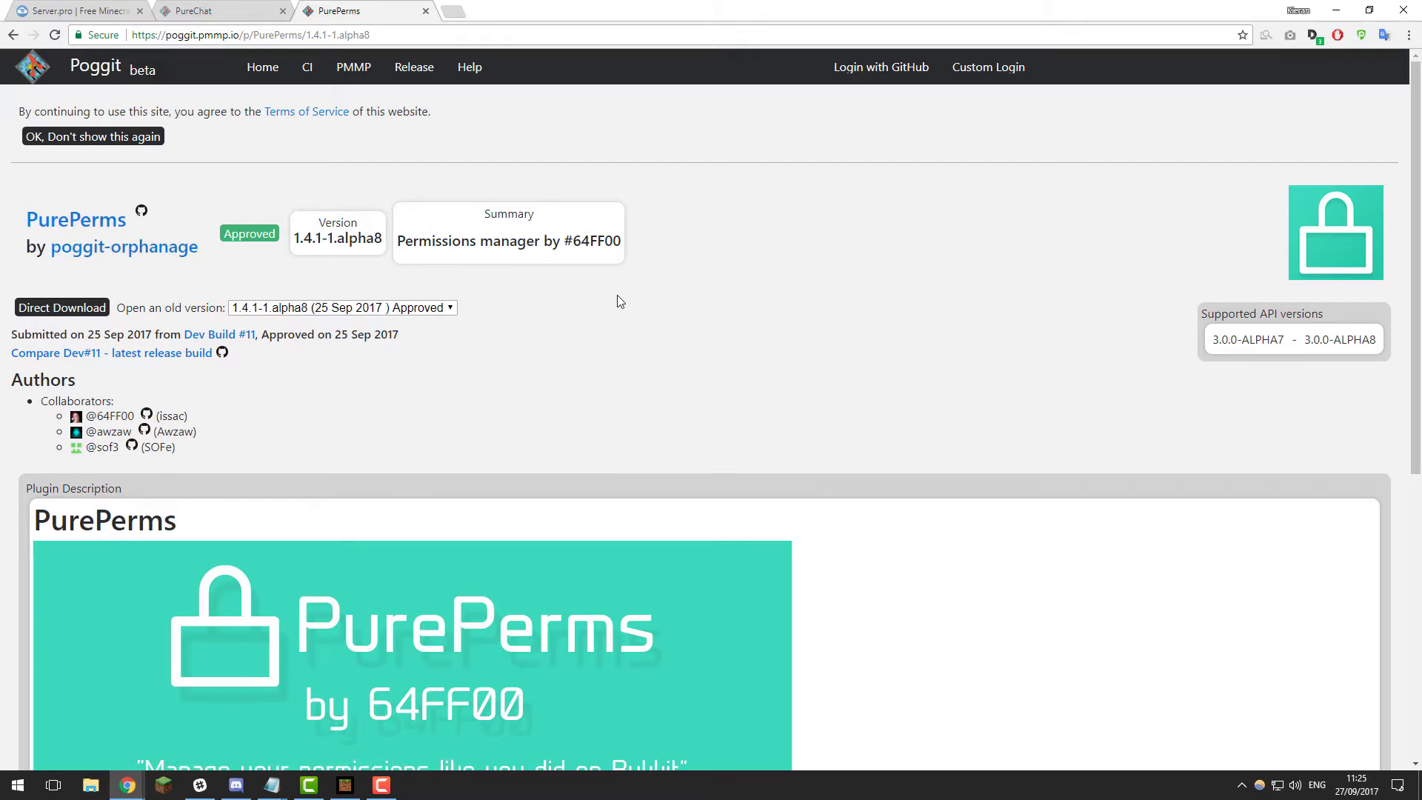
mouse_move(617, 289)
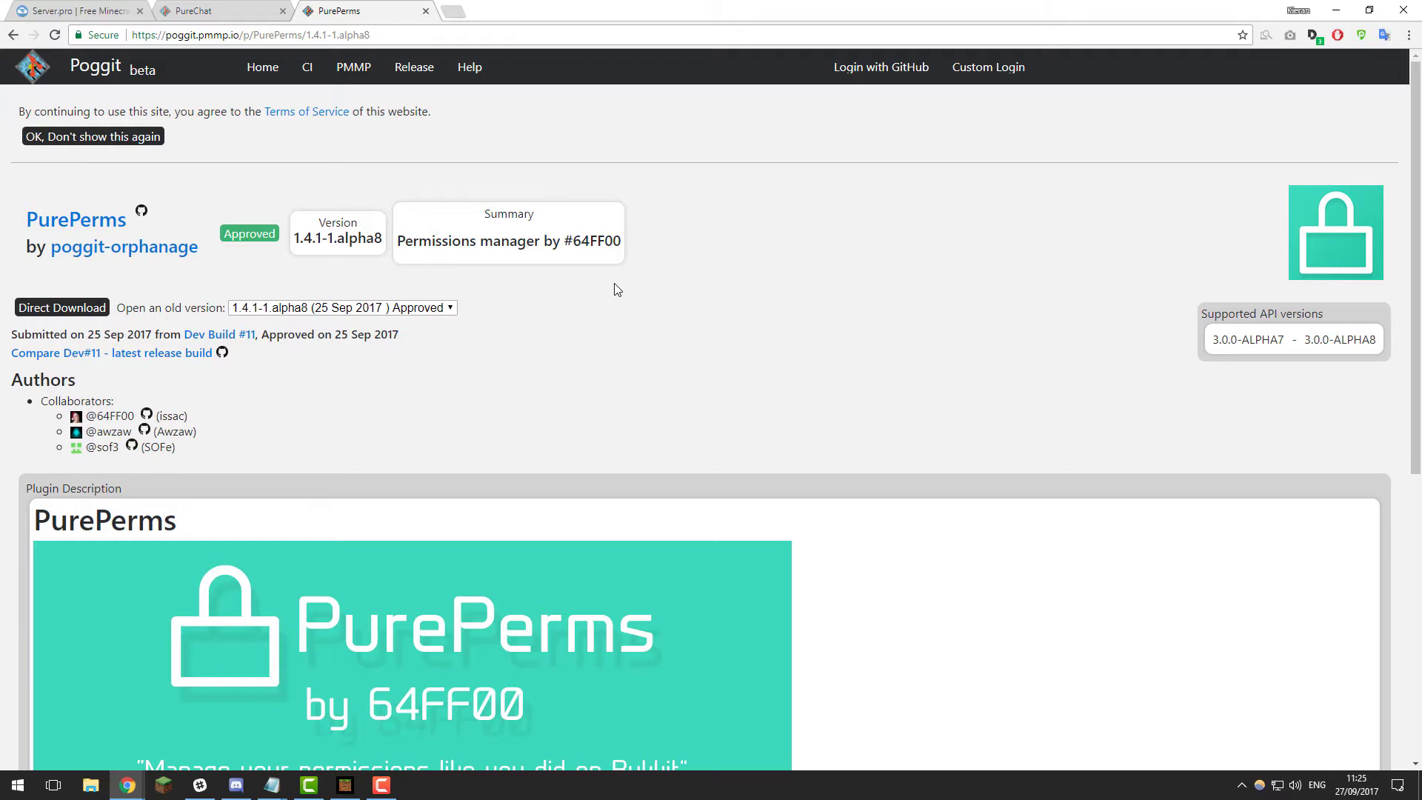
mouse_move(604, 301)
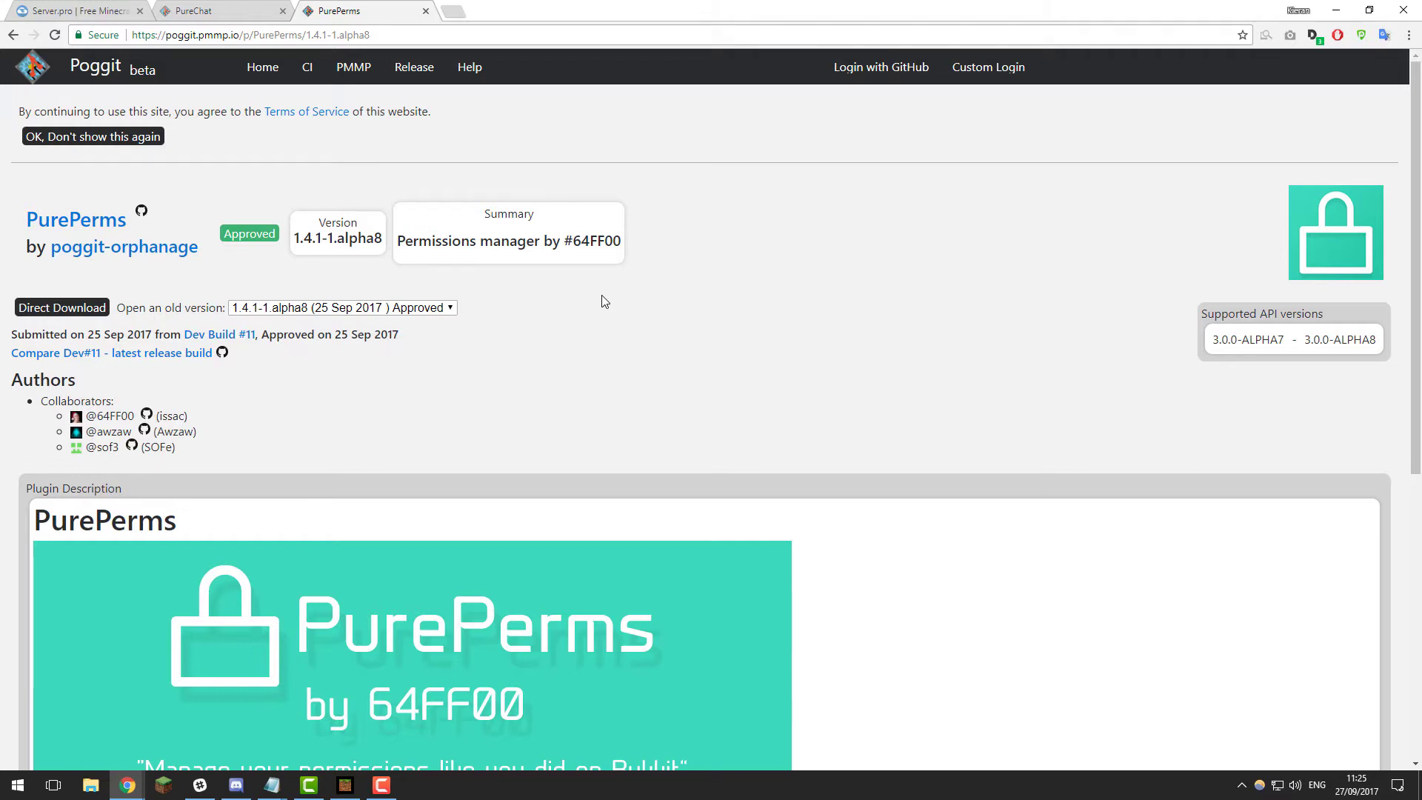
mouse_move(630, 284)
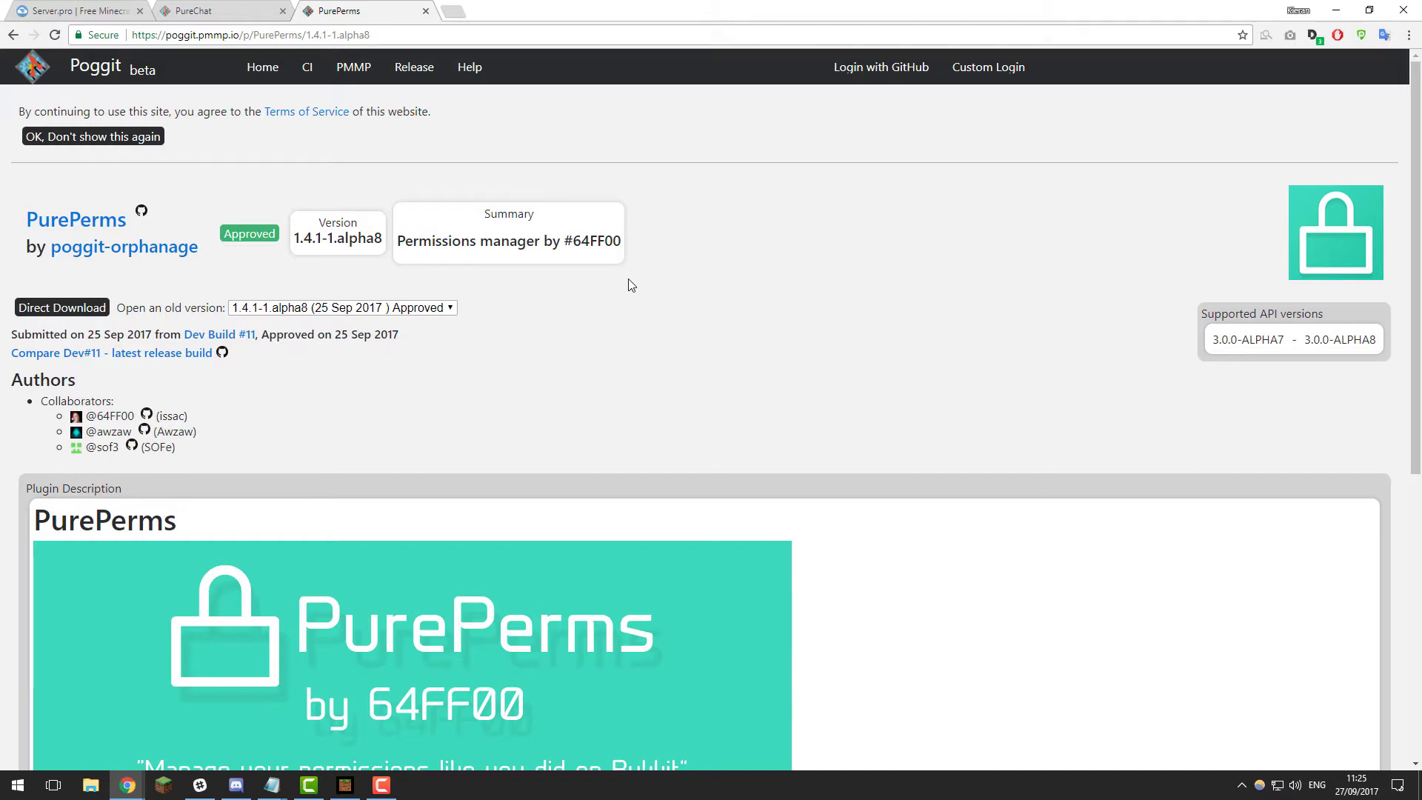
mouse_move(615, 274)
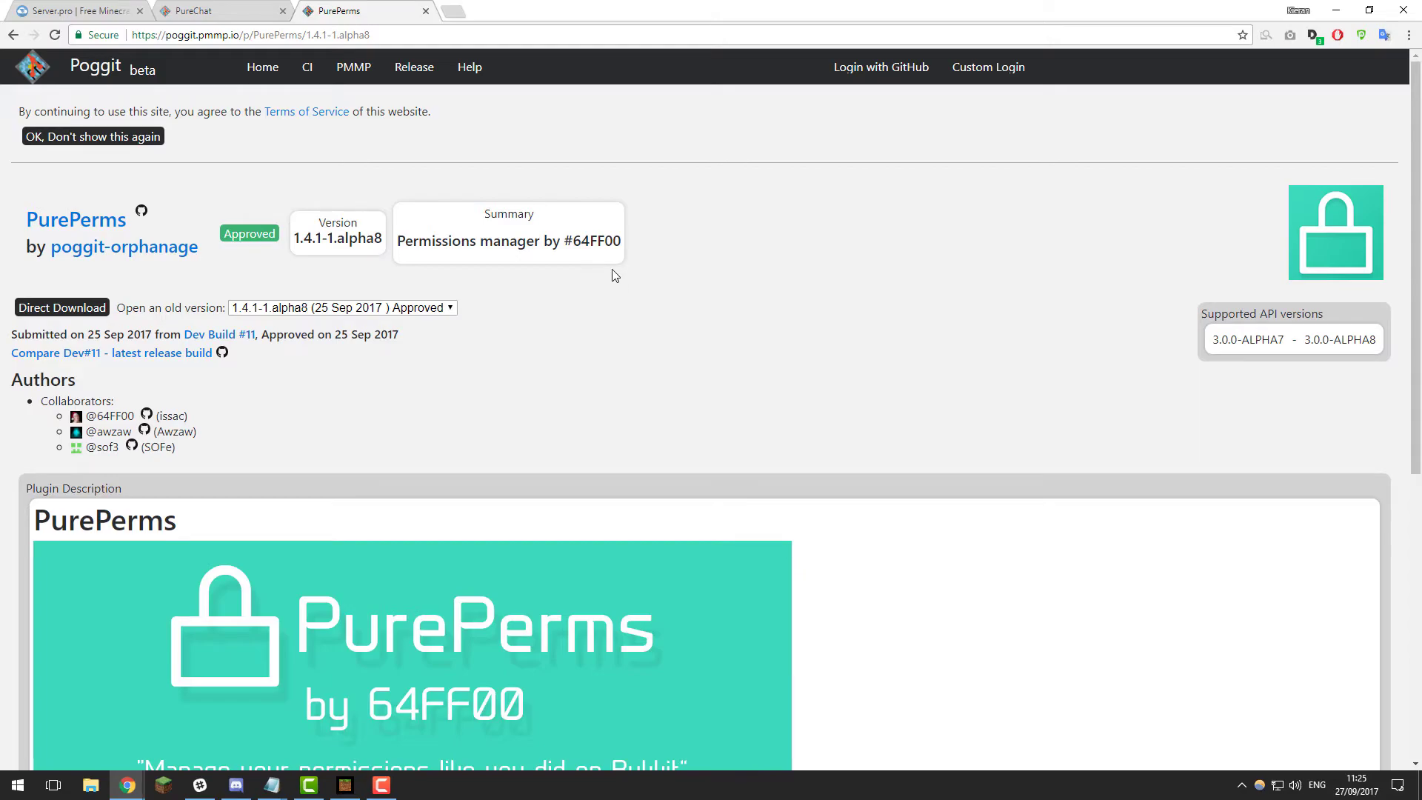
- Return to the PureChat plugin tab after reviewing PurePerms' supported API versions
left_click(207, 12)
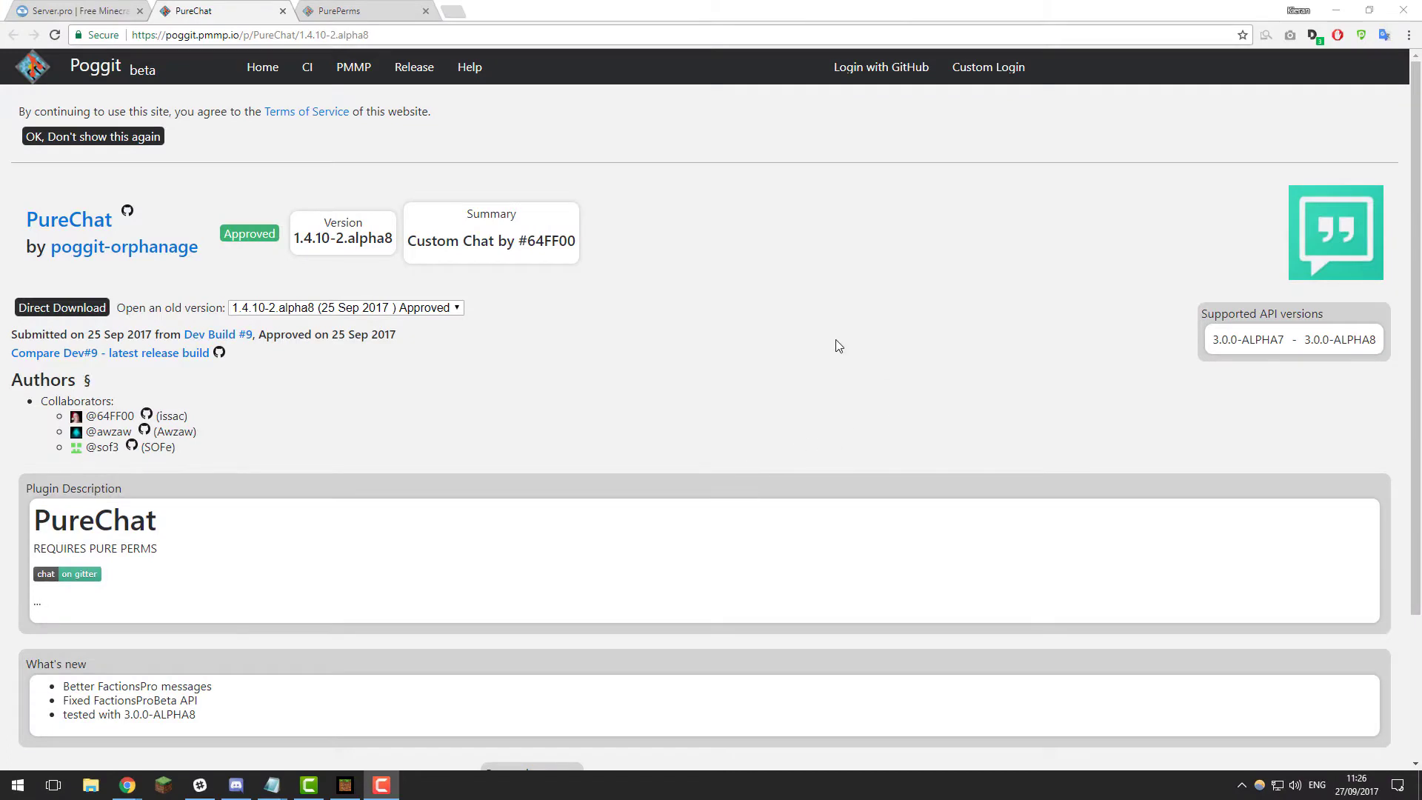
mouse_move(695, 305)
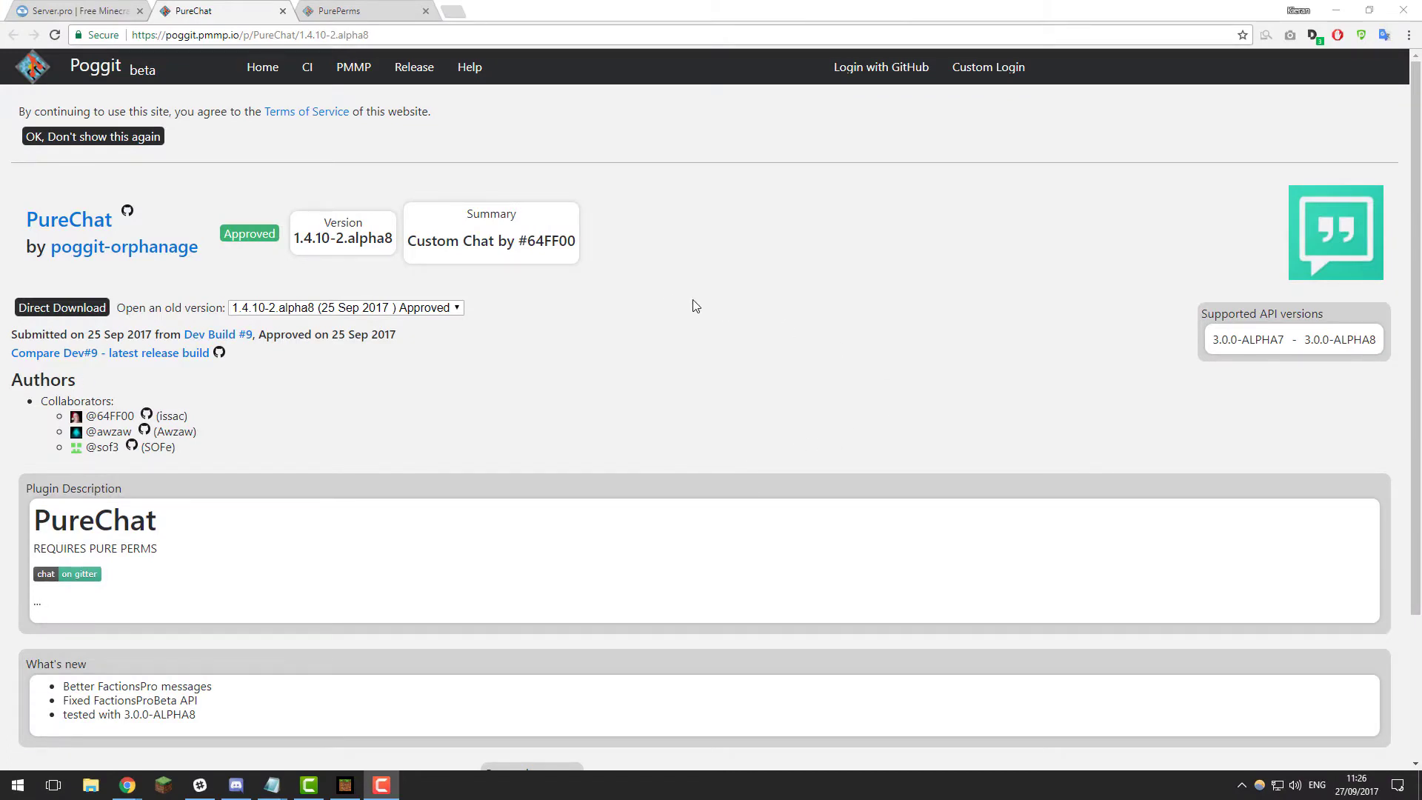
mouse_move(534, 331)
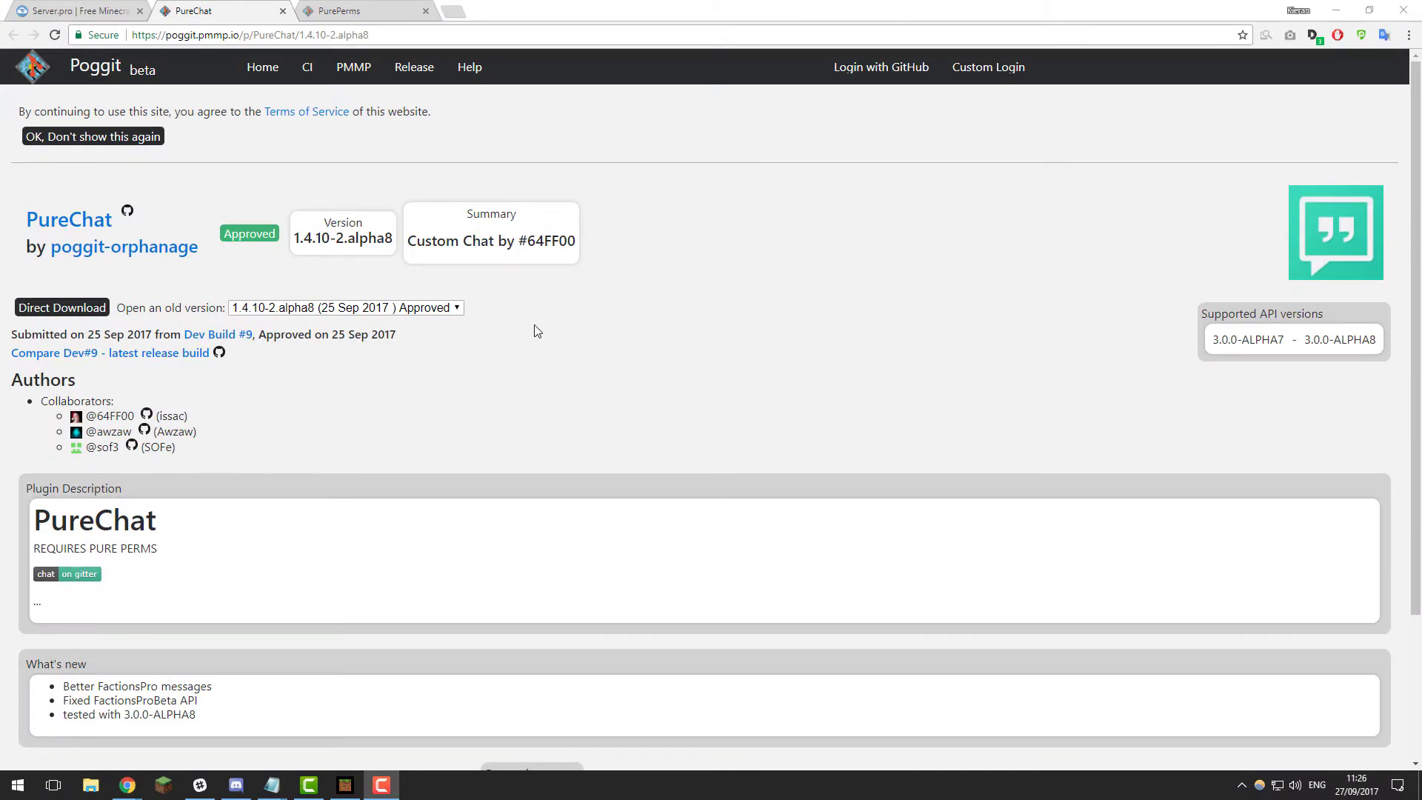
- Select the PureChat page URL, then switch to the Server.pro server panel
left_click(244, 35)
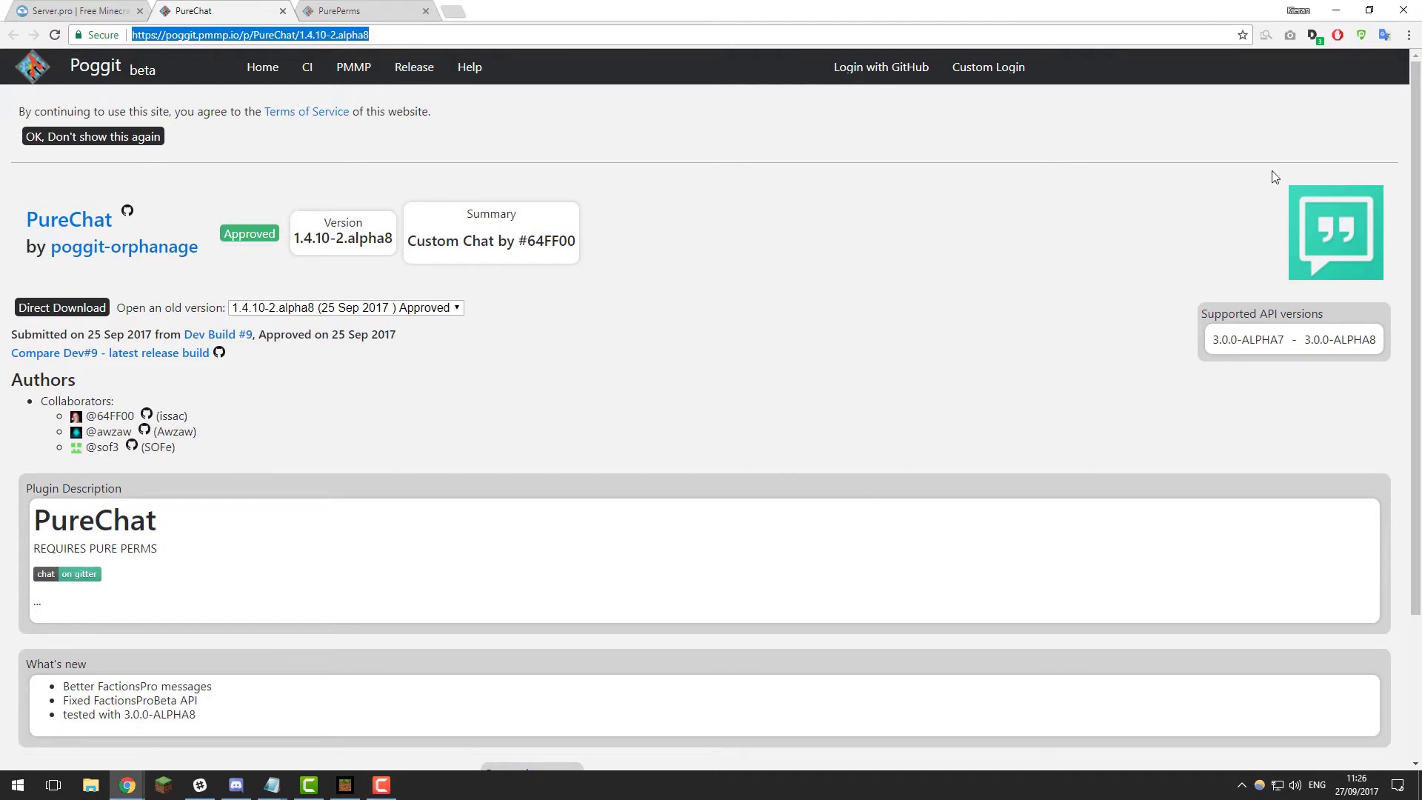
mouse_move(1276, 344)
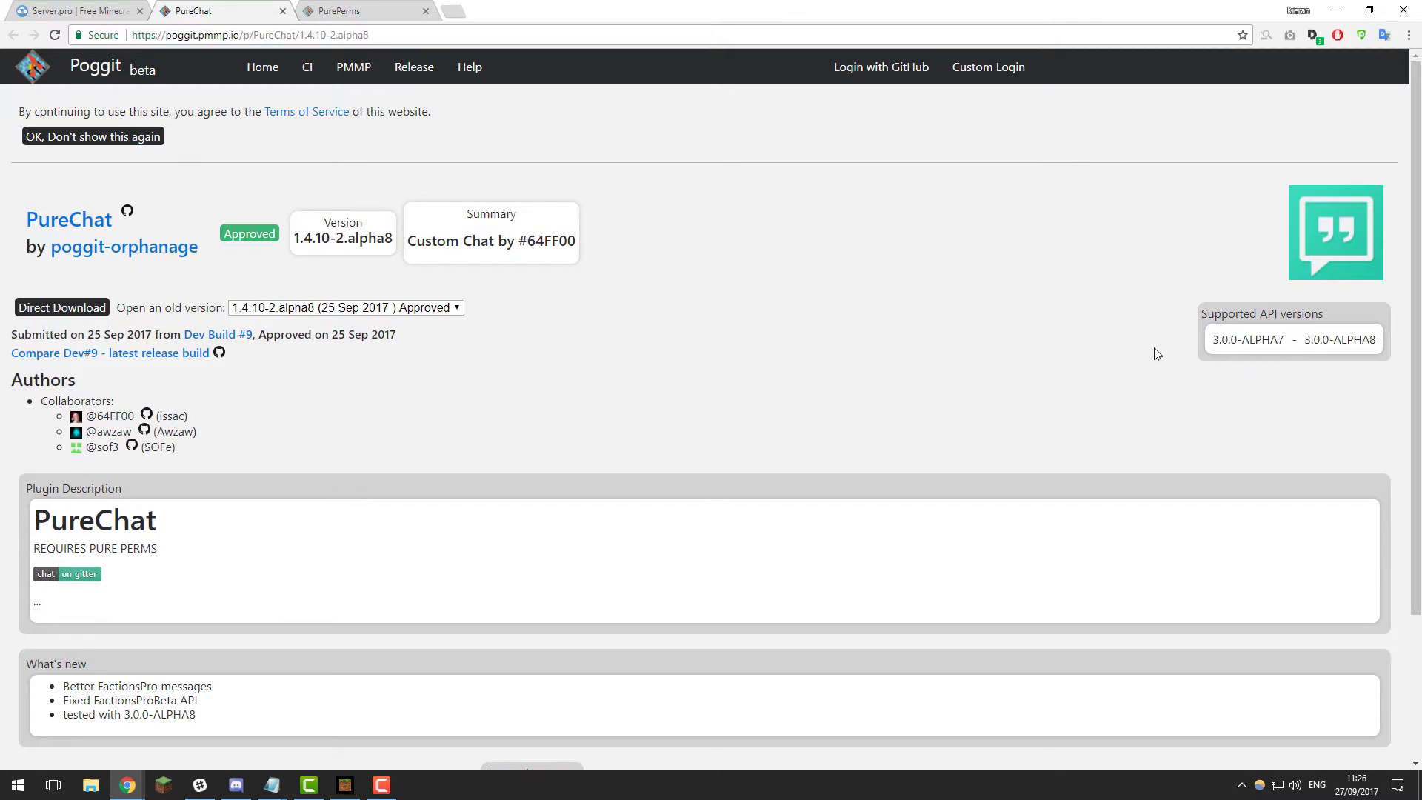
left_click(74, 11)
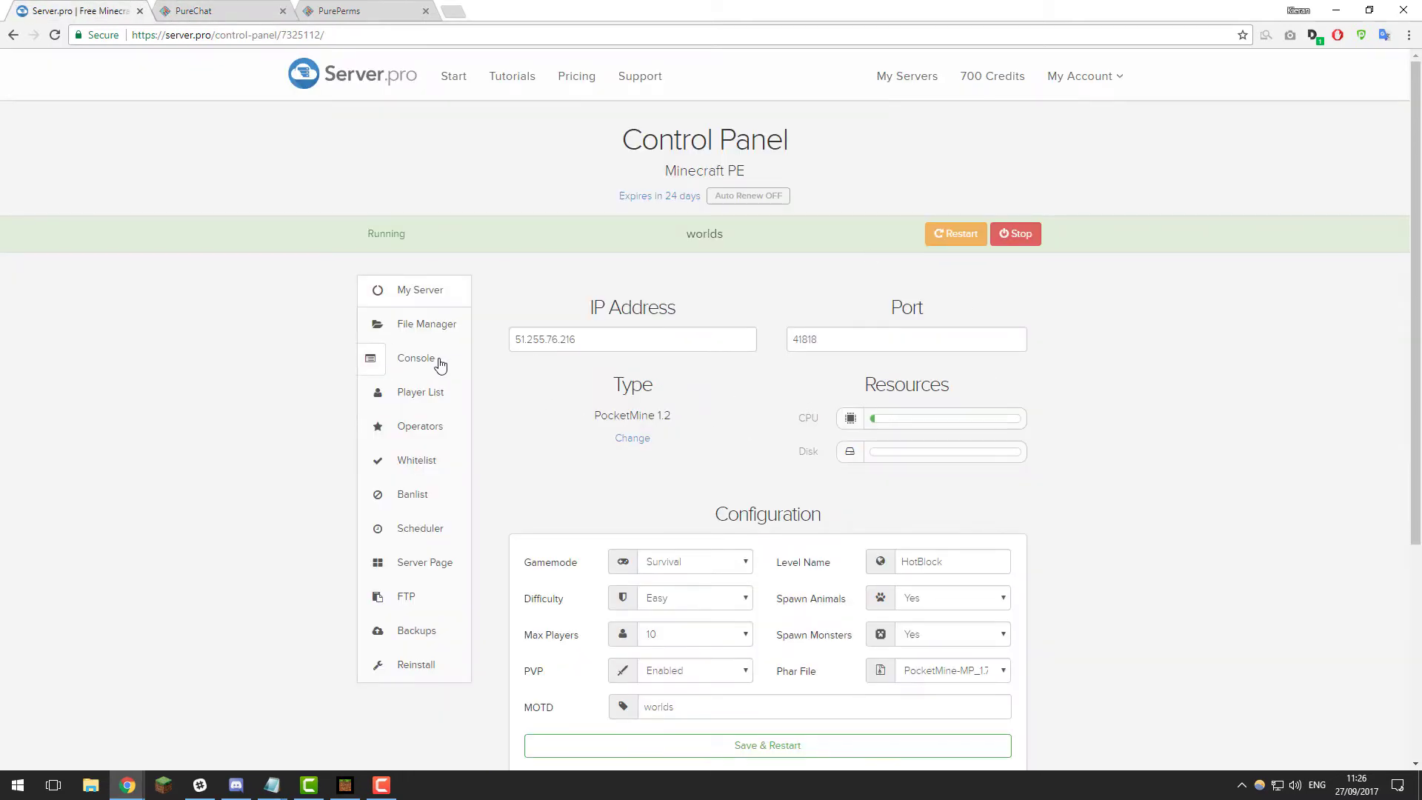
- Run the version command in the console and pick out API version 3.0.0-ALPHA8
left_click(415, 357)
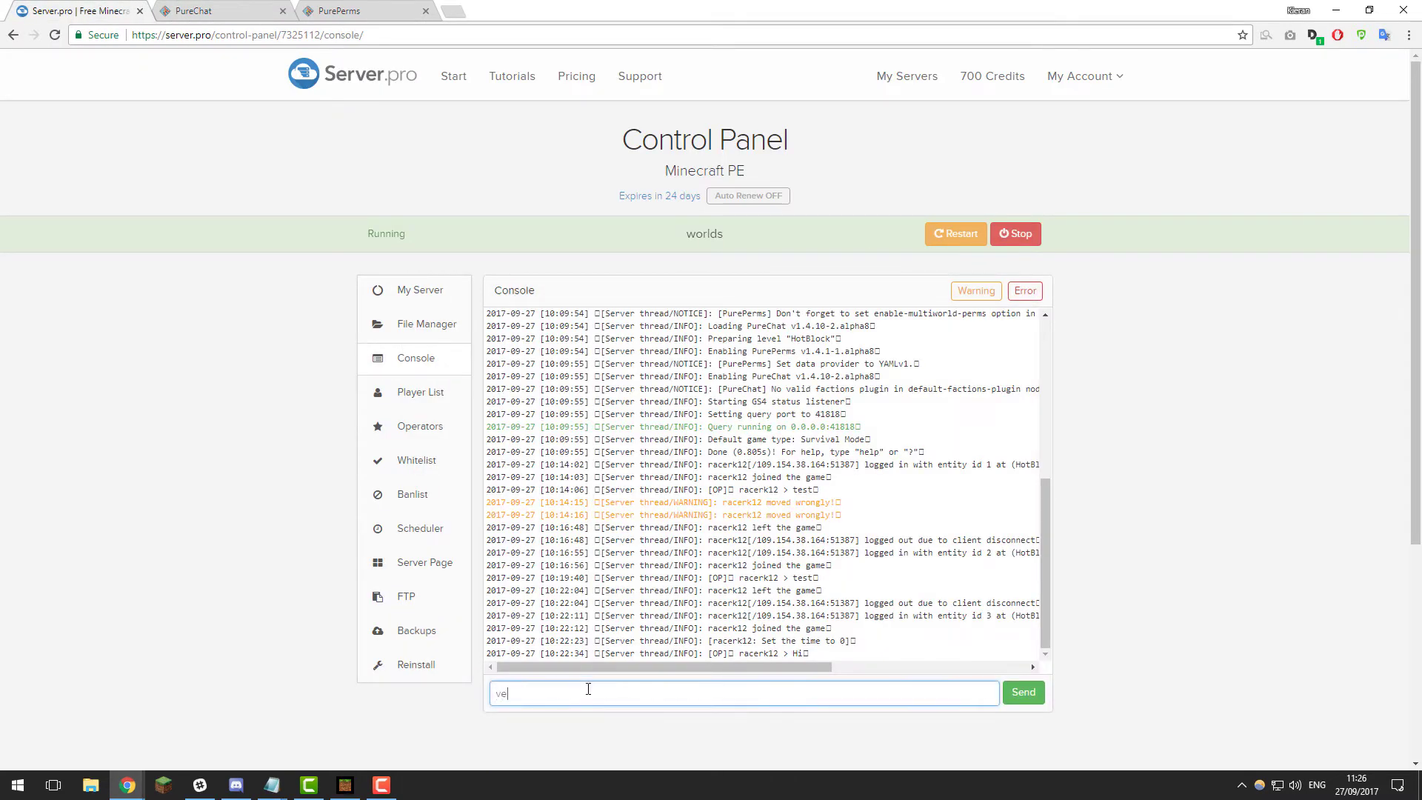
left_click(1023, 692)
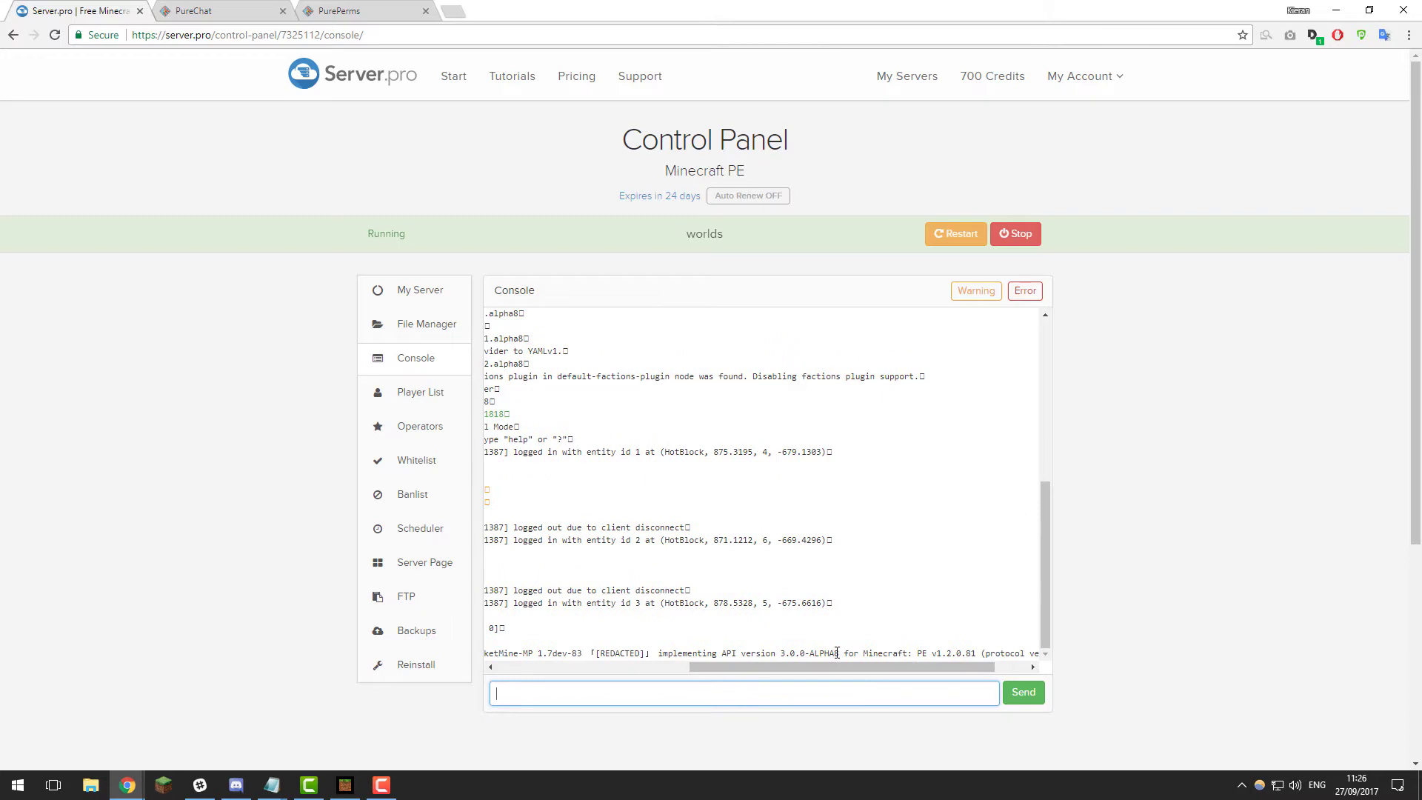
double_click(806, 653)
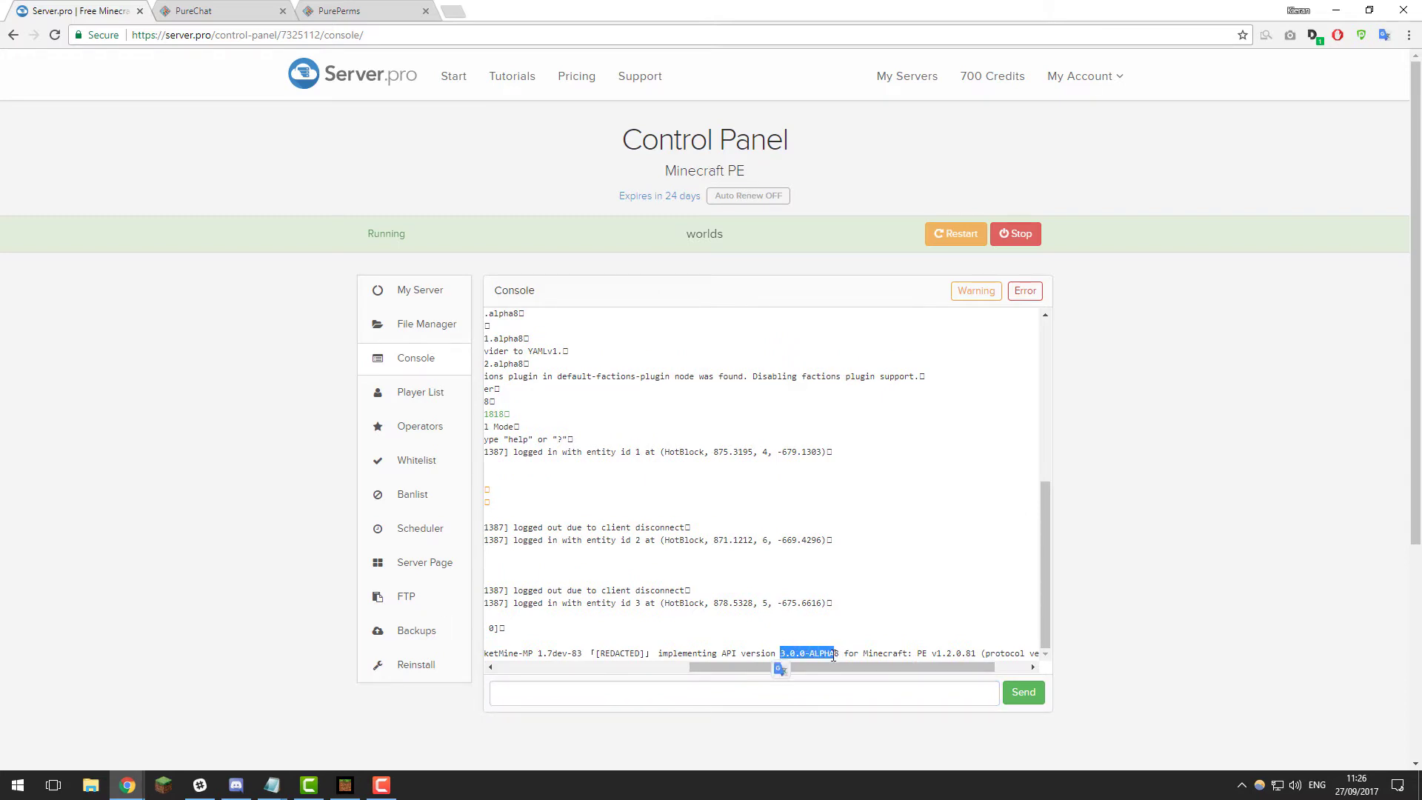
left_click(200, 10)
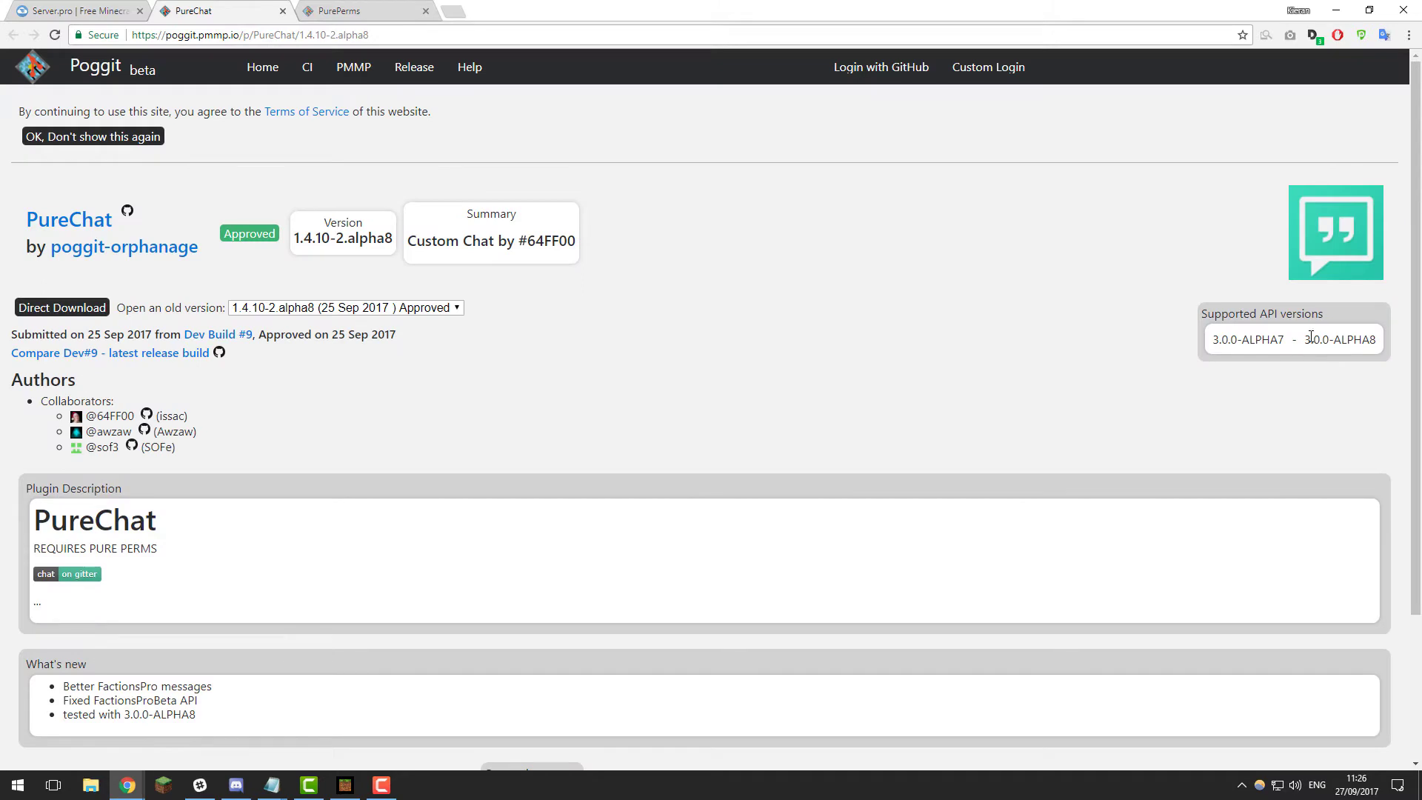
mouse_move(790, 361)
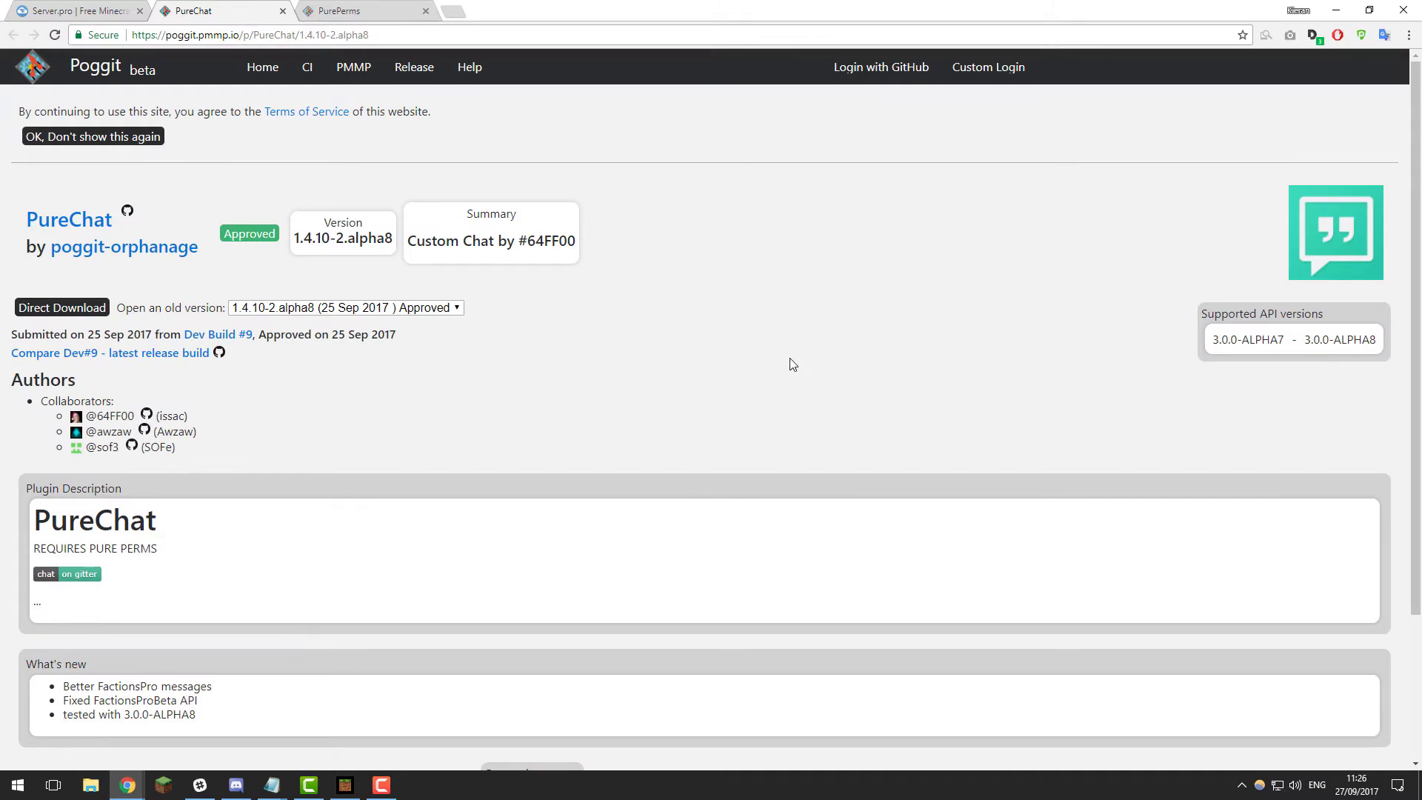
mouse_move(115, 325)
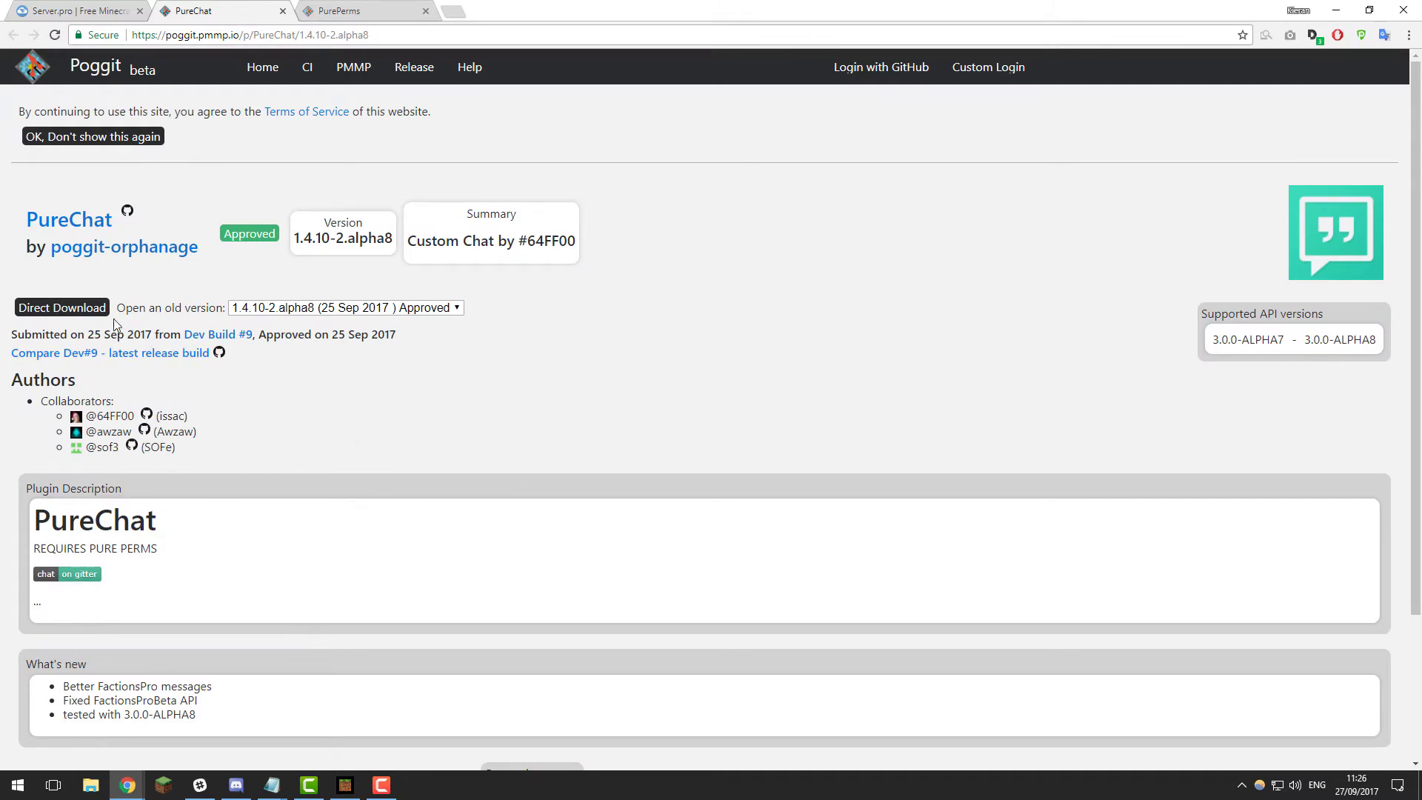
- Direct-download PureChat.phar 1.4.10-2.alpha8, whose API range matches the server
left_click(62, 308)
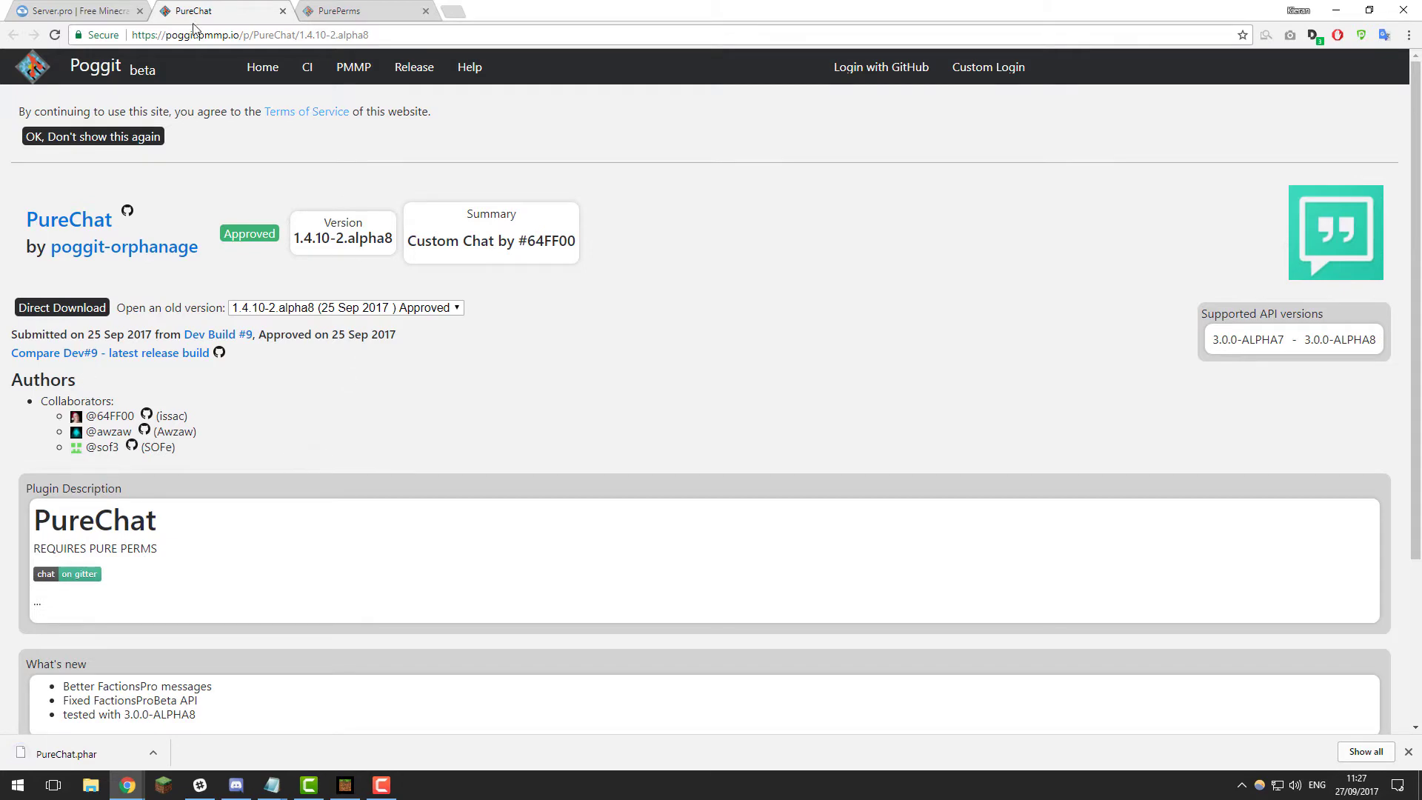
- Upload PureChat.phar (9.8 kB) to the plugins folder beside PurePerms and restart the server
left_click(67, 13)
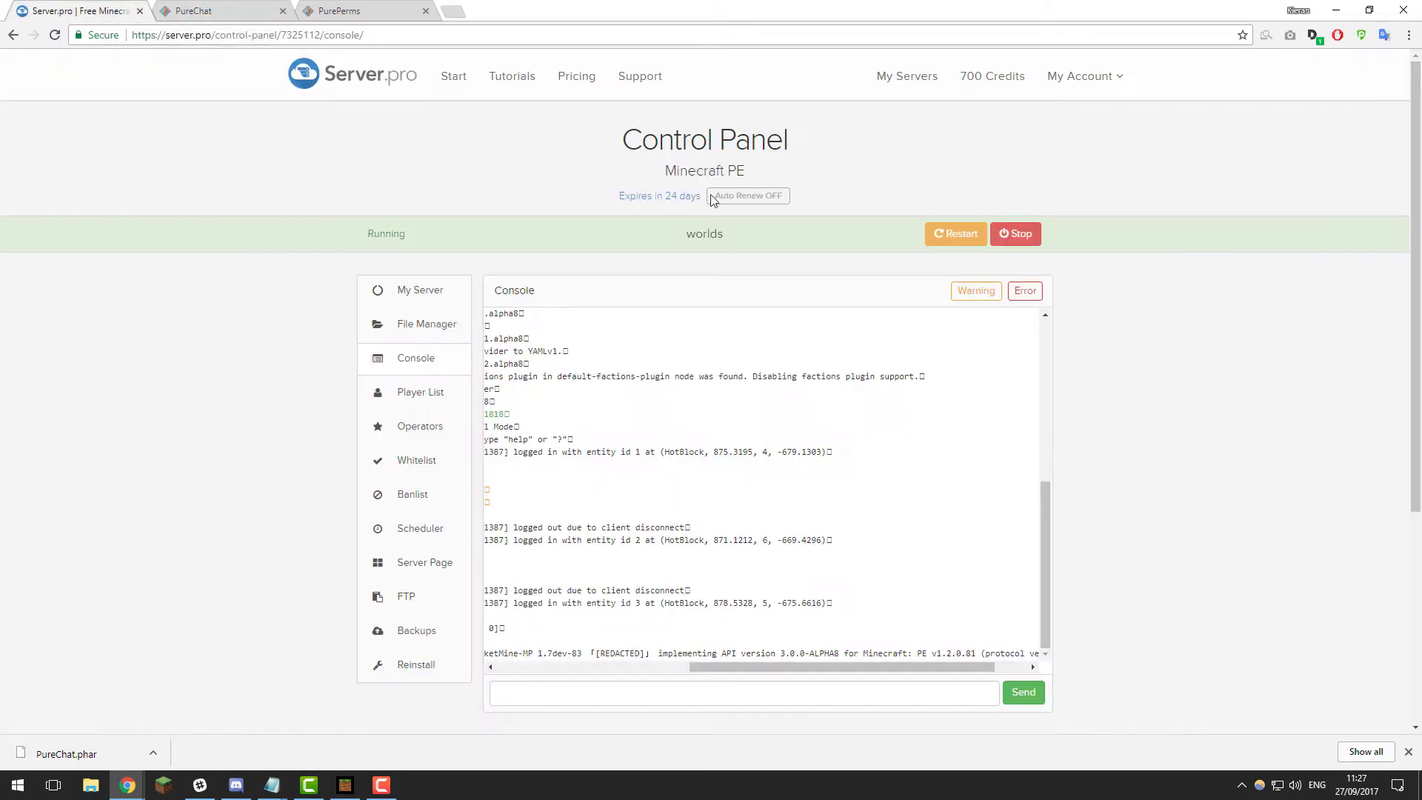
left_click(426, 324)
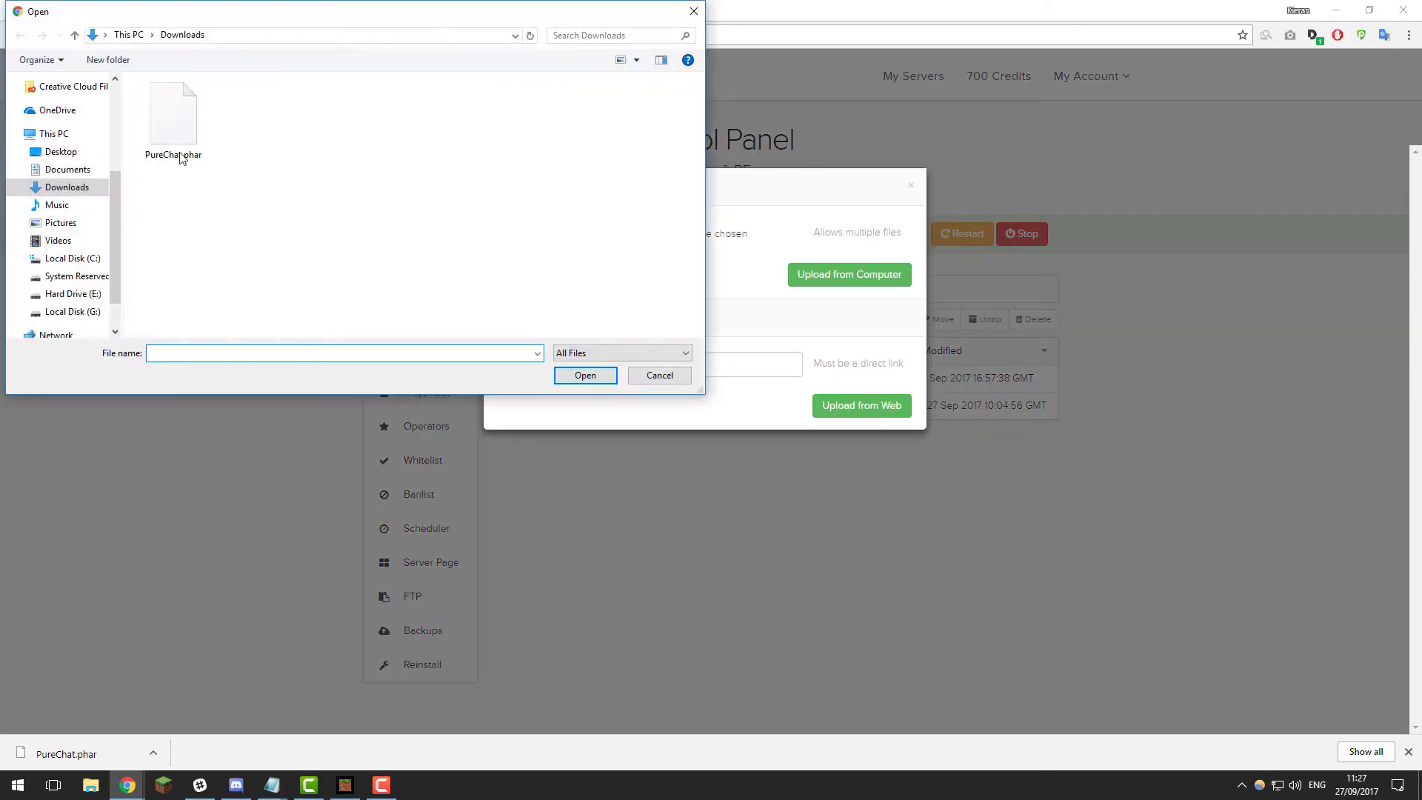
left_click(173, 115)
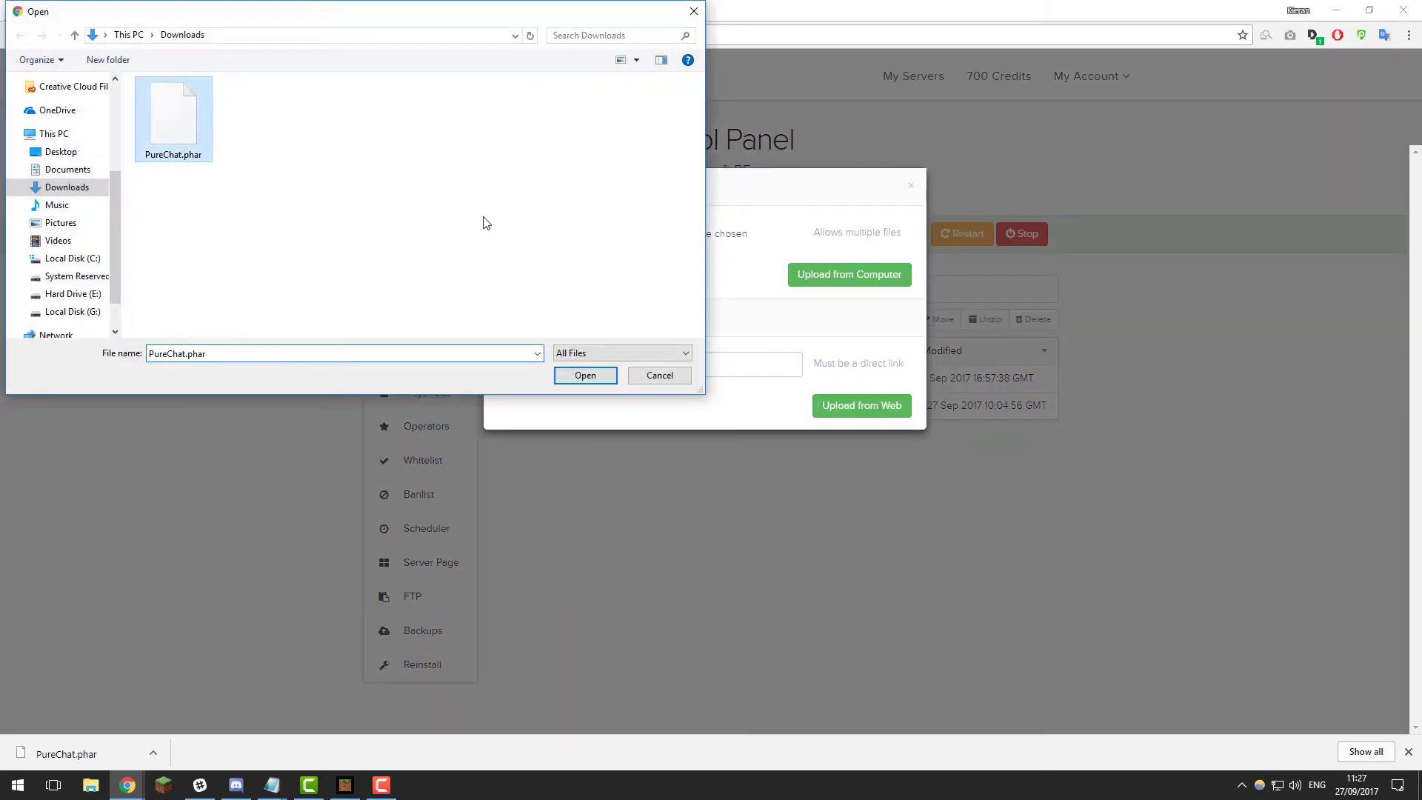
left_click(585, 375)
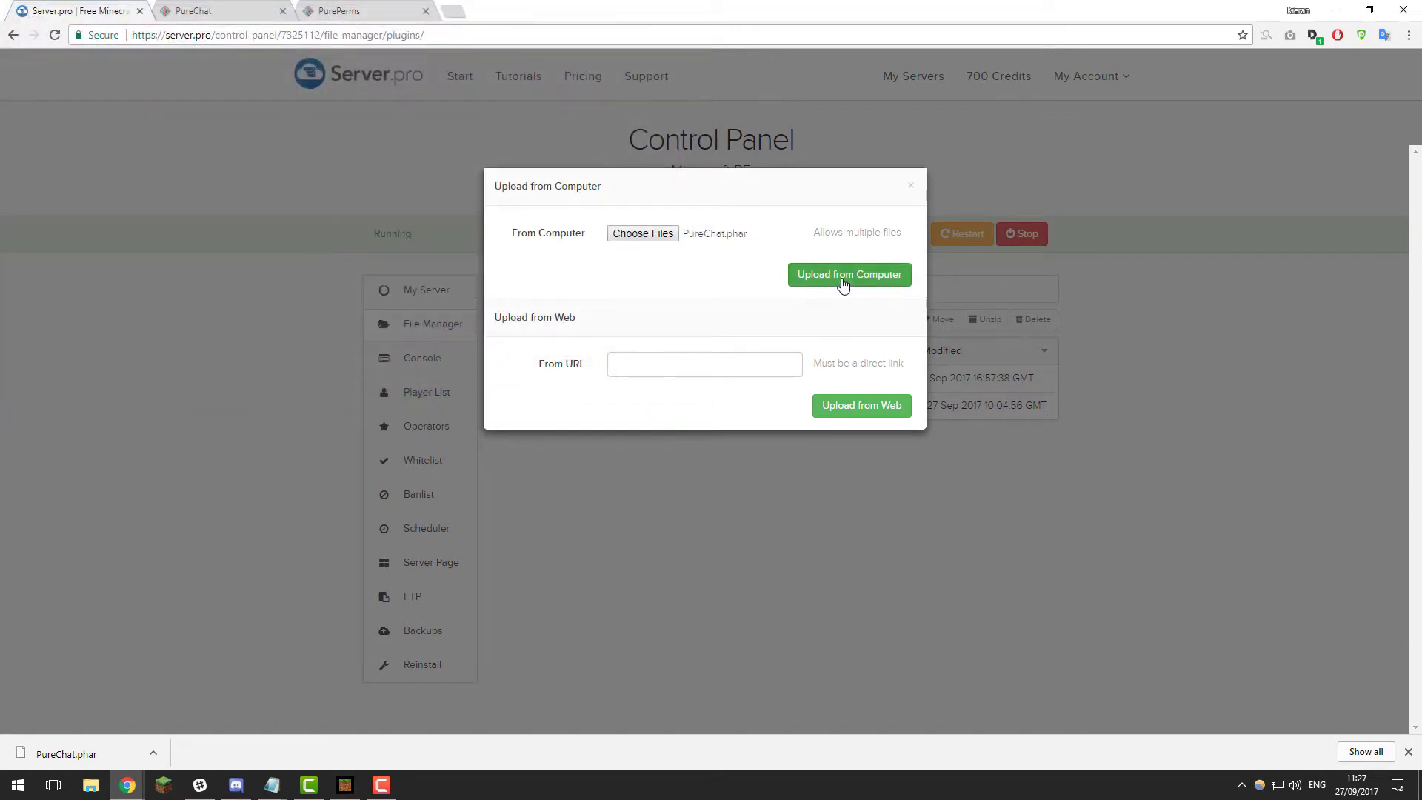
left_click(849, 274)
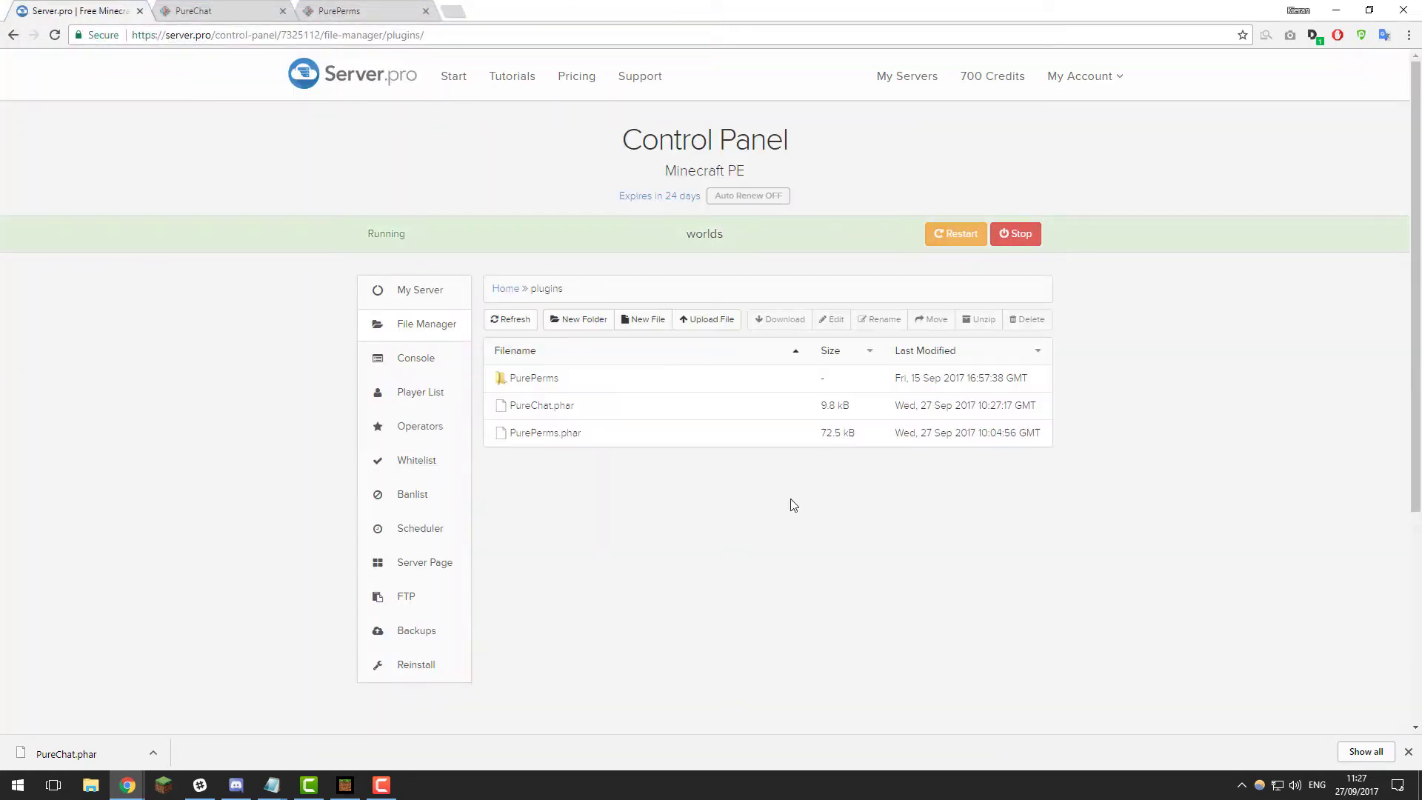
left_click(955, 233)
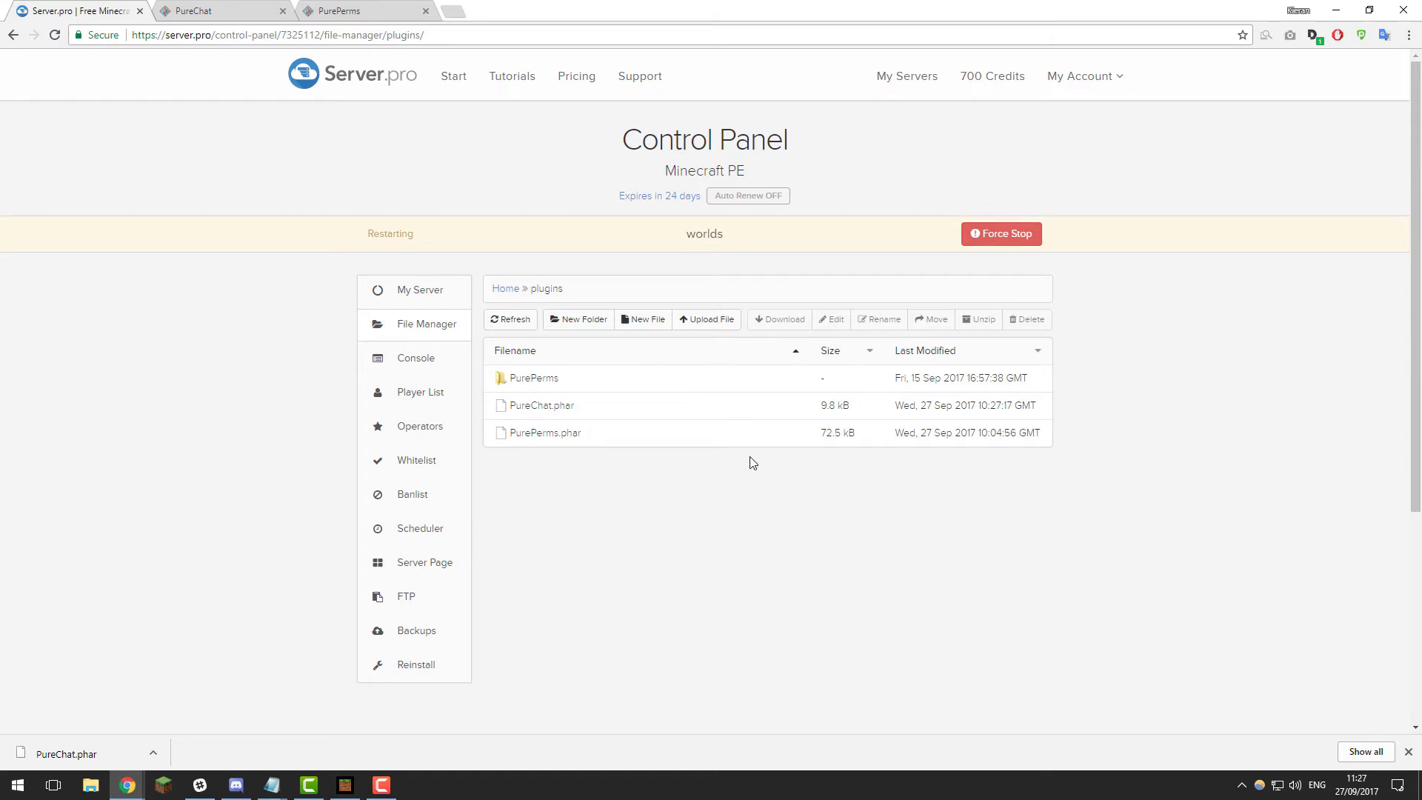
mouse_move(580, 373)
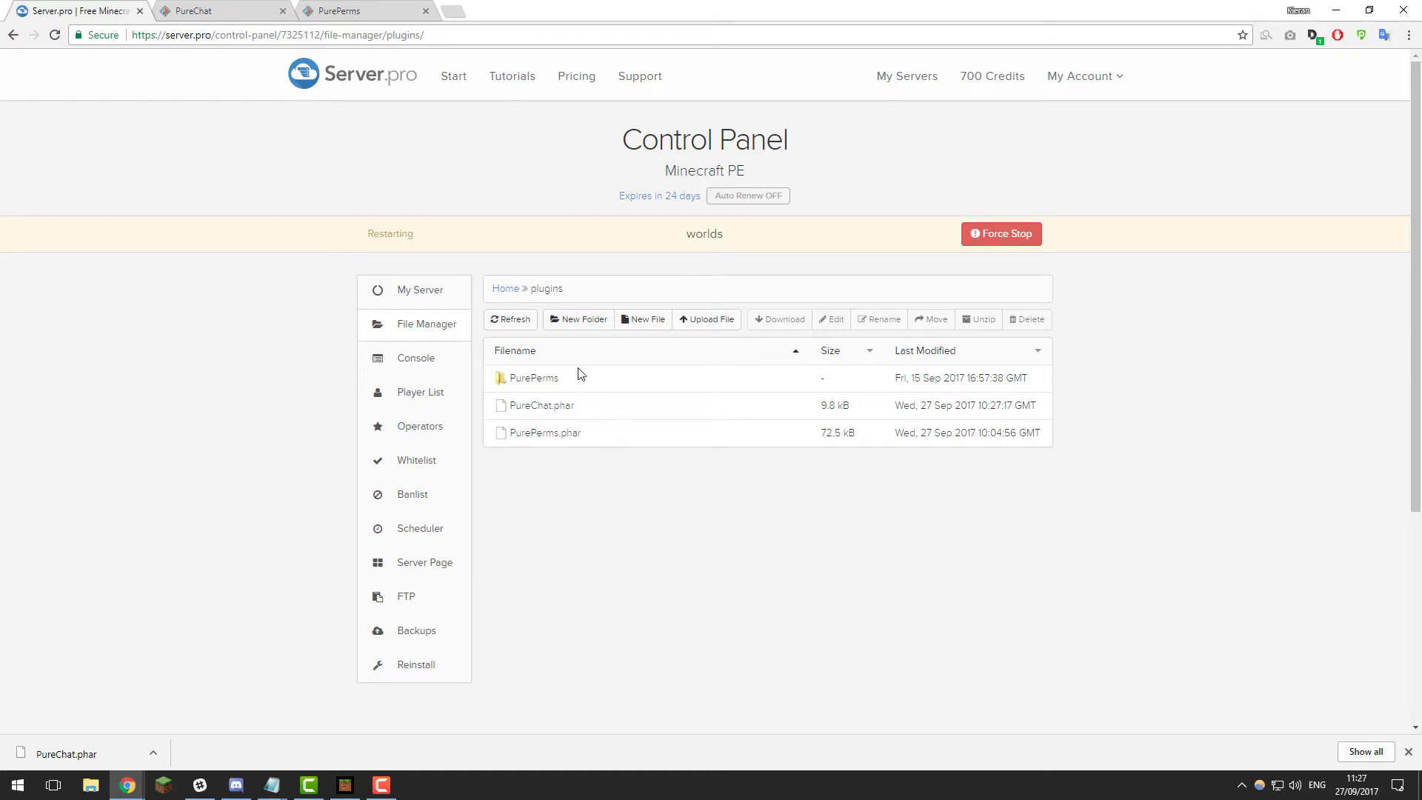
mouse_move(574, 410)
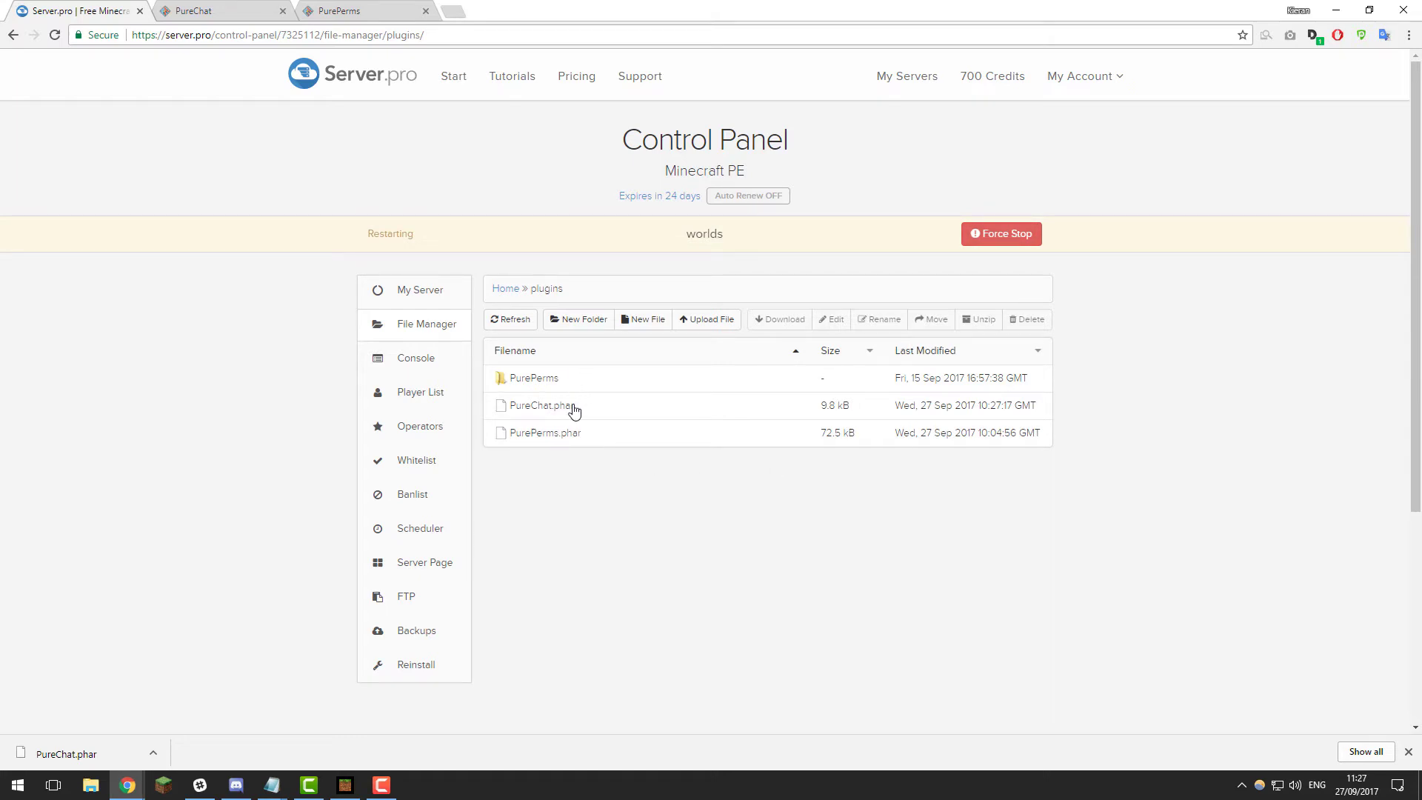
mouse_move(629, 385)
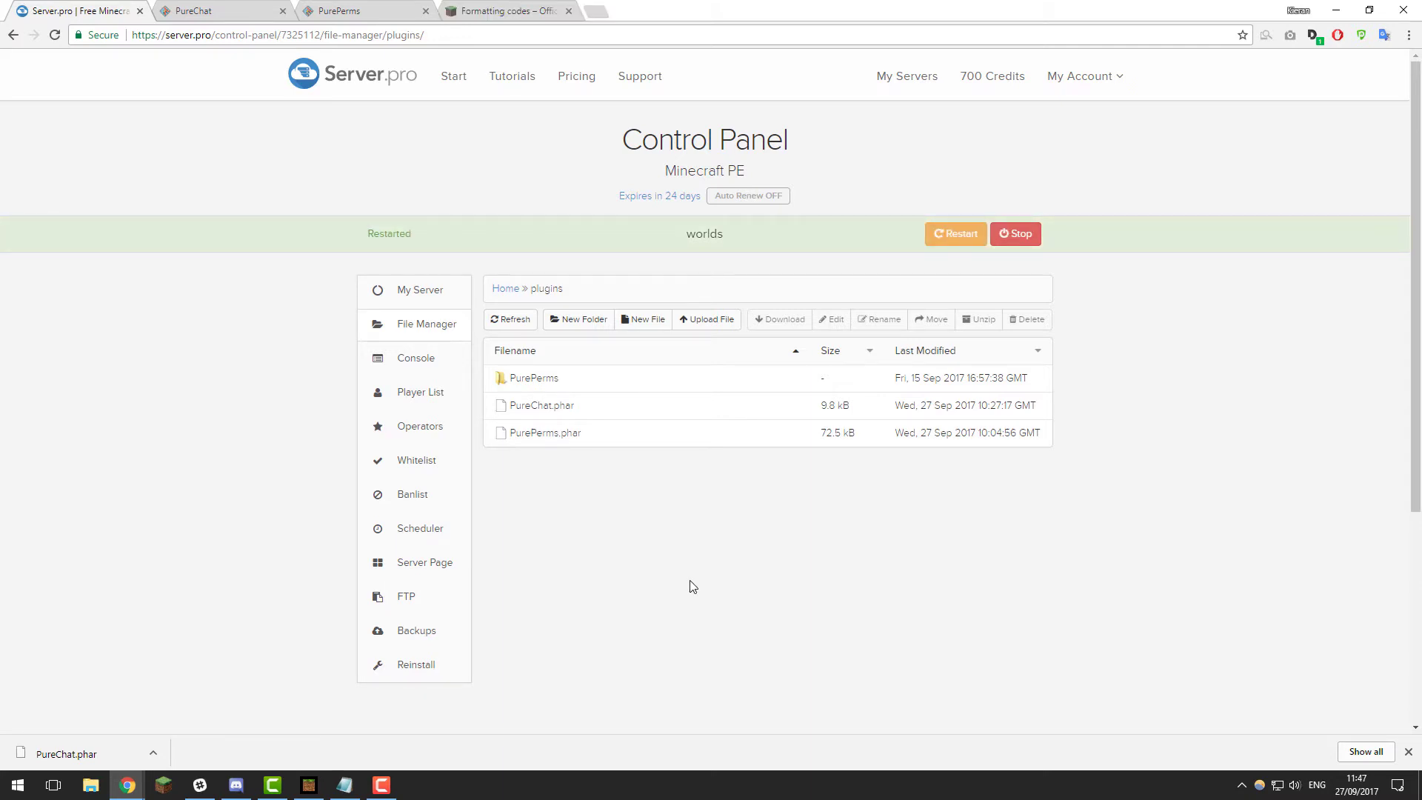
mouse_move(701, 570)
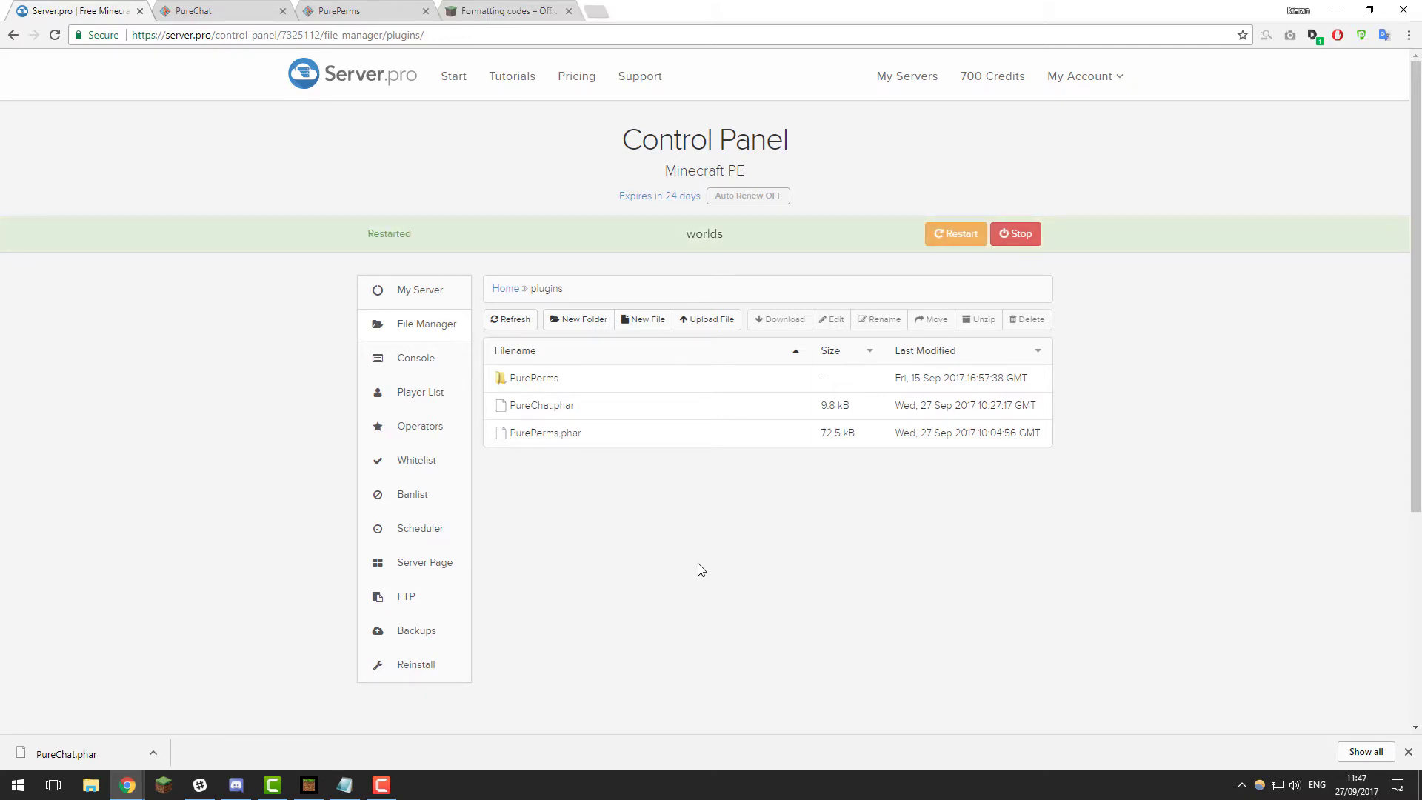
mouse_move(649, 396)
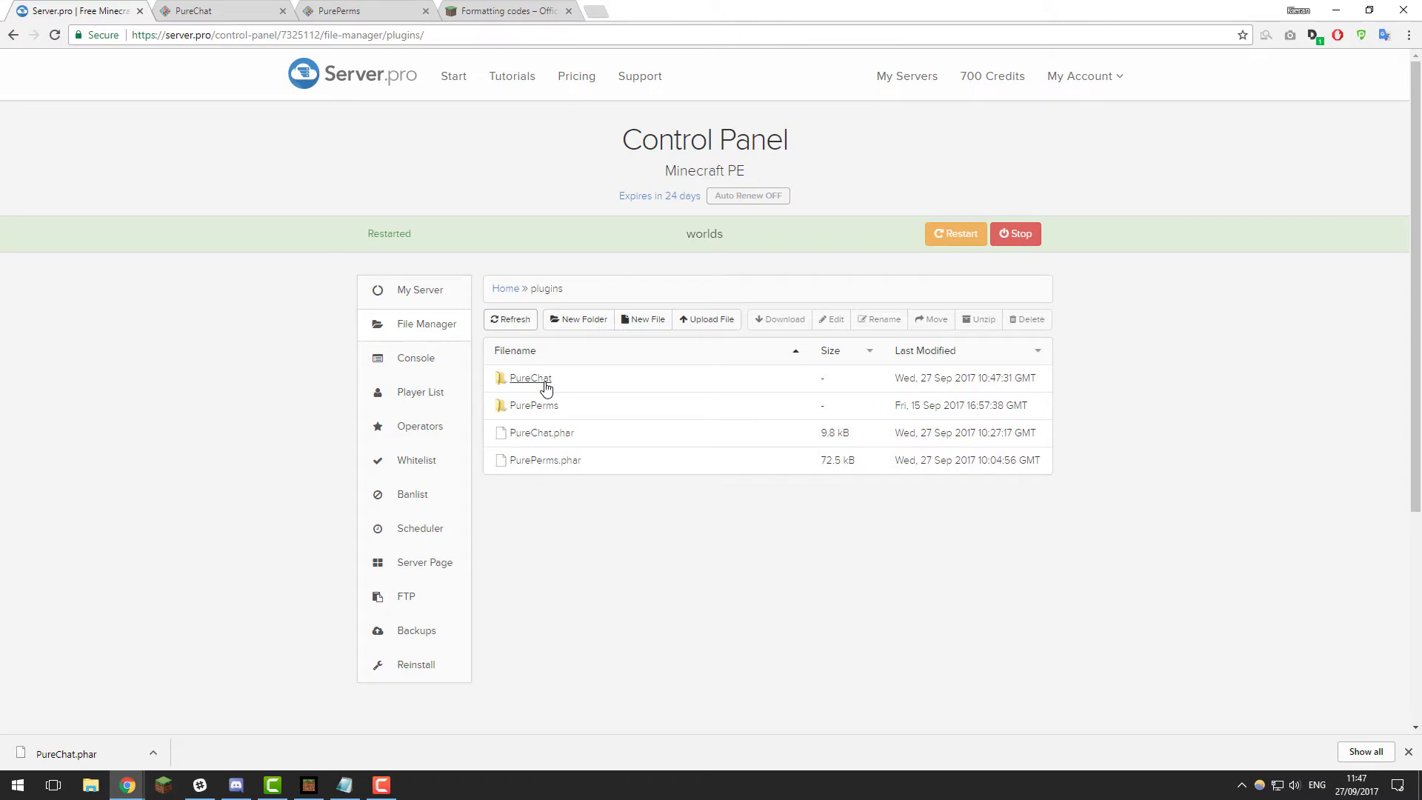
mouse_move(594, 387)
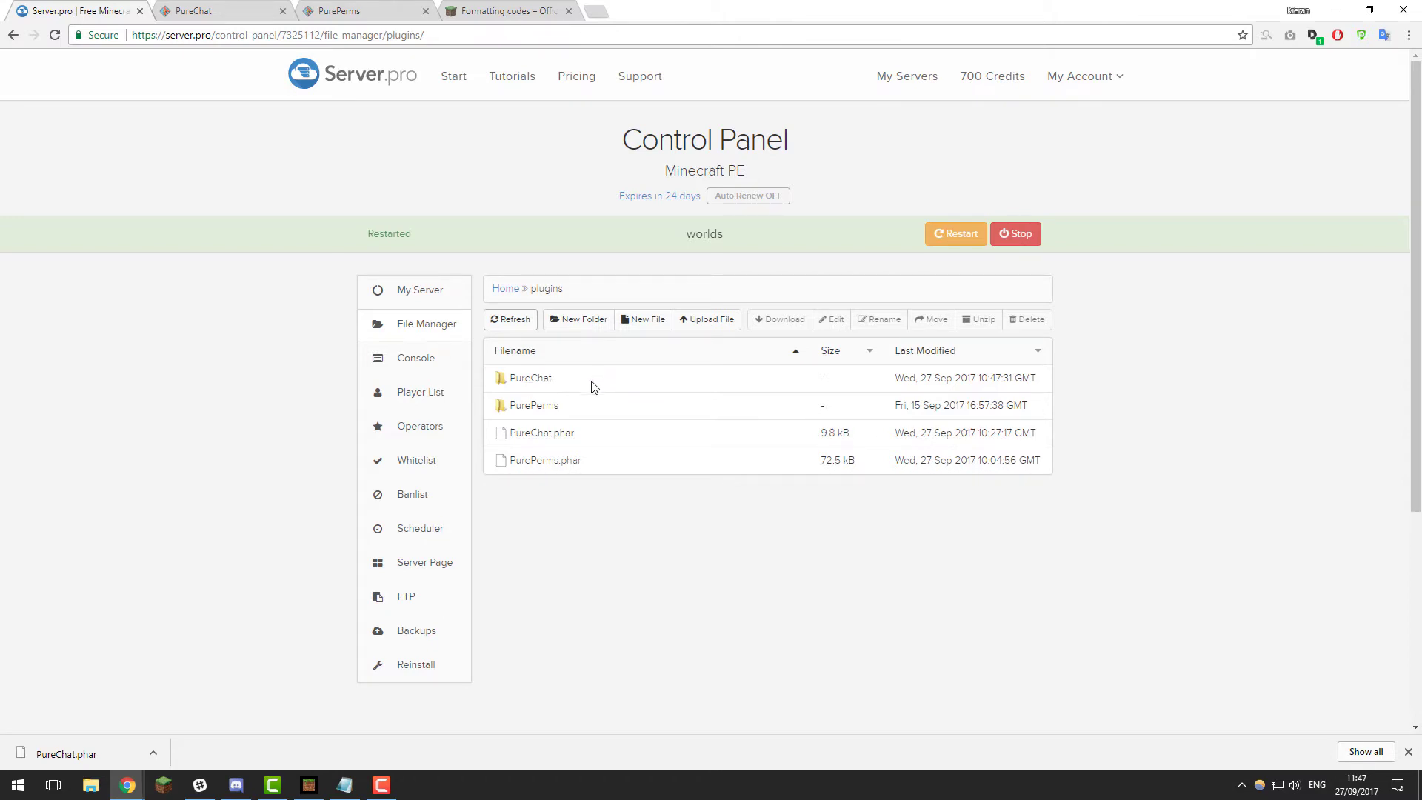
- Open the newly created PureChat folder in the server's plugins directory
double_click(530, 378)
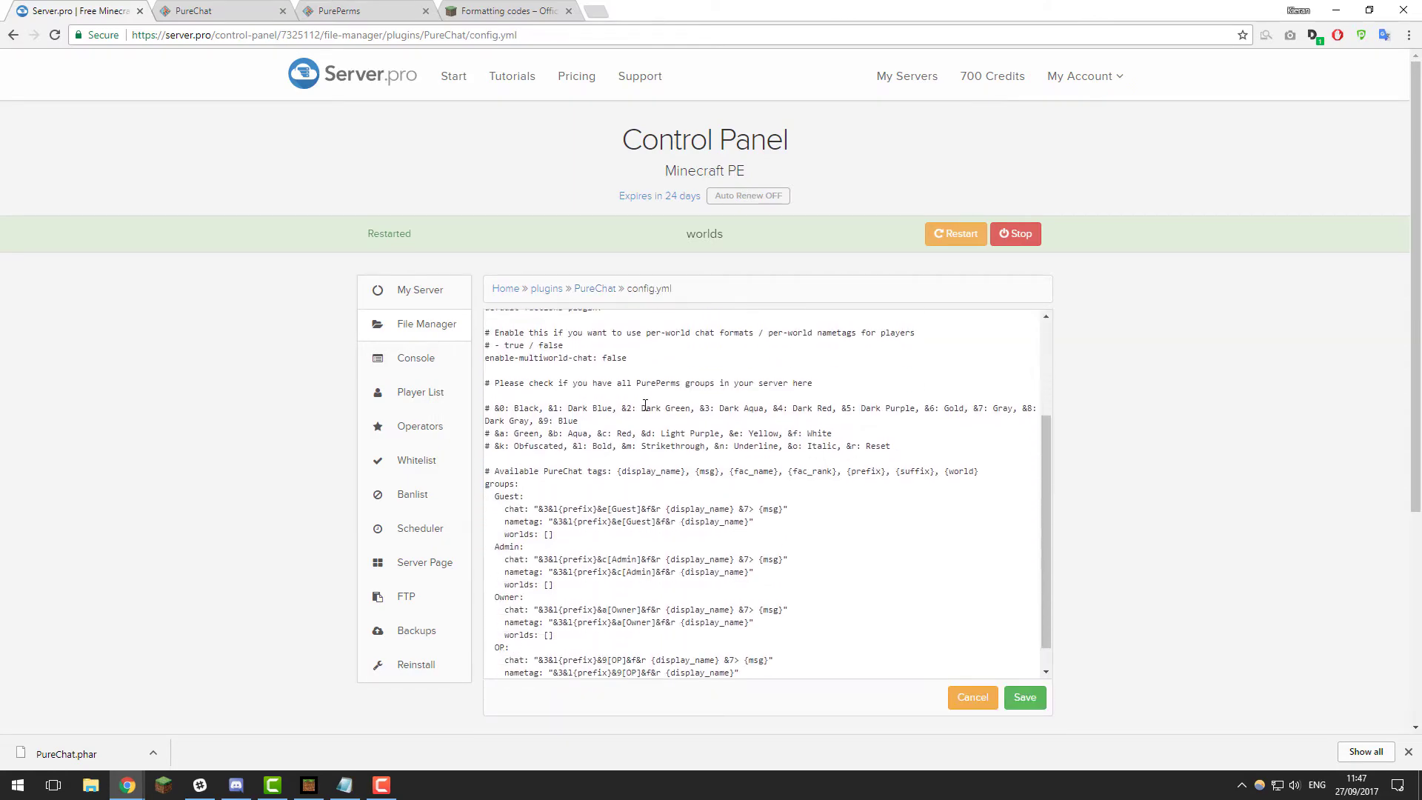
- Scroll through PurePerms' groups.yml listing the Guest, Moderator and Admin groups
scroll("down", 3)
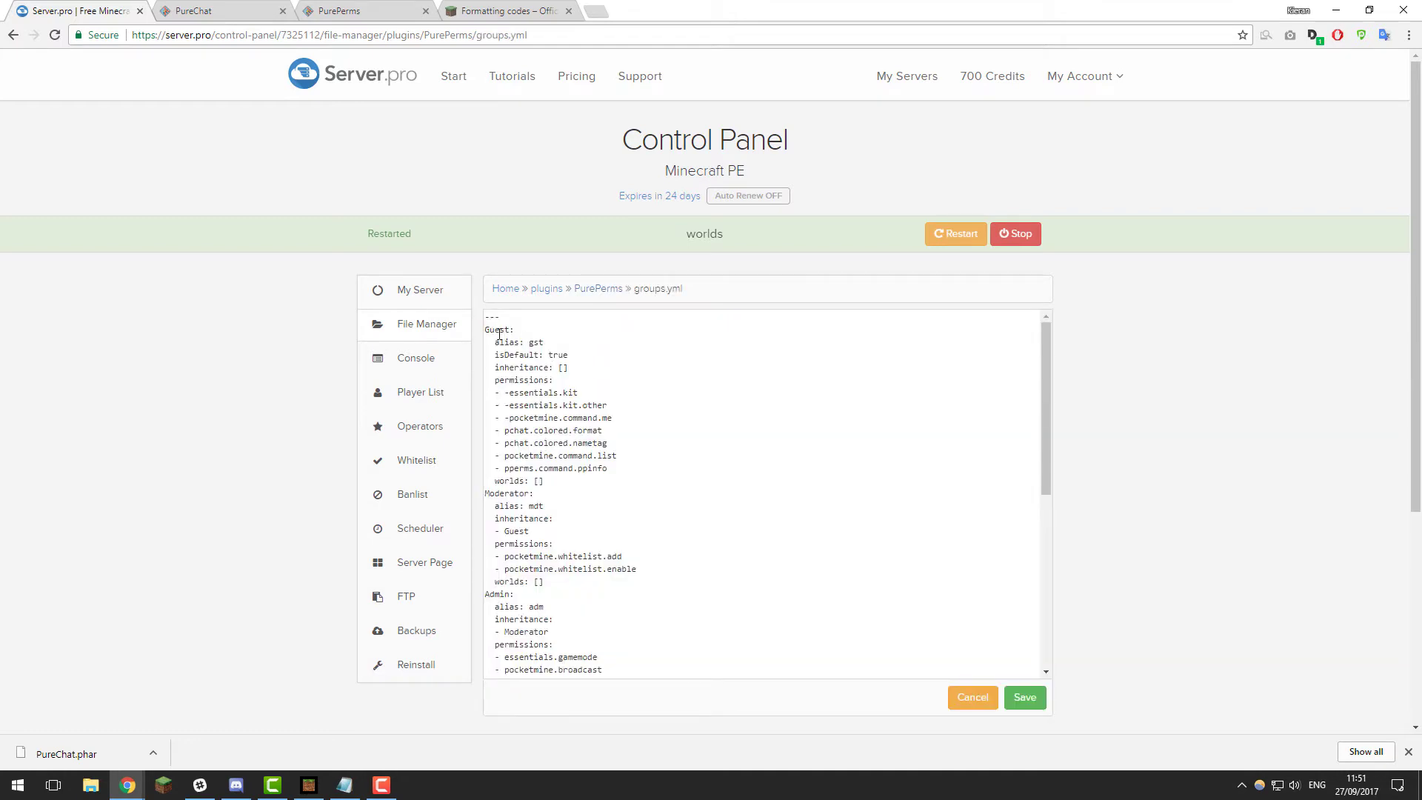
- Type the group names Guest, Moderator, Admin, Owner, OP and donator on separate lines
scroll("down", 3)
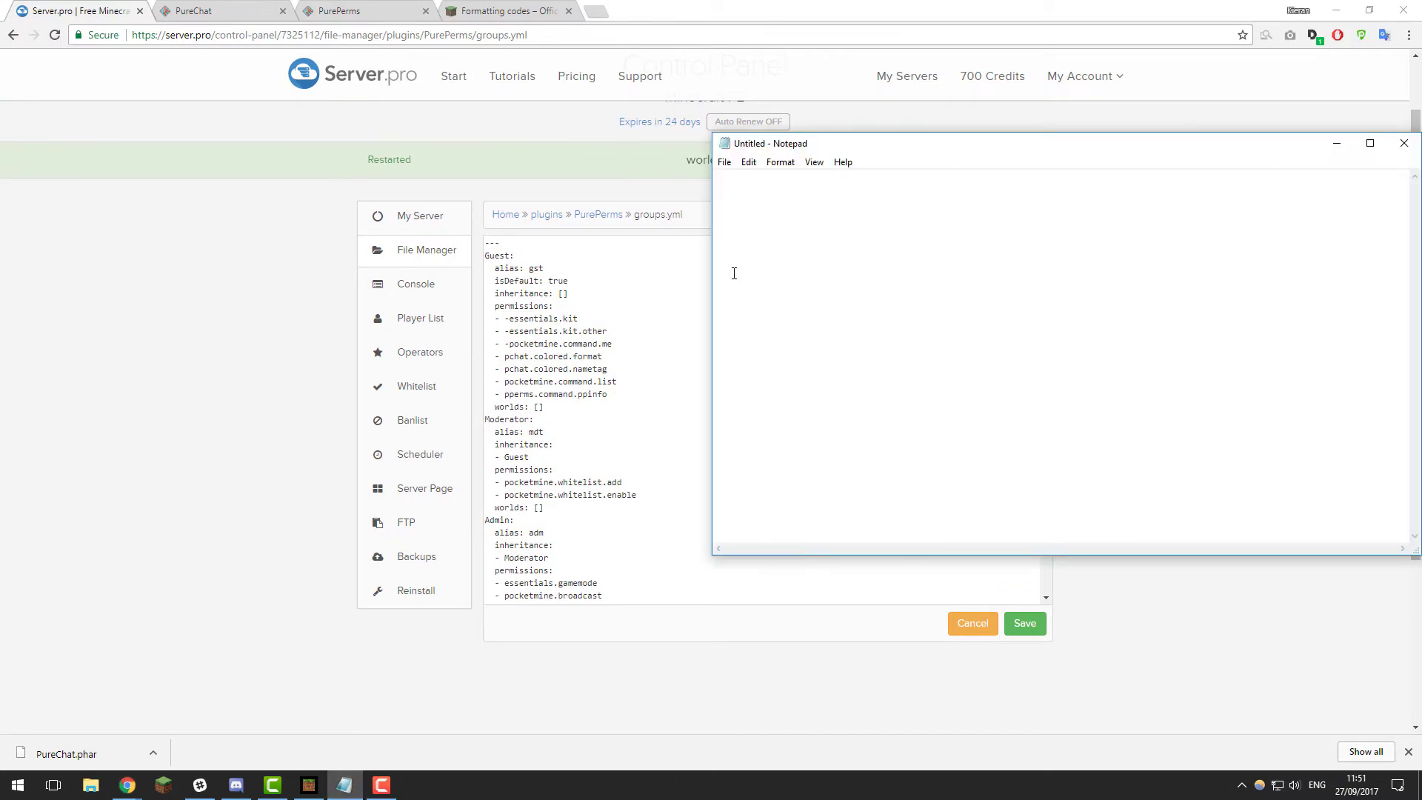
type("Guest")
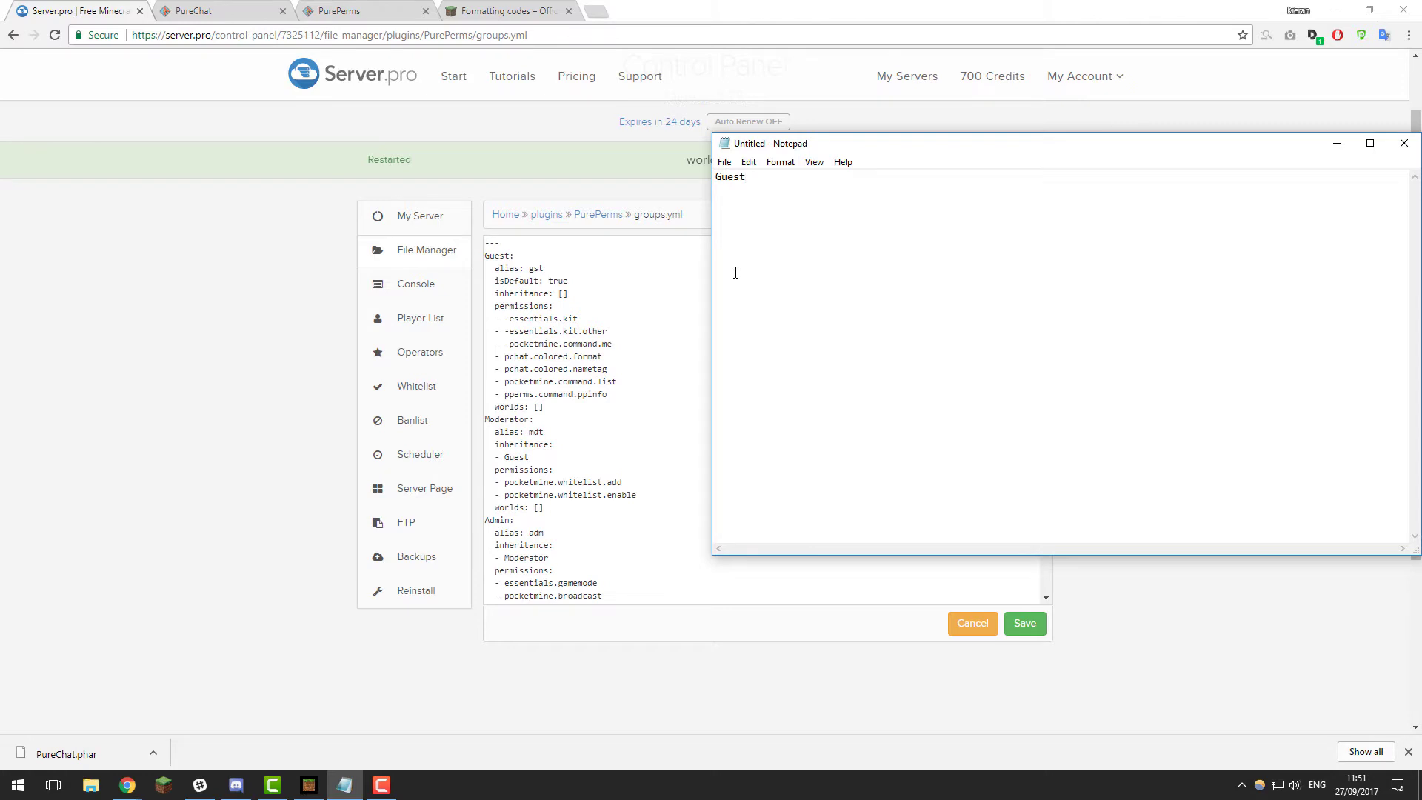
type("Moderator")
type("Admin")
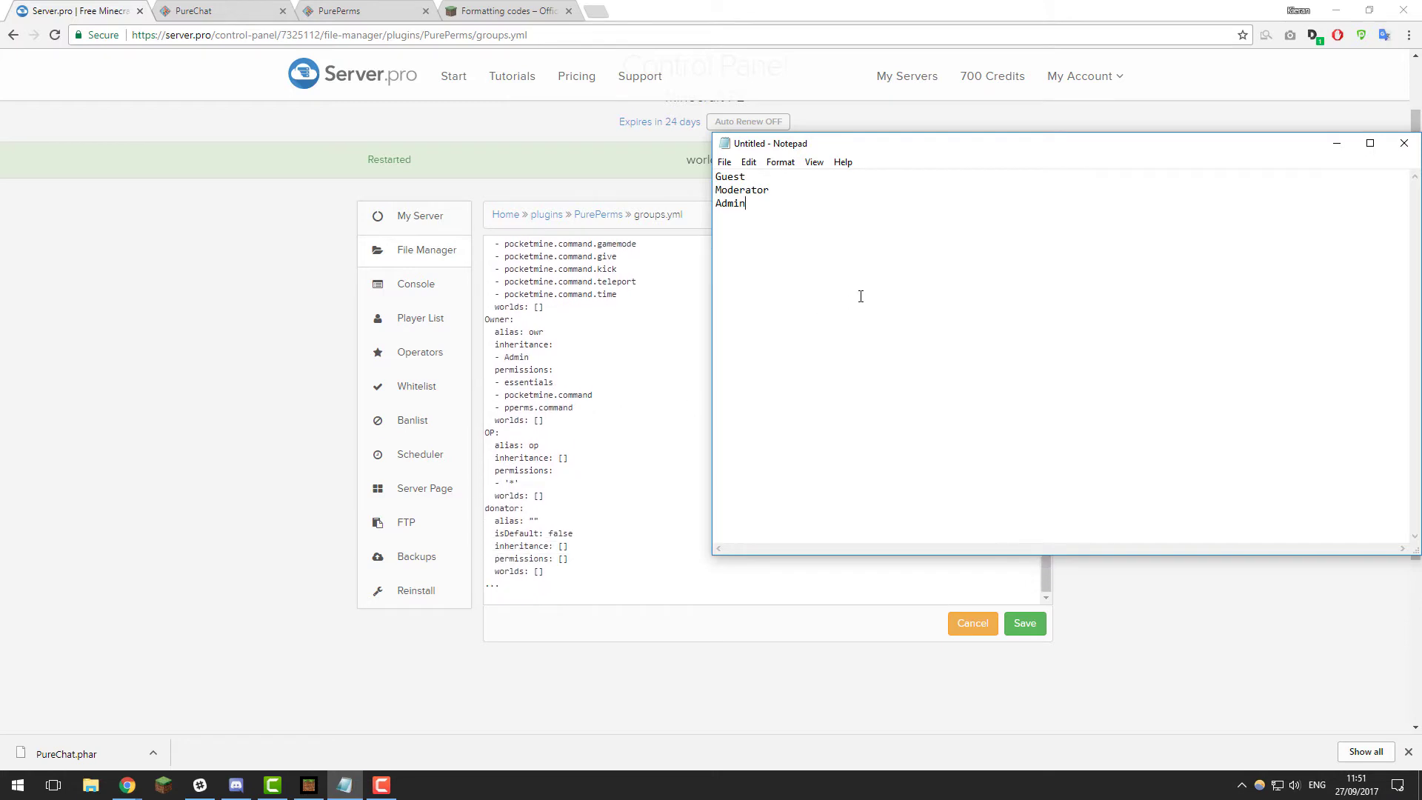
type("Owner")
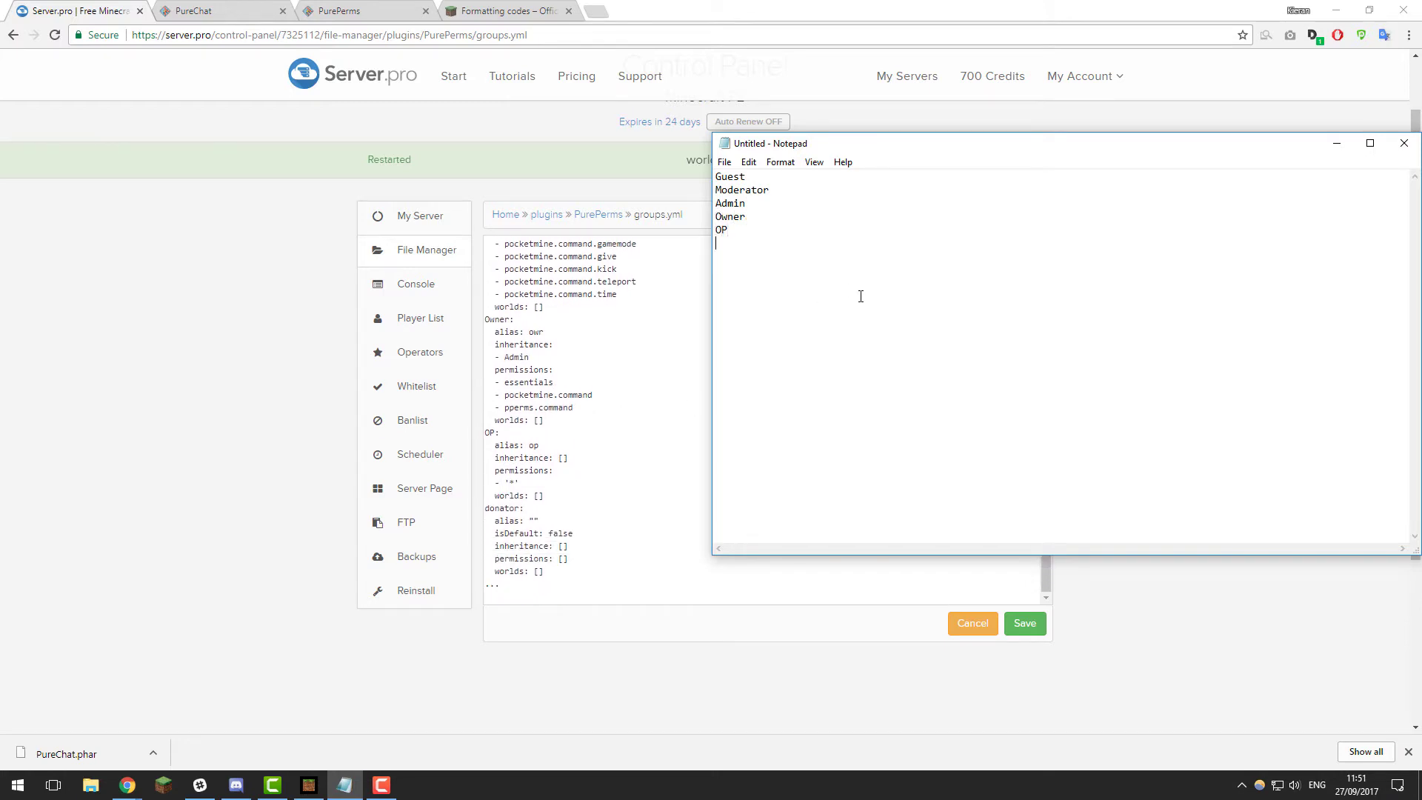
type("donator")
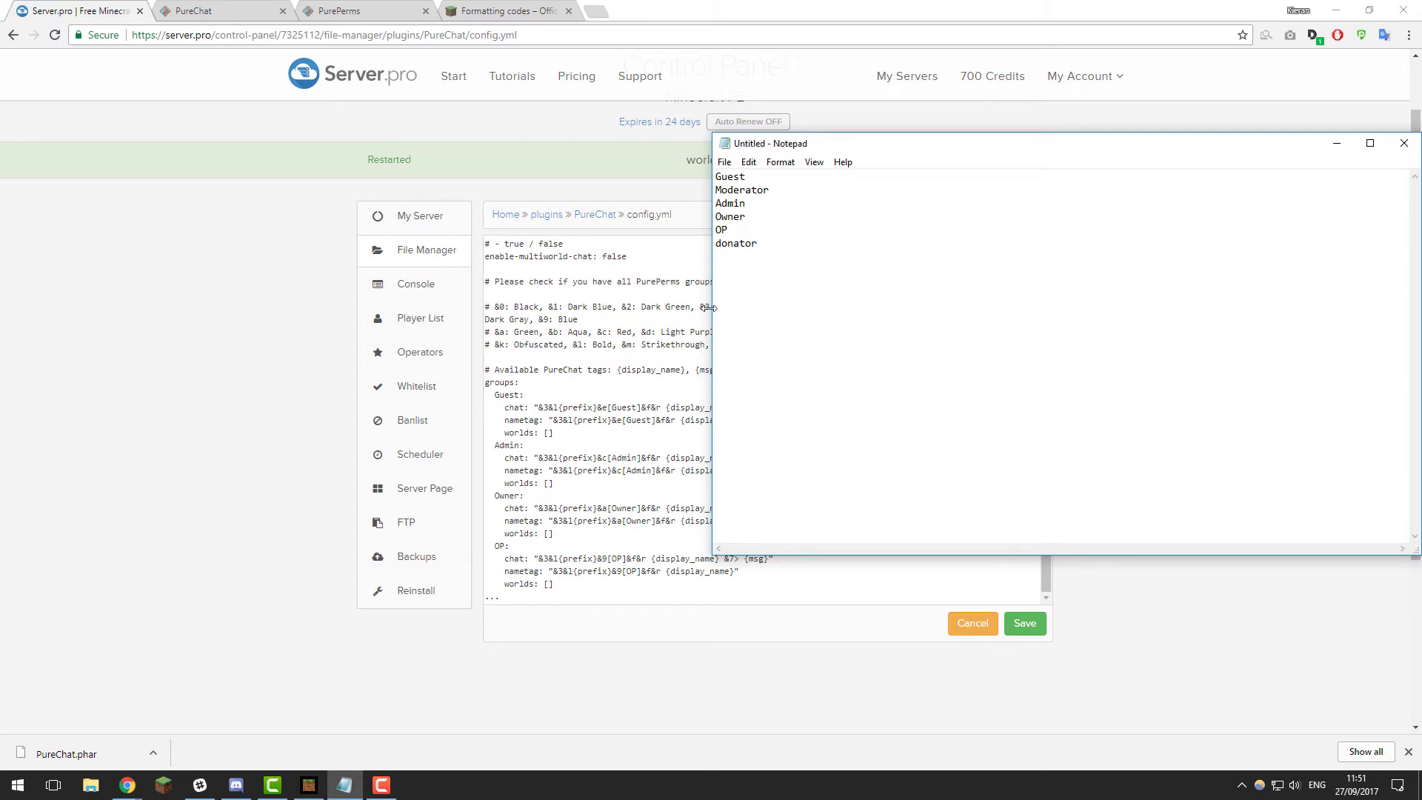
- Work in PureChat's config.yml to copy the Guest block for a Moderator entry
left_click(754, 243)
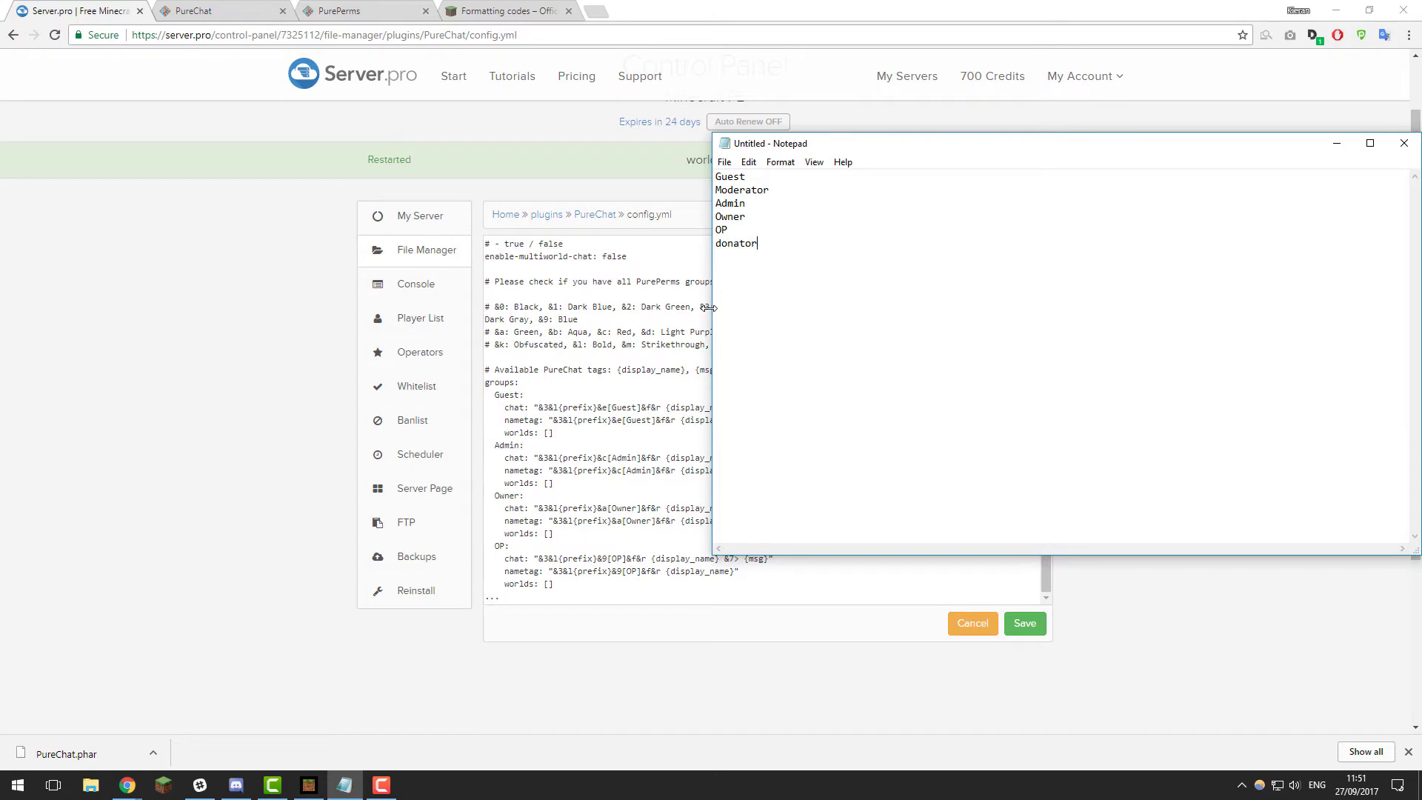
mouse_move(705, 296)
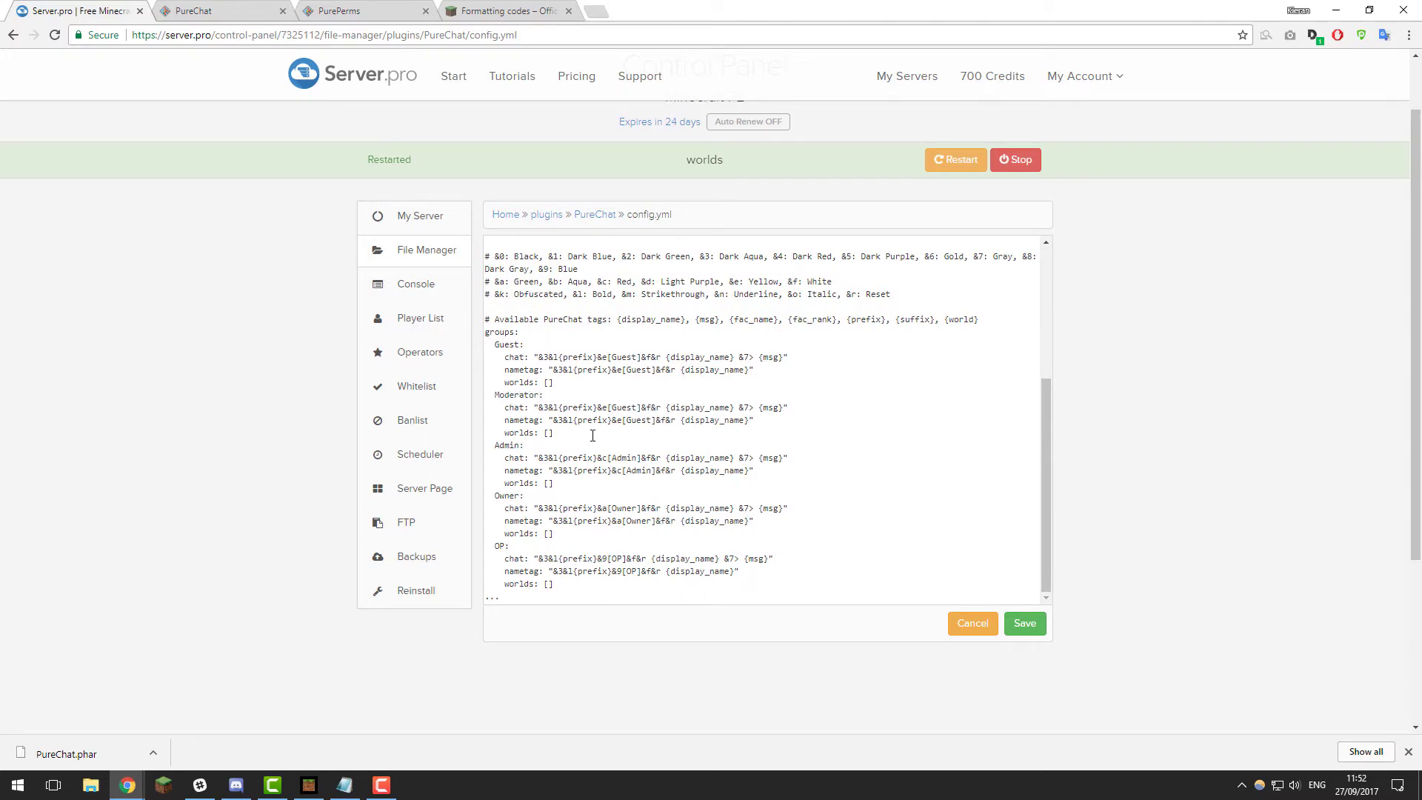
- Relabel the Moderator lines' Guest tag as Moderator and paste the copied group block below OP
double_click(624, 407)
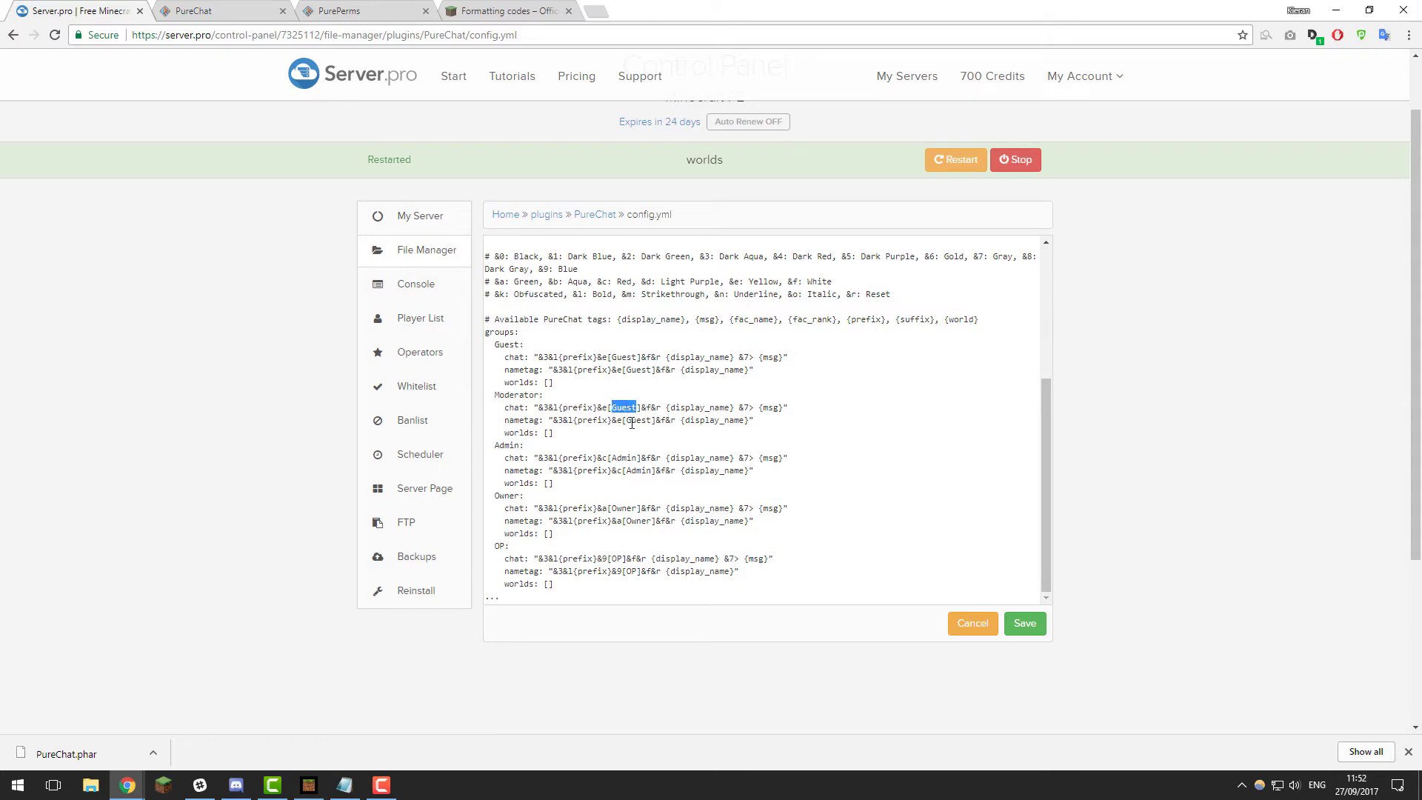
type("Moderator")
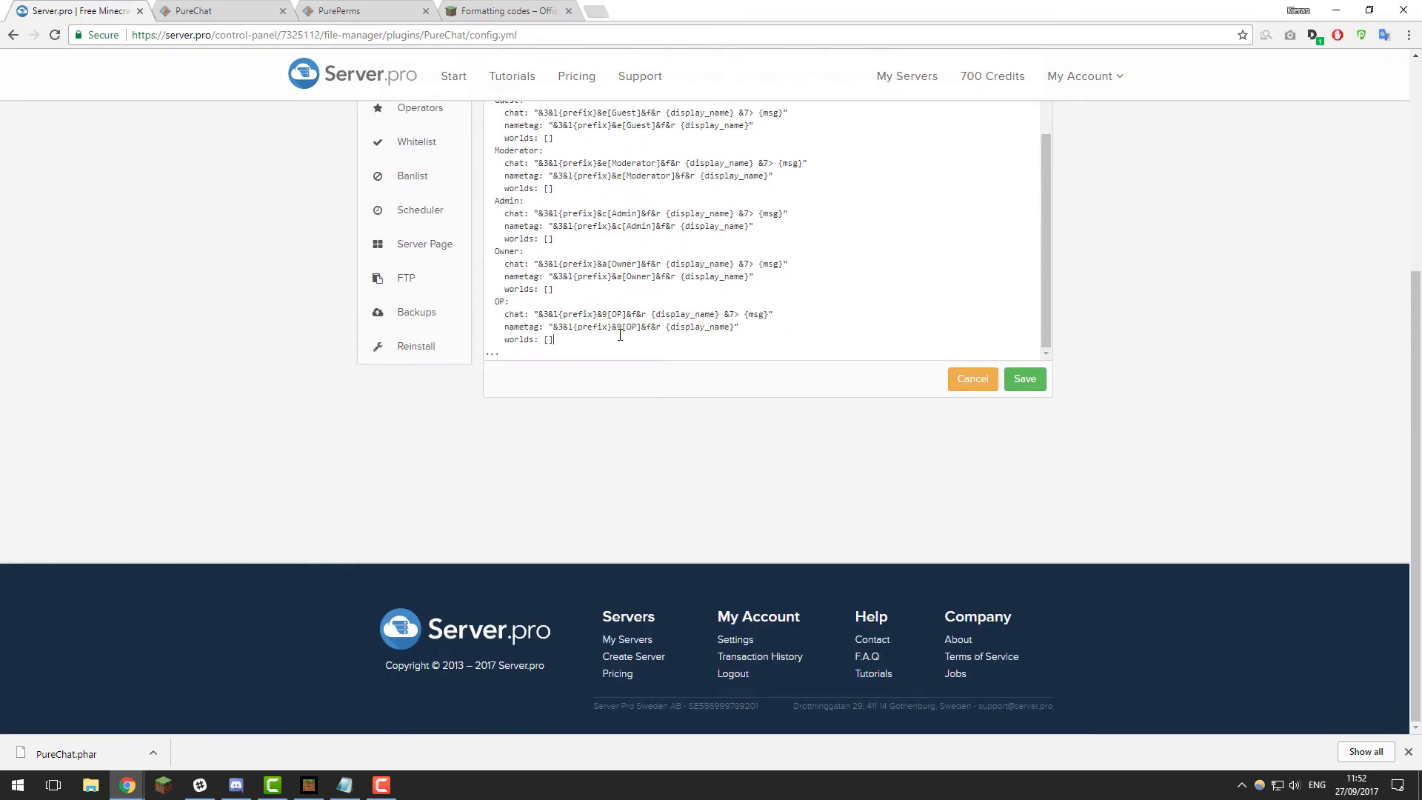
right_click(620, 336)
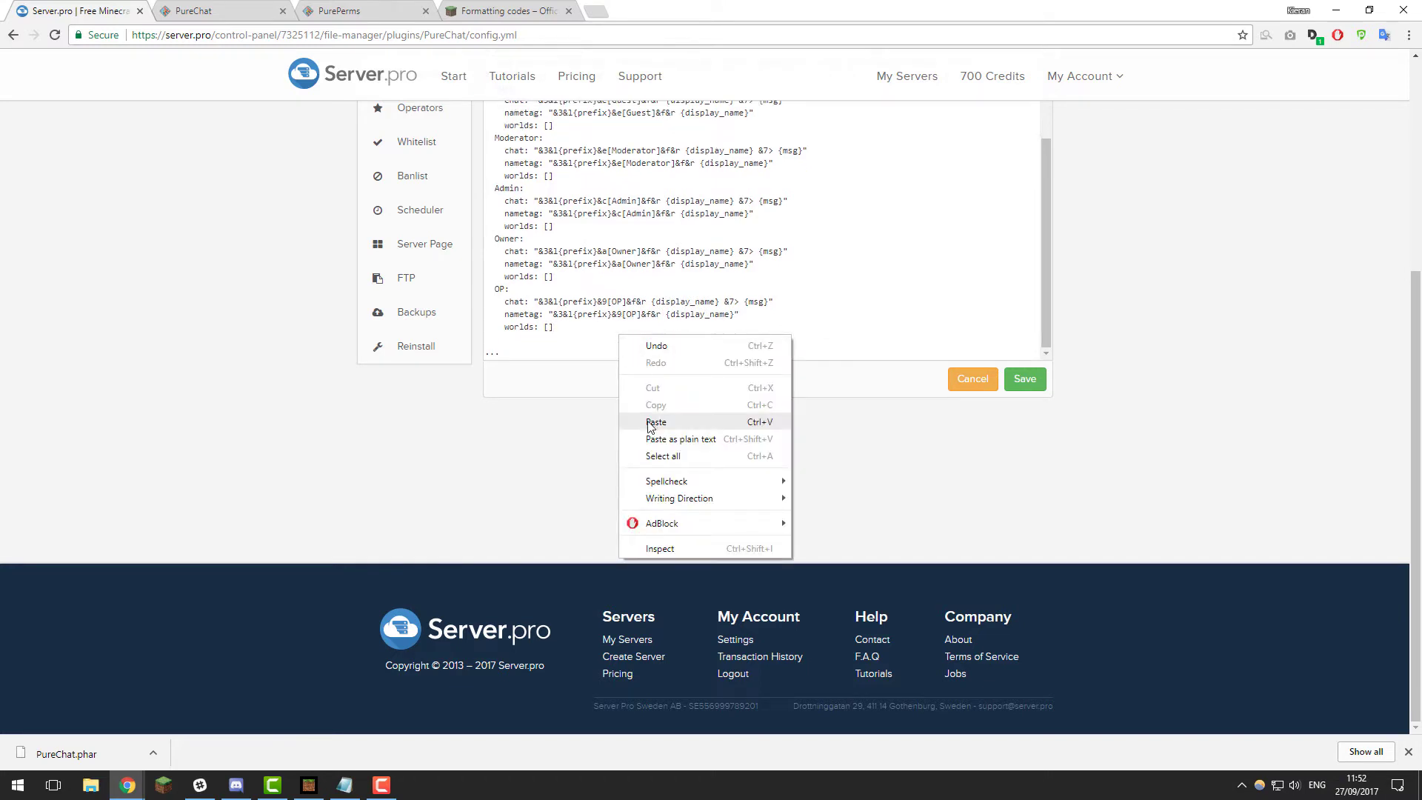
left_click(656, 421)
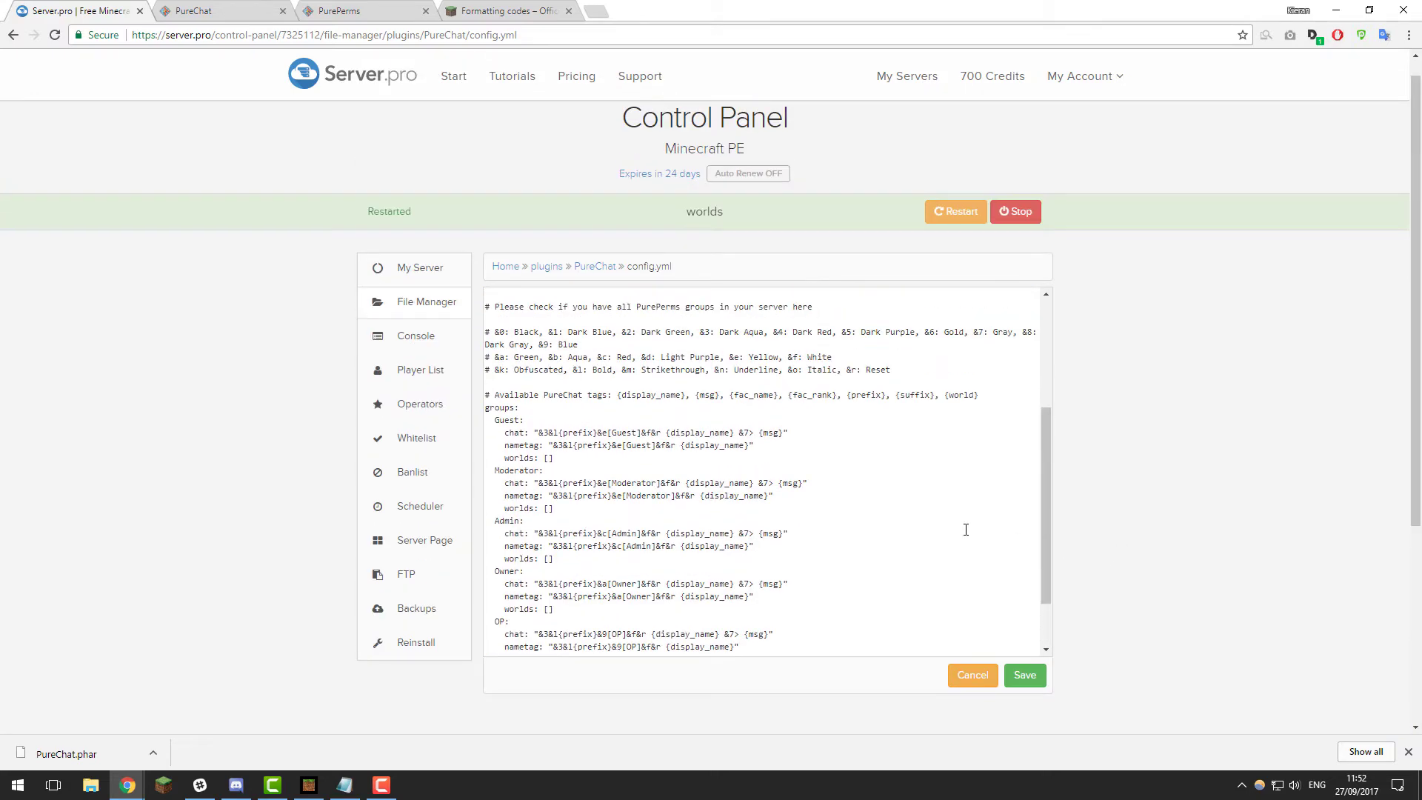
- Scroll to the pasted group block and select its Guest chat format string
scroll("down", 3)
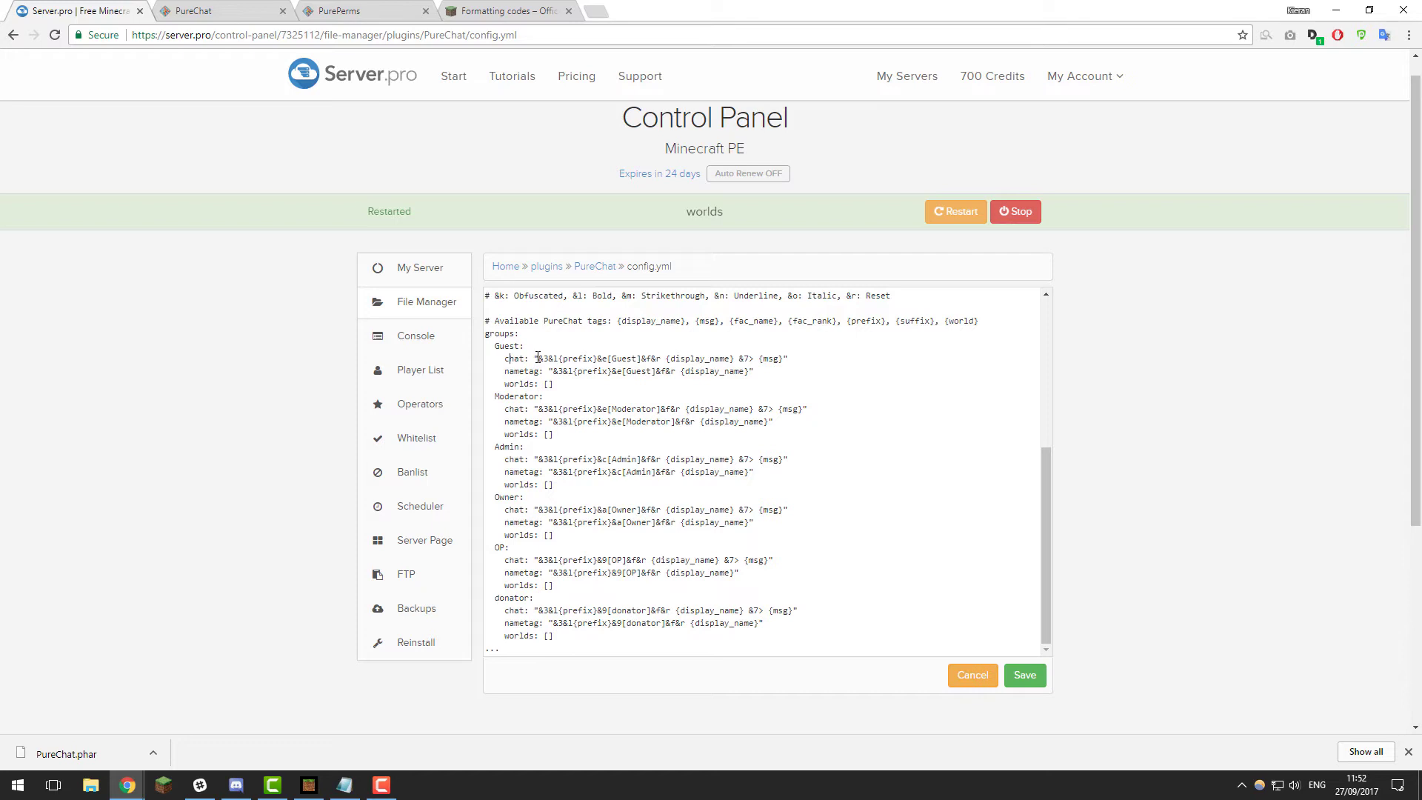
mouse_move(547, 370)
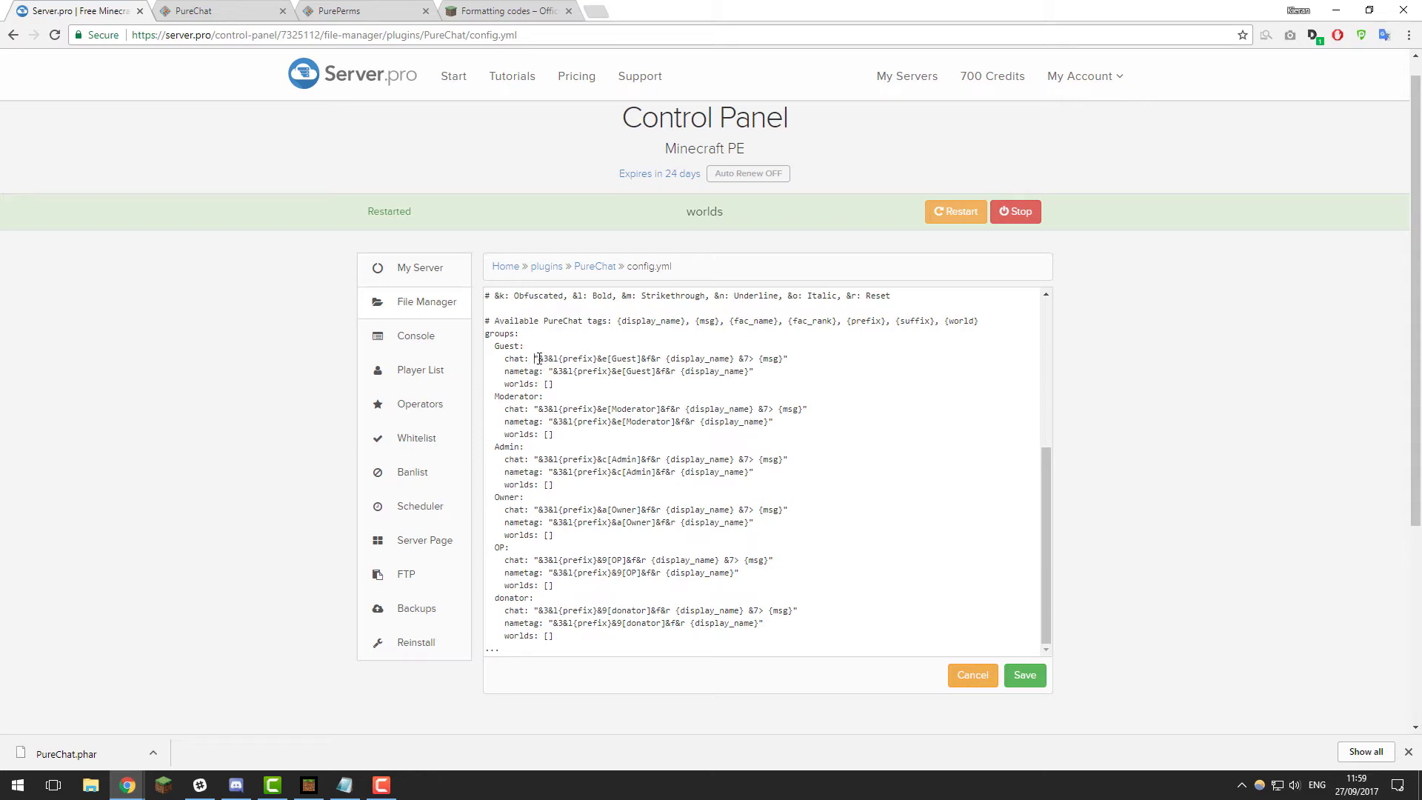
left_click_drag(535, 358, 784, 371)
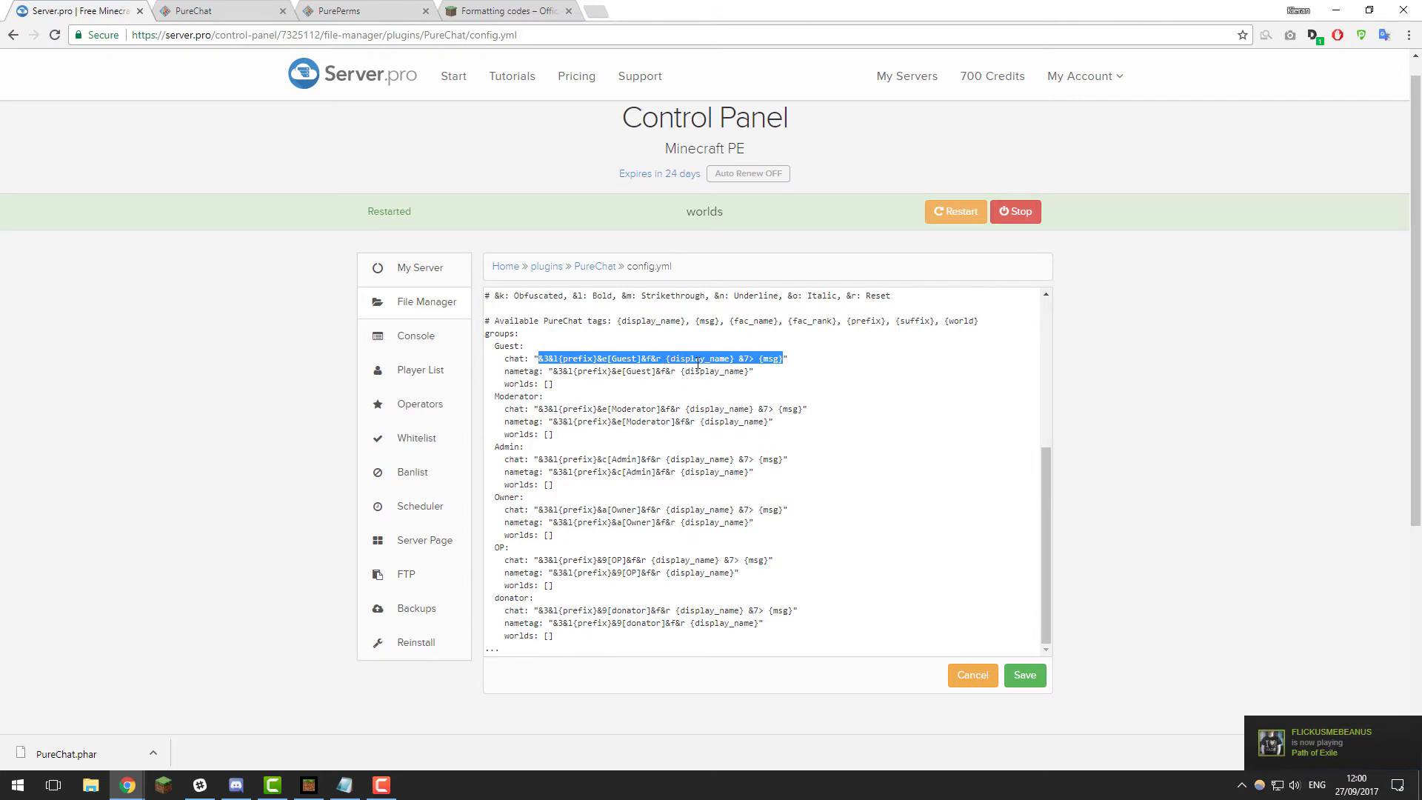
- Browse the Minecraft Wiki color and formatting code tables, checking back on config.yml once
left_click(754, 359)
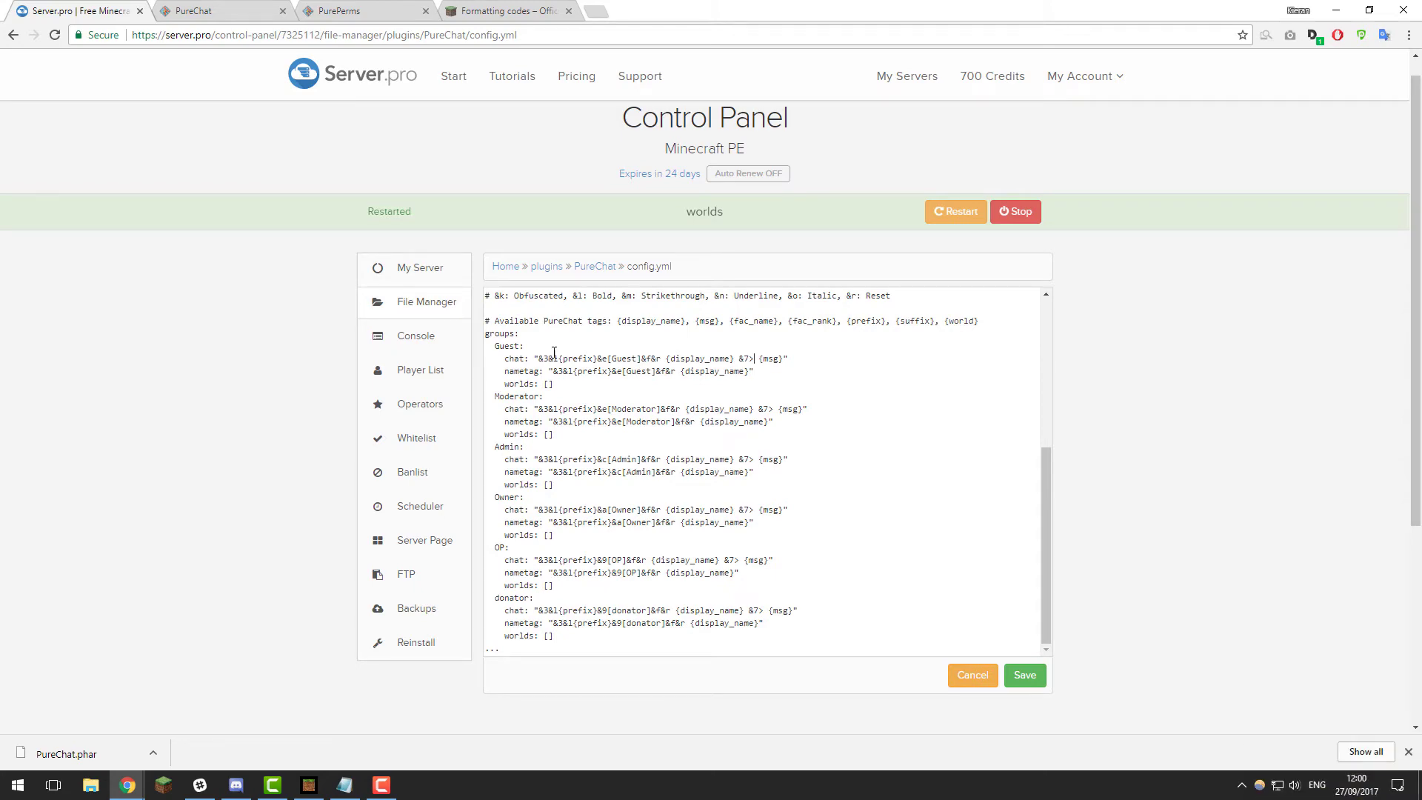
left_click(510, 12)
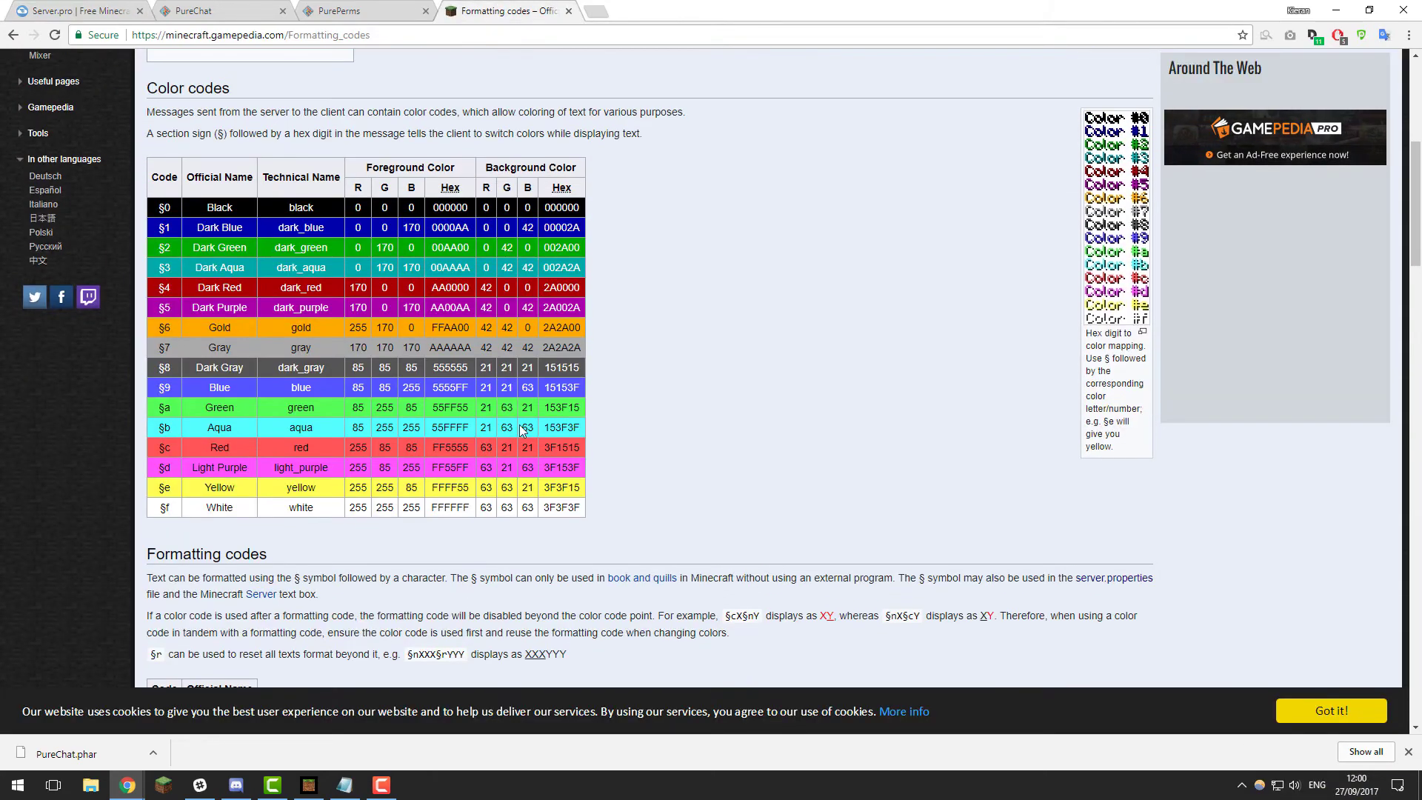
left_click(255, 34)
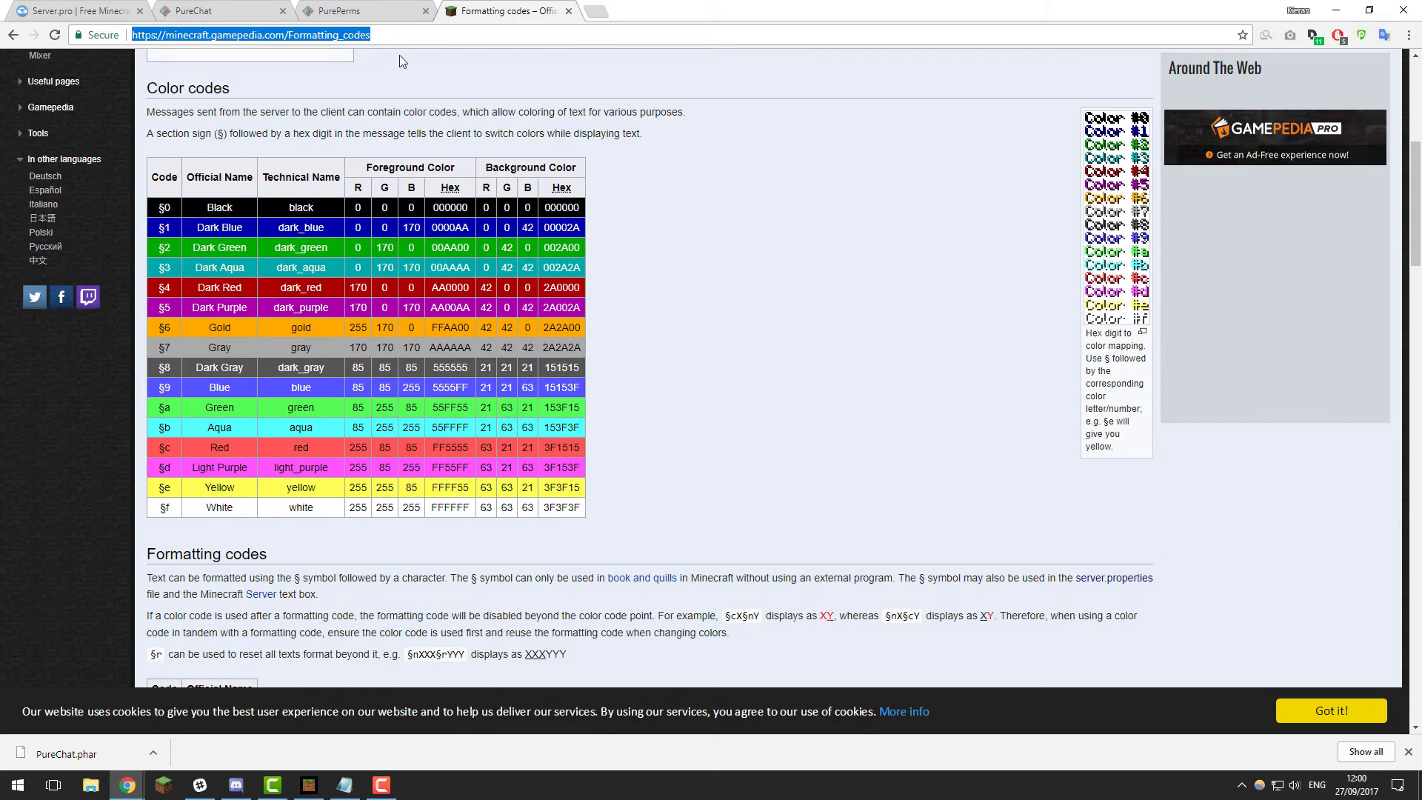
scroll("down", 3)
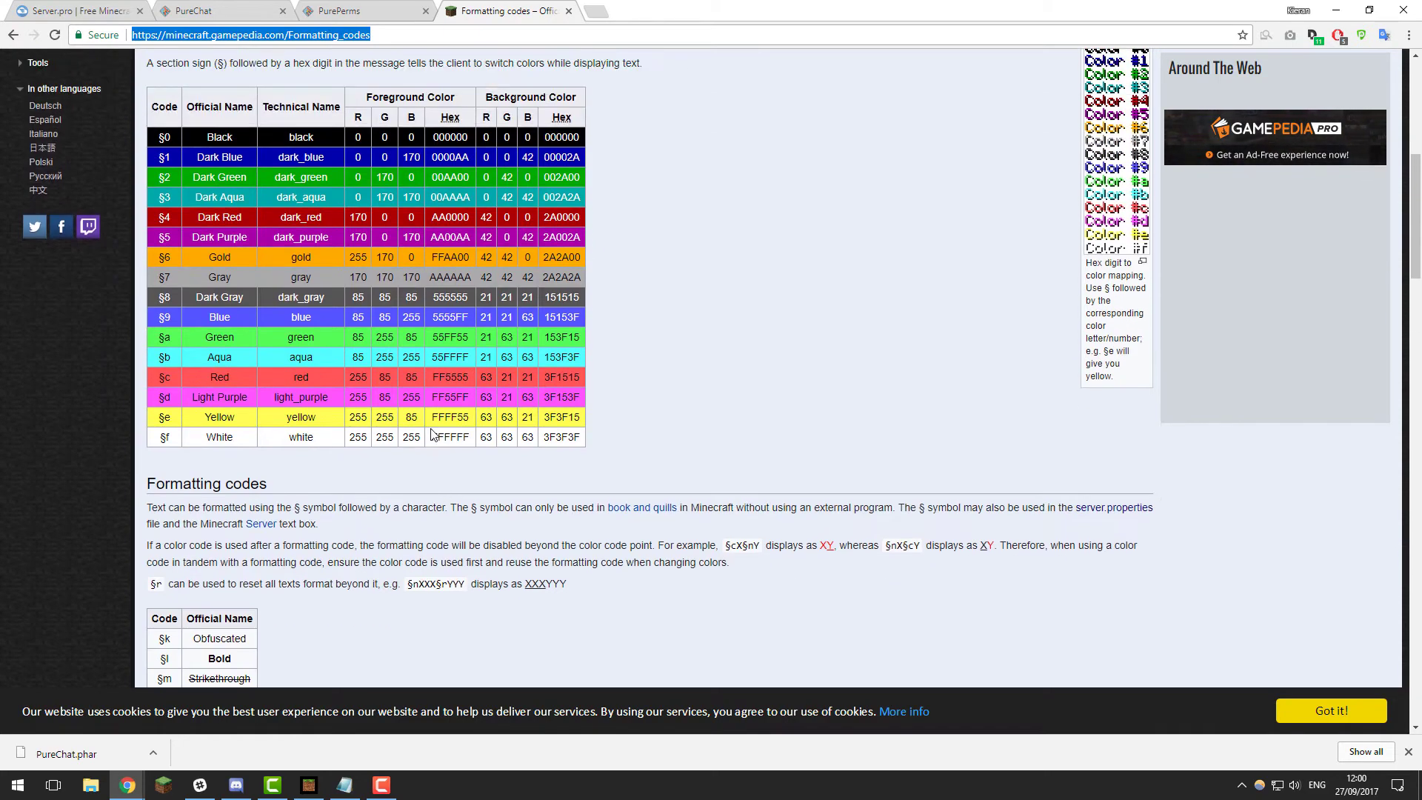
scroll("down", 3)
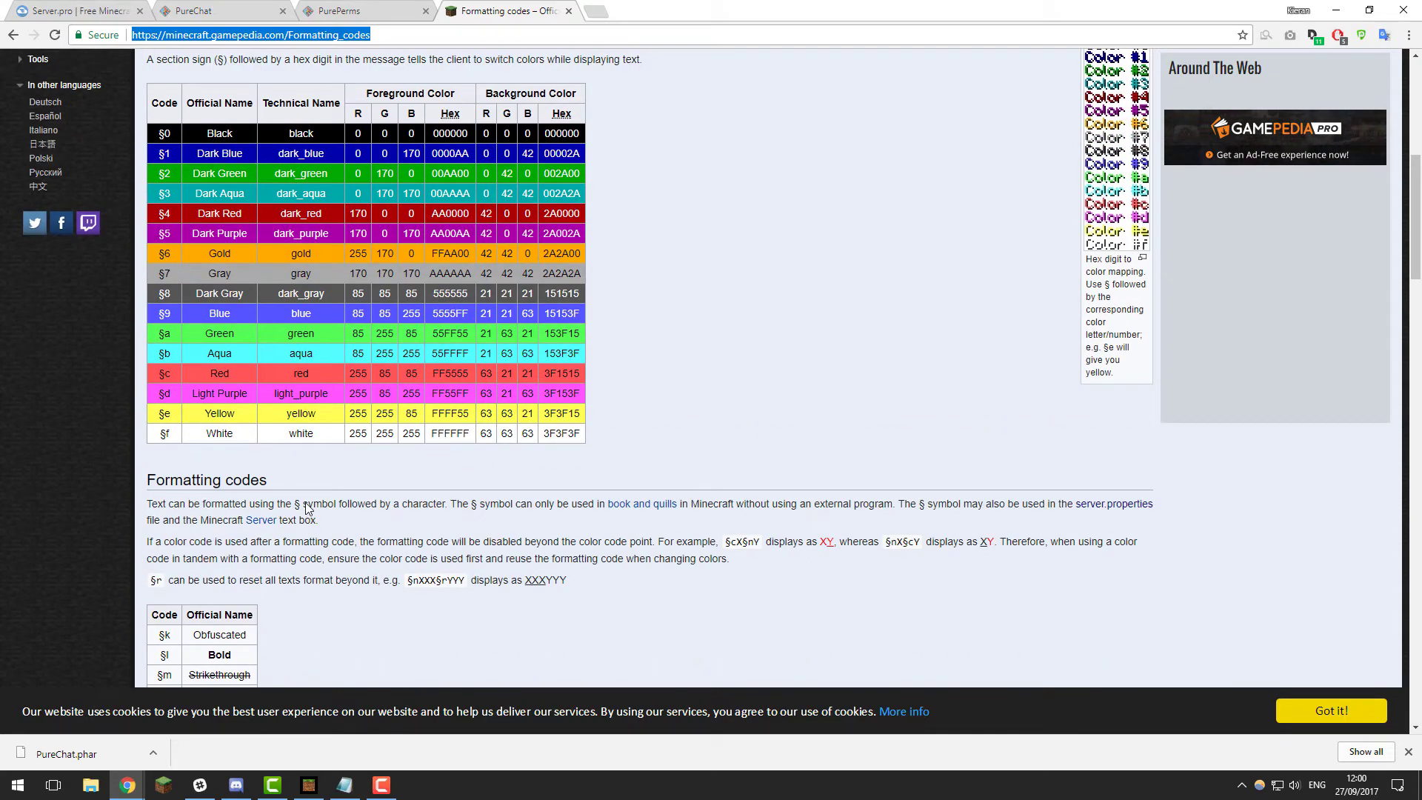
scroll("down", 3)
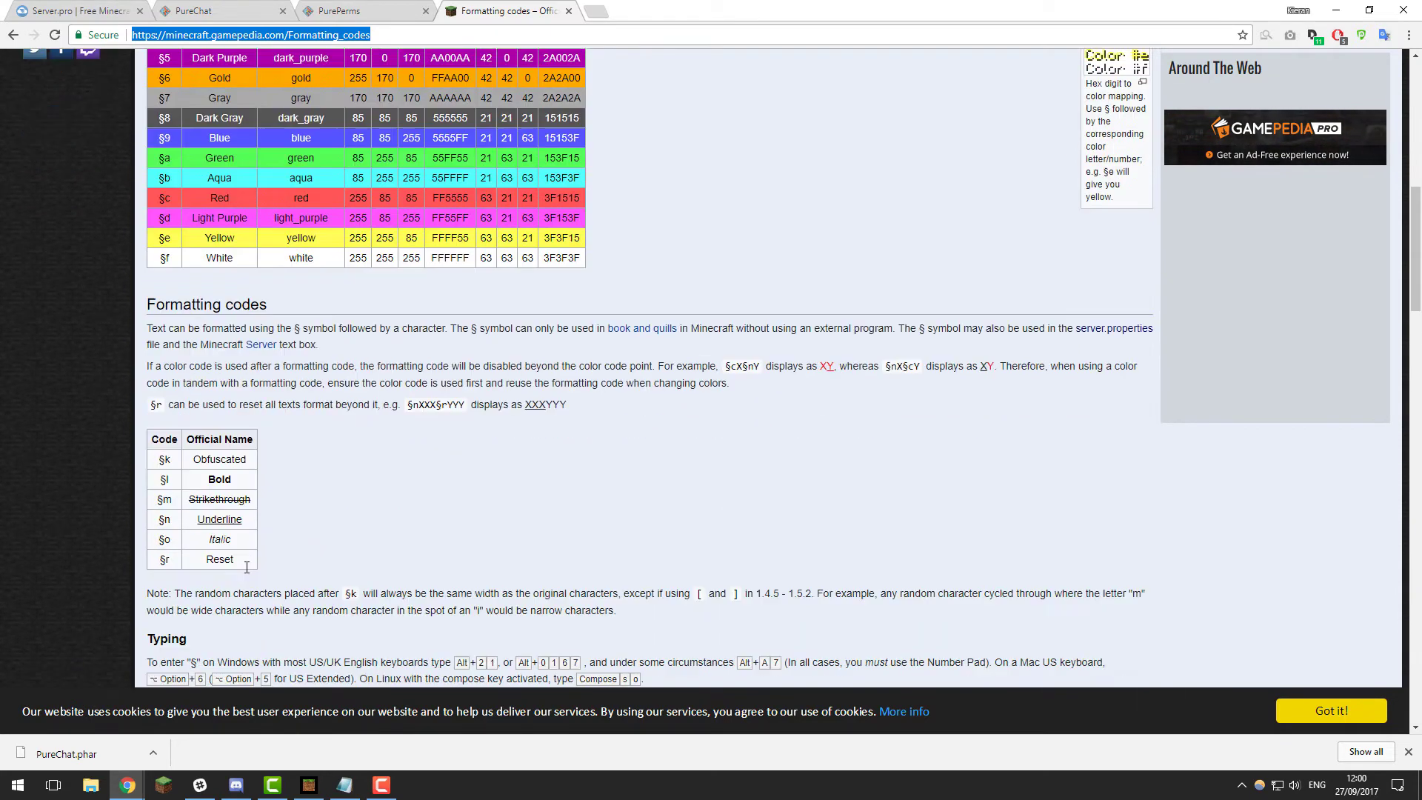
scroll("up", 3)
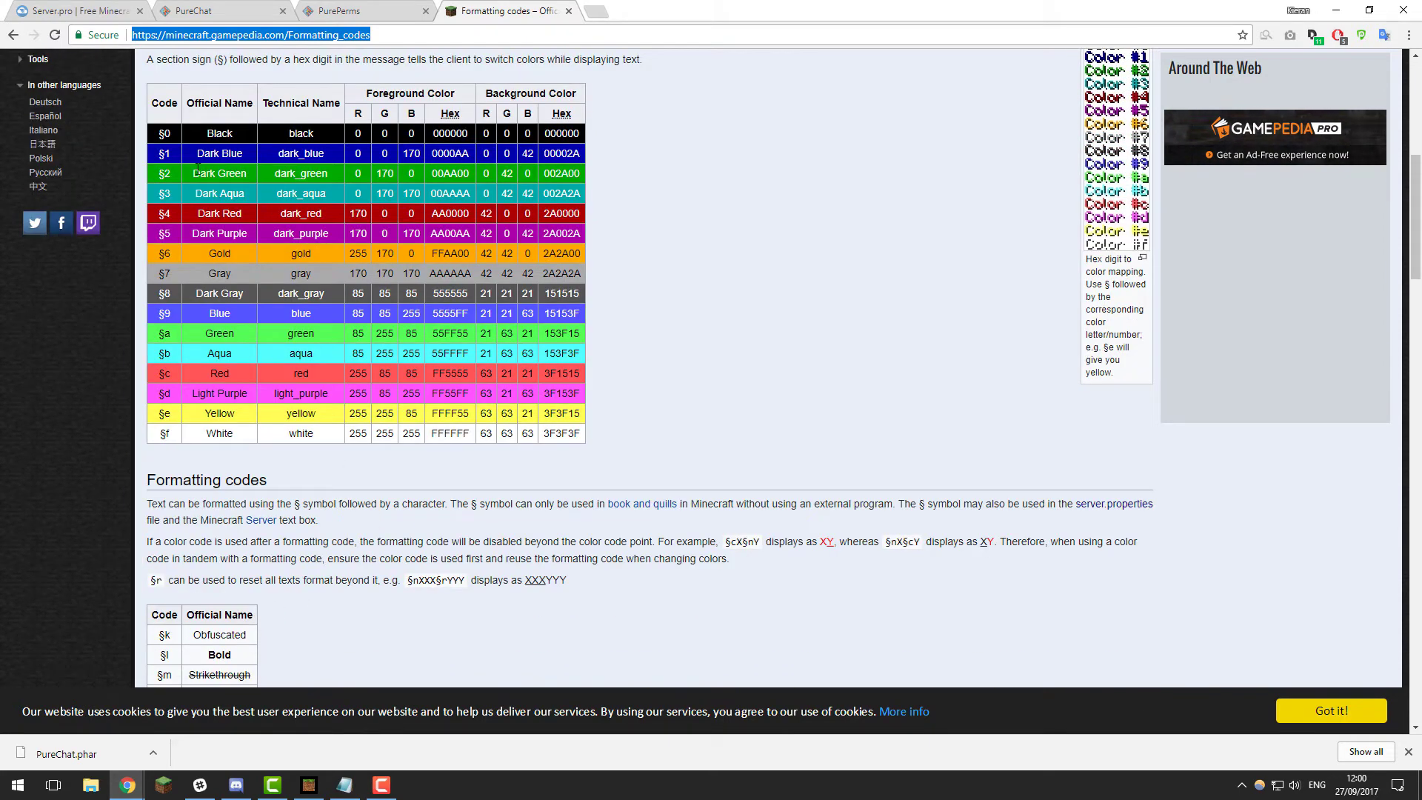
left_click(74, 11)
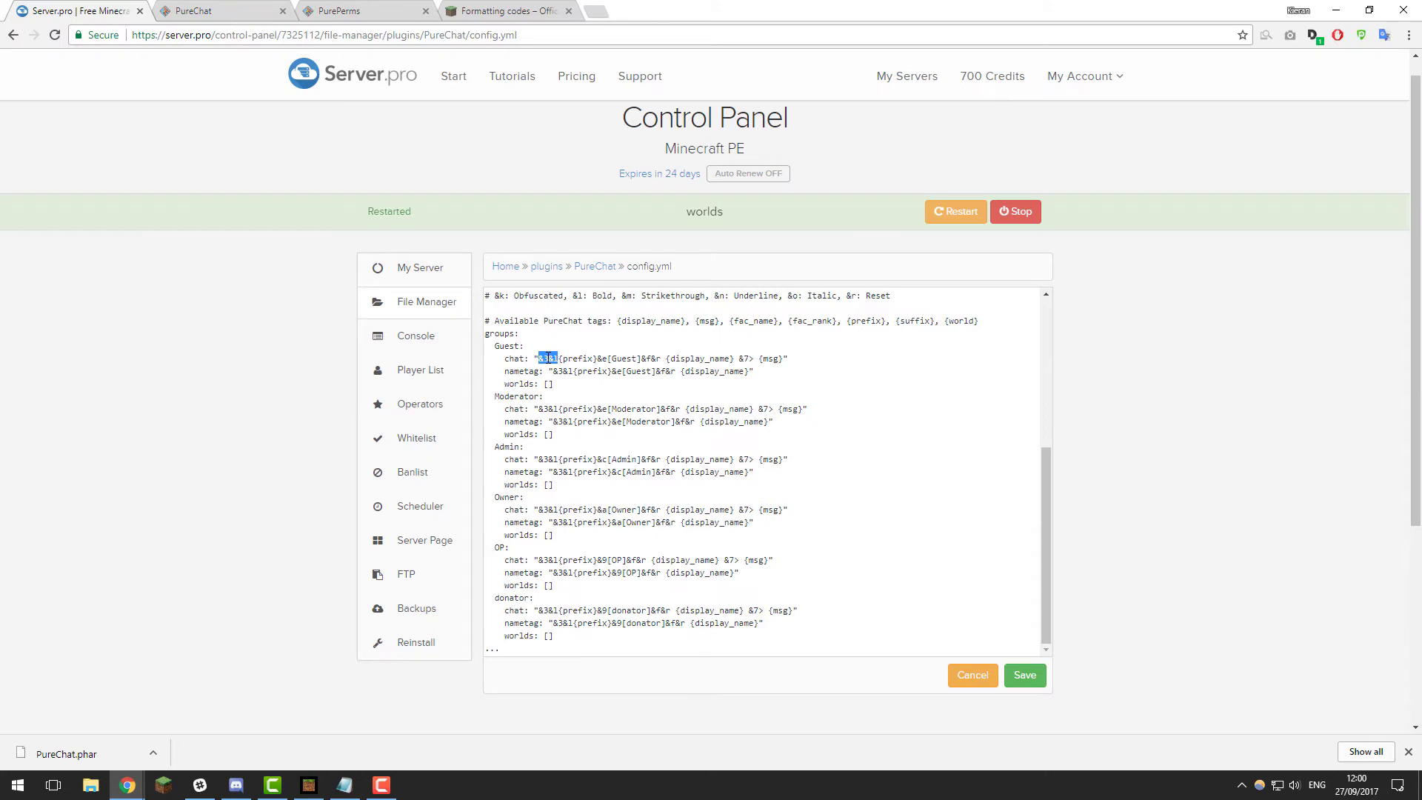
left_click(510, 11)
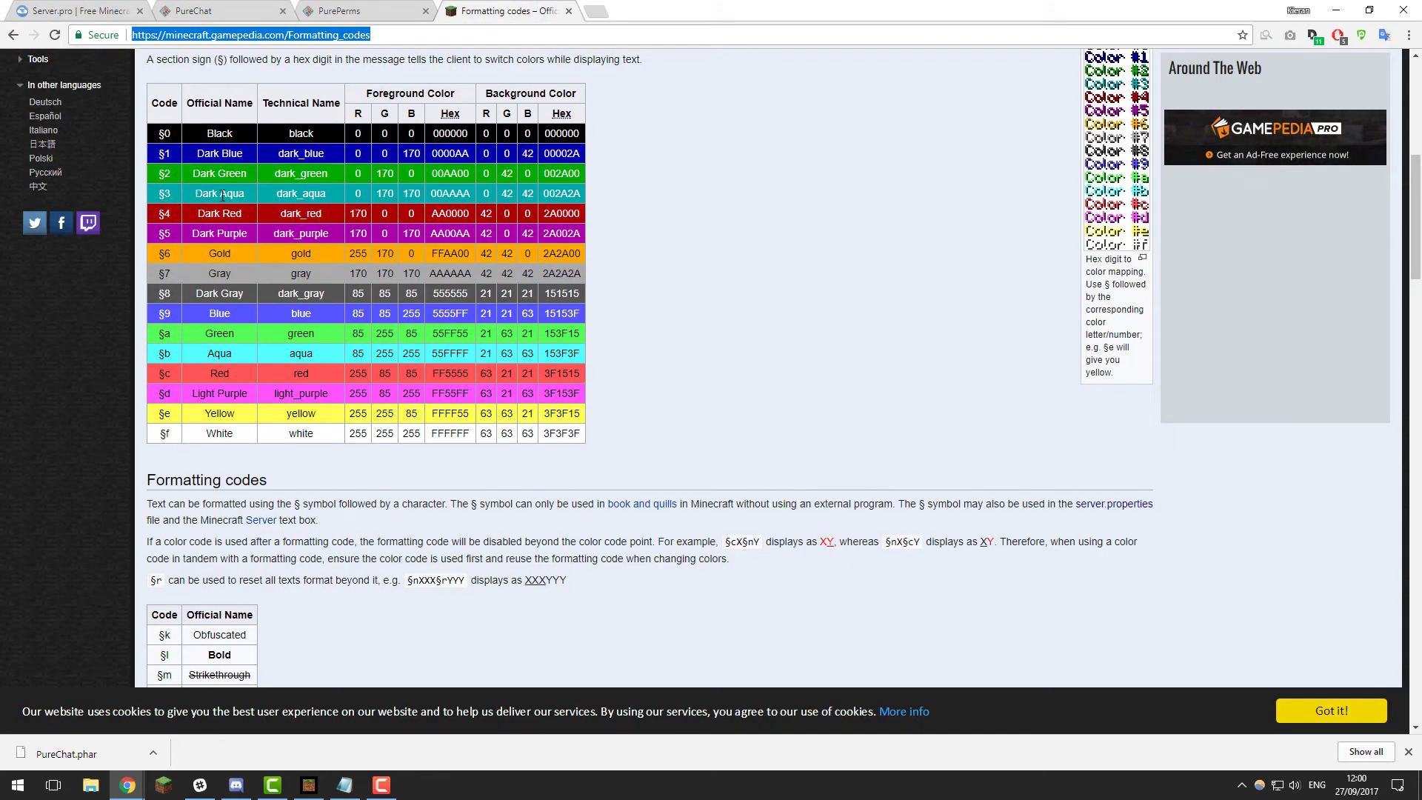
scroll("down", 3)
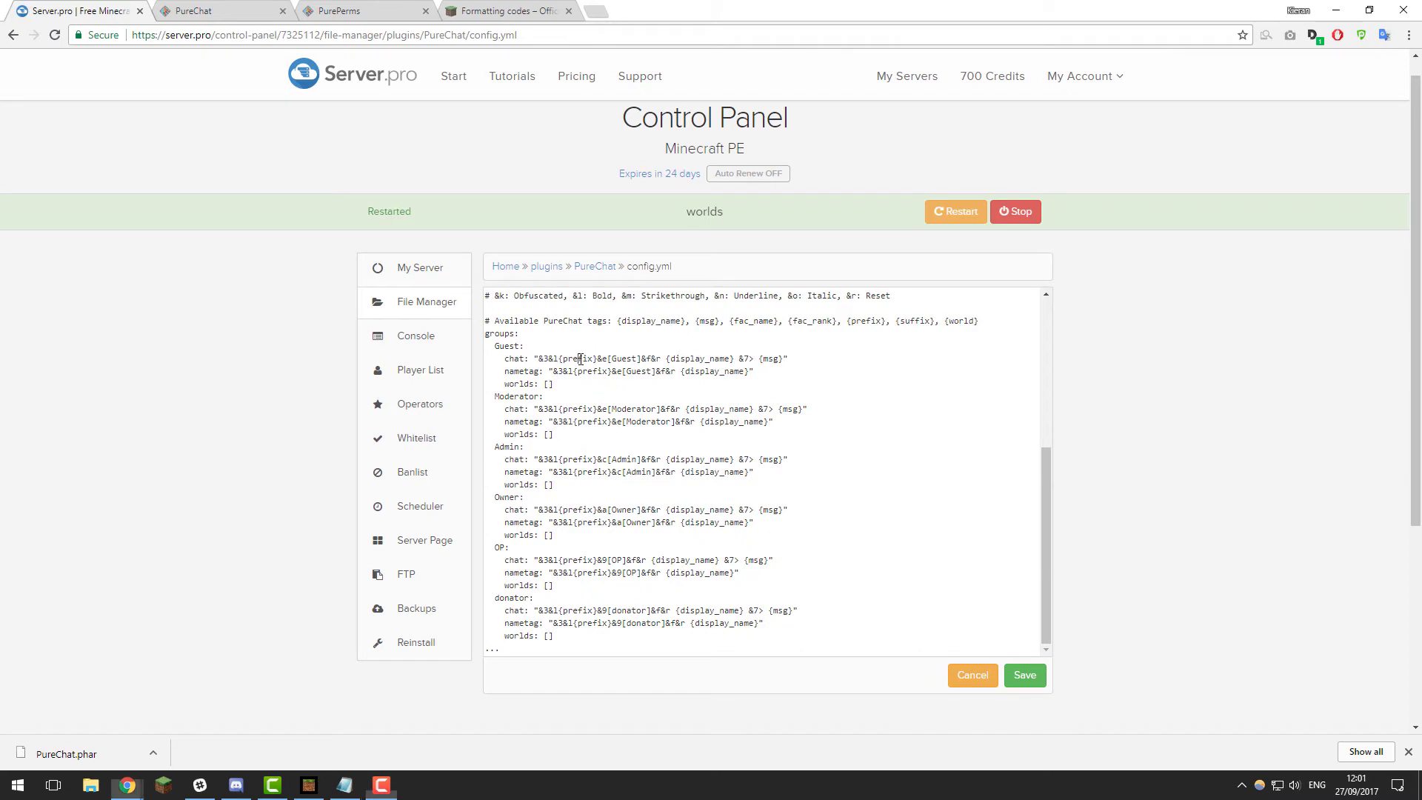
- Strip {fac_name} and the &3 code from the Guest chat line, leaving &l&e[Guest]
double_click(576, 358)
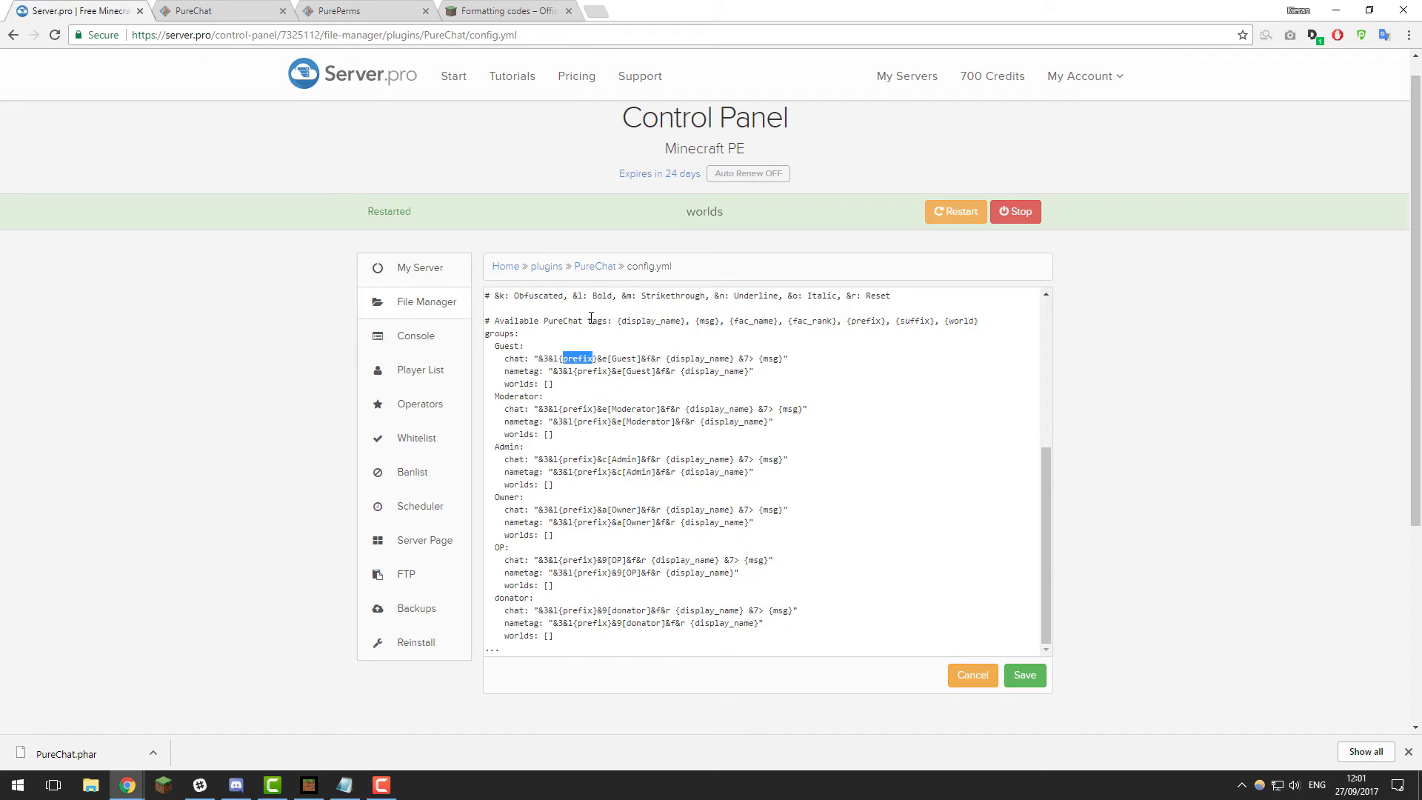
mouse_move(945, 338)
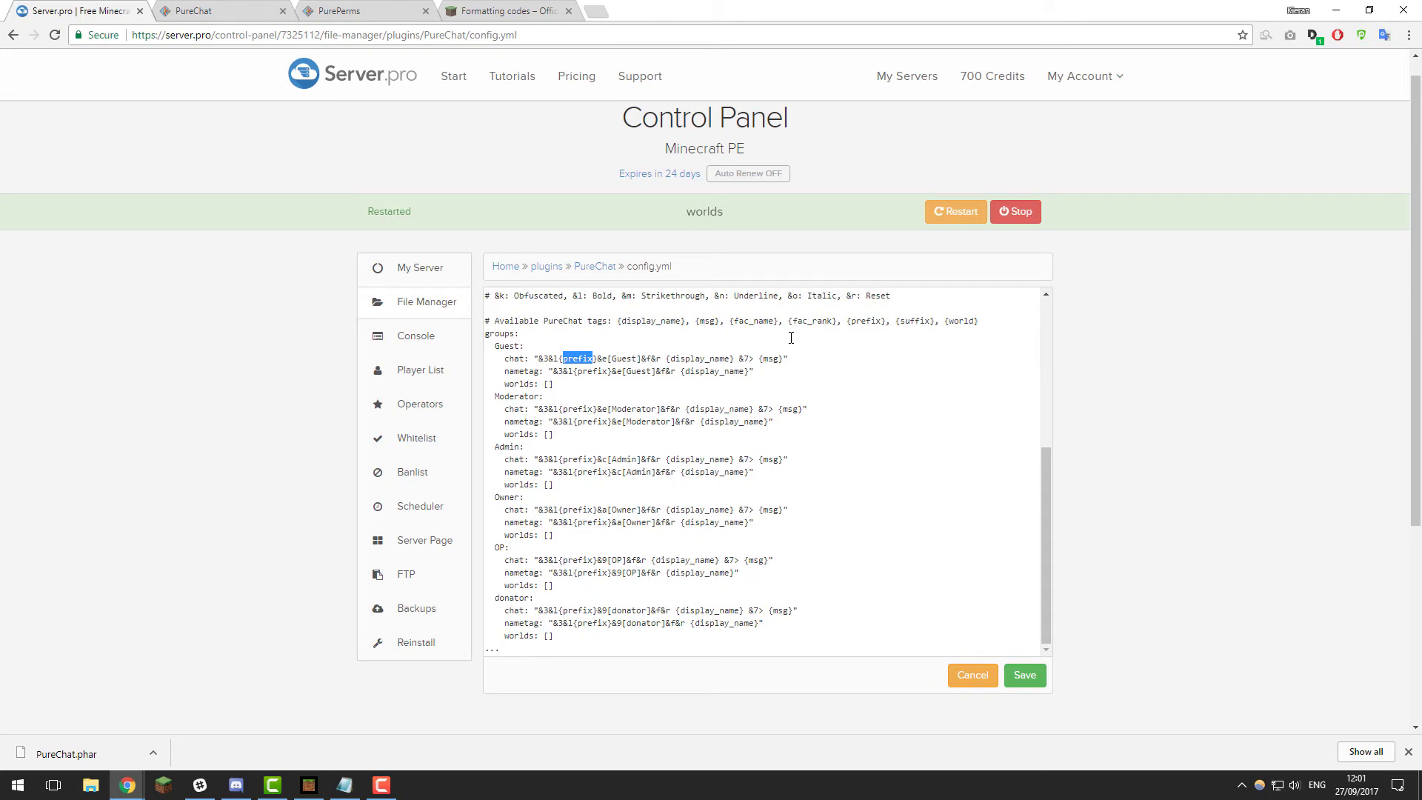
double_click(752, 320)
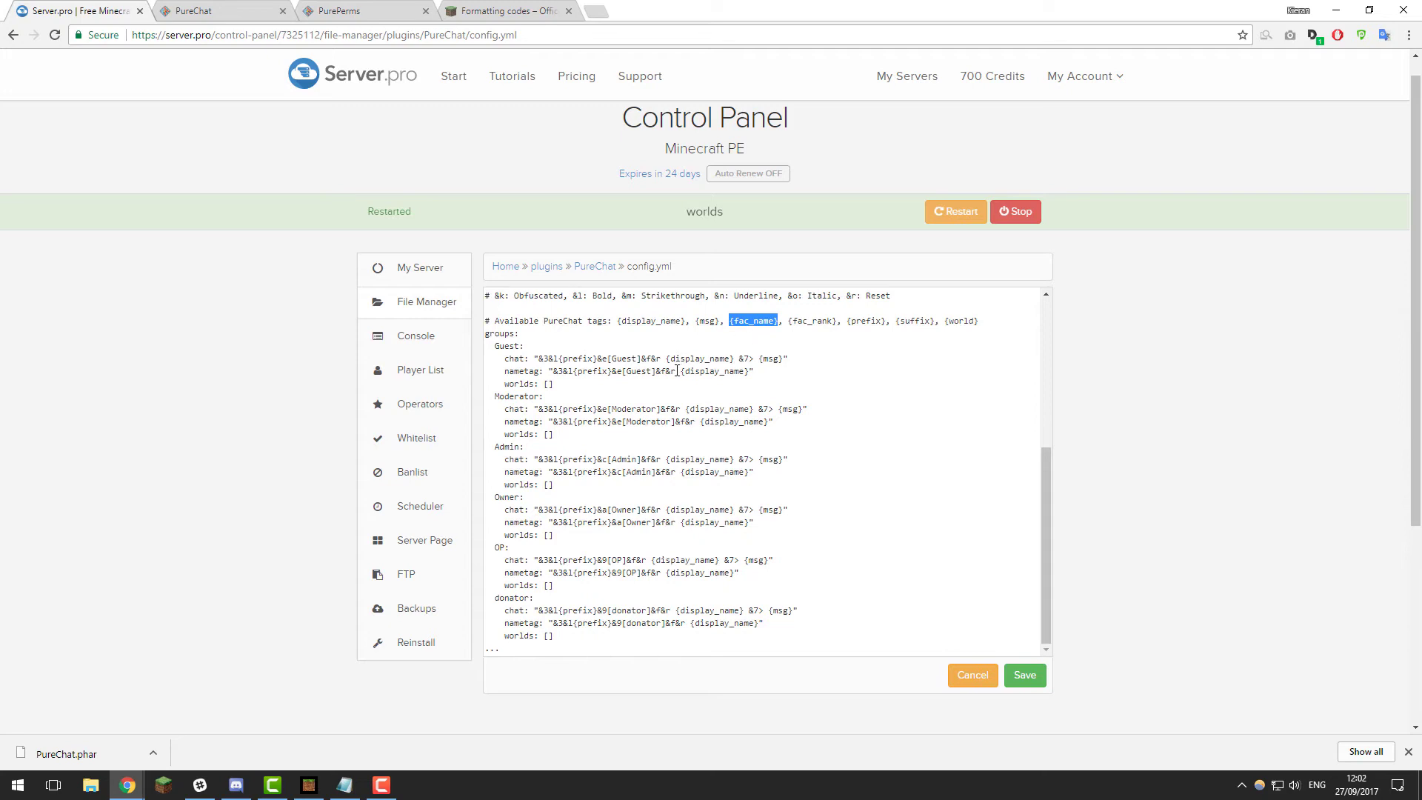
double_click(579, 359)
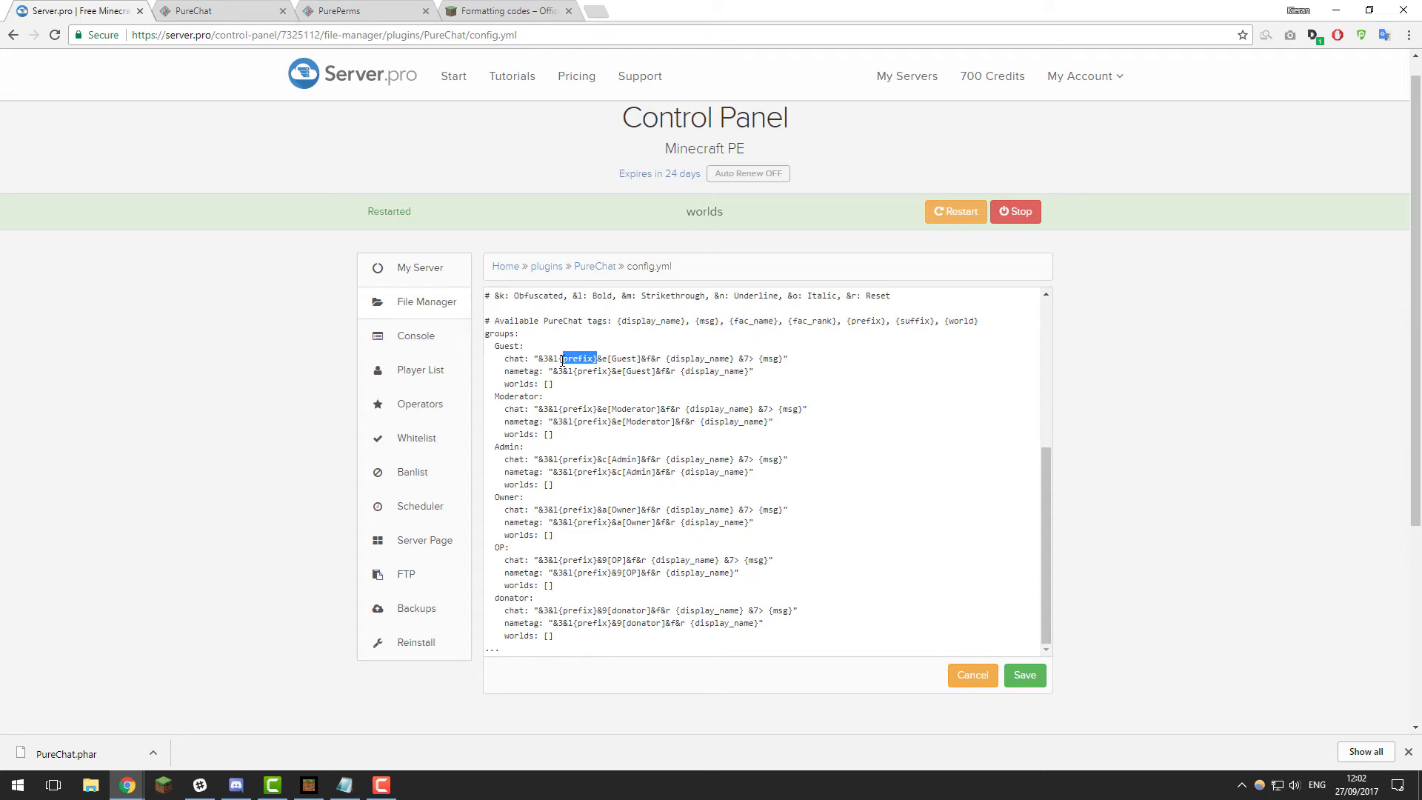
type("fac_name")
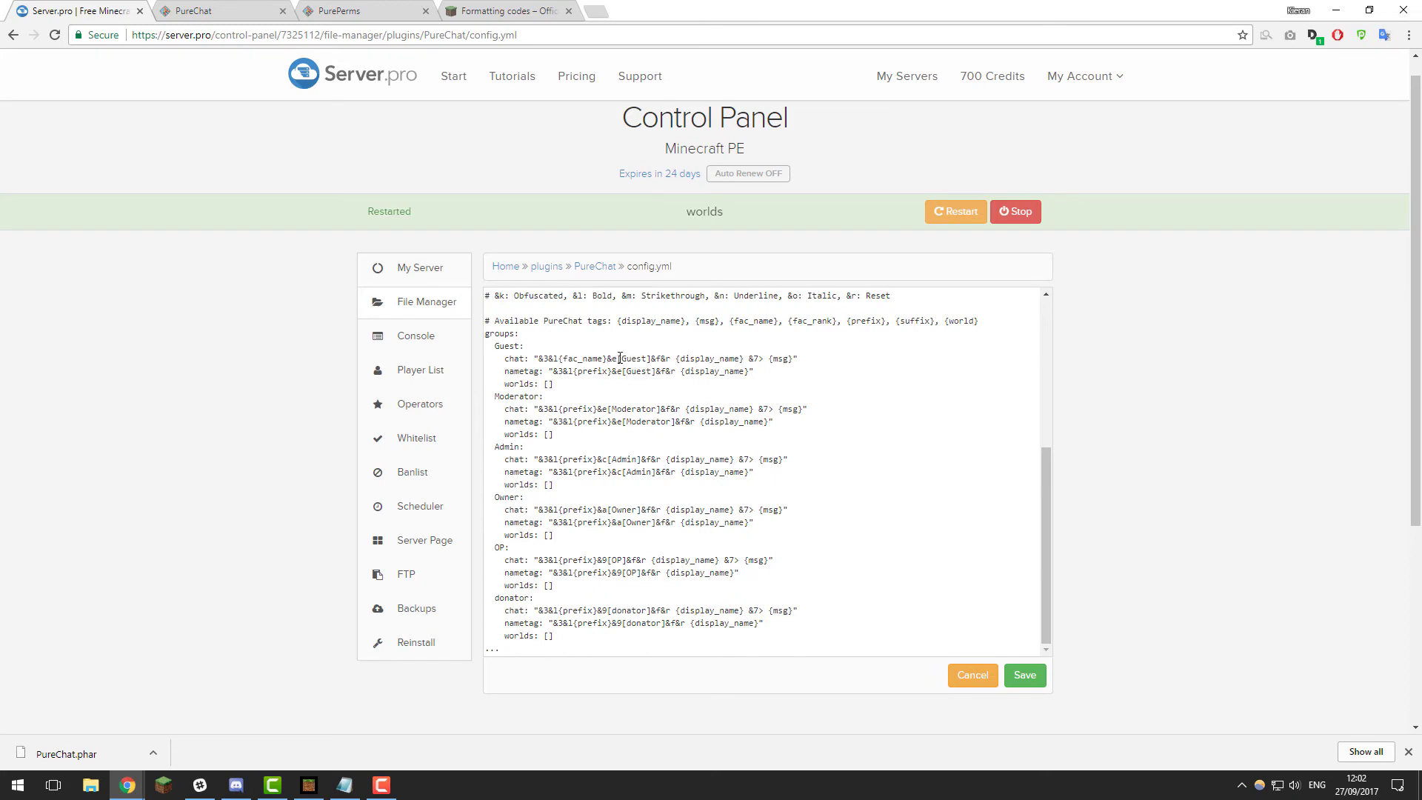
double_click(592, 358)
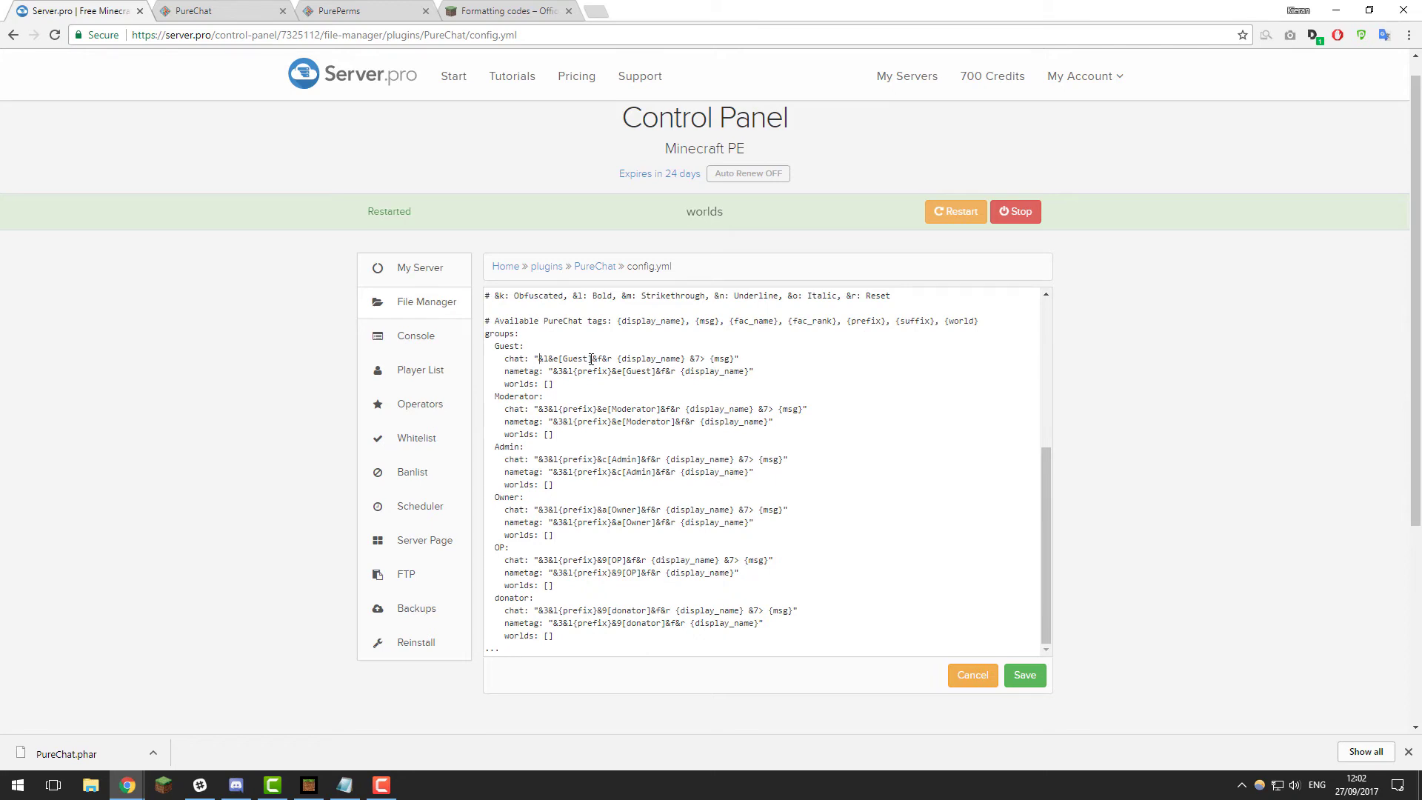
double_click(575, 359)
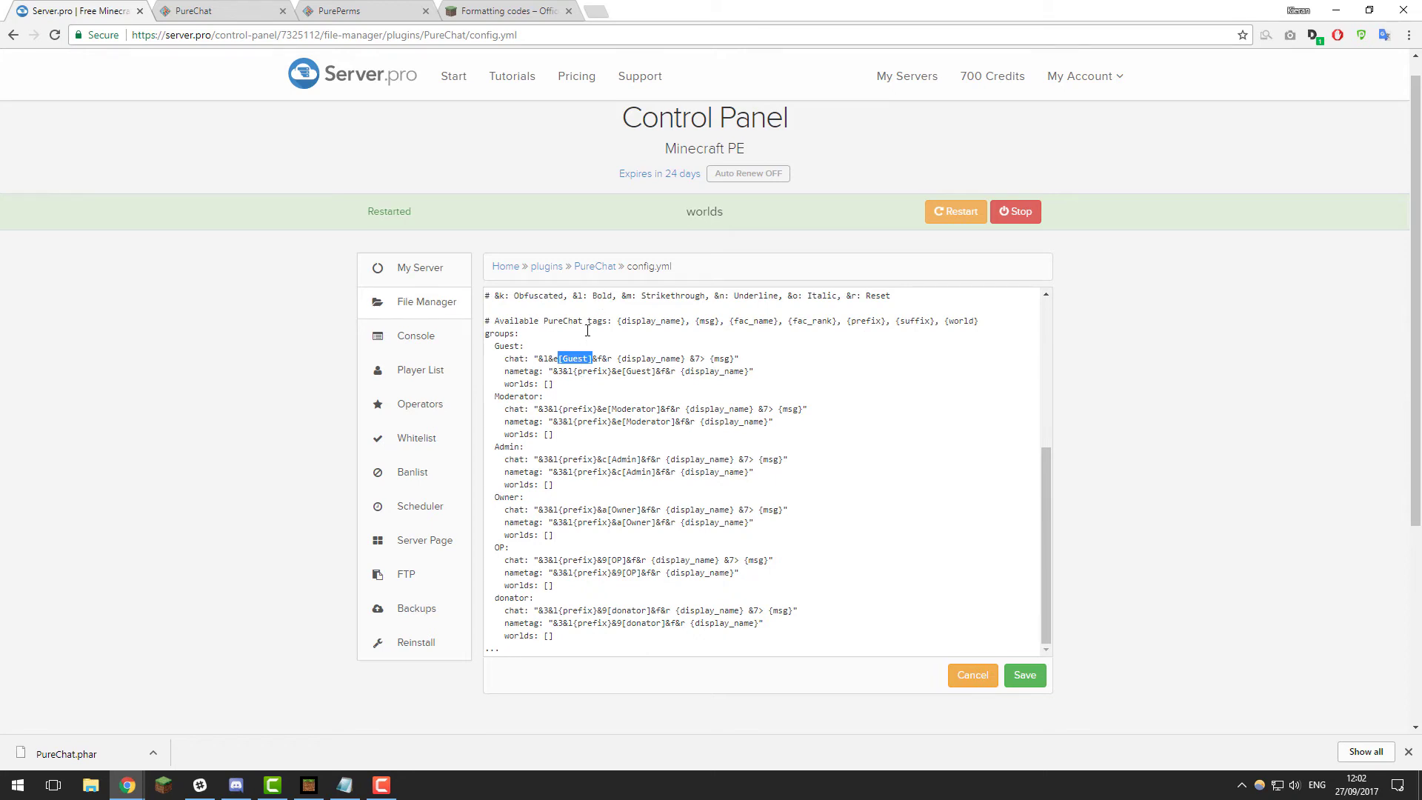
left_click(507, 11)
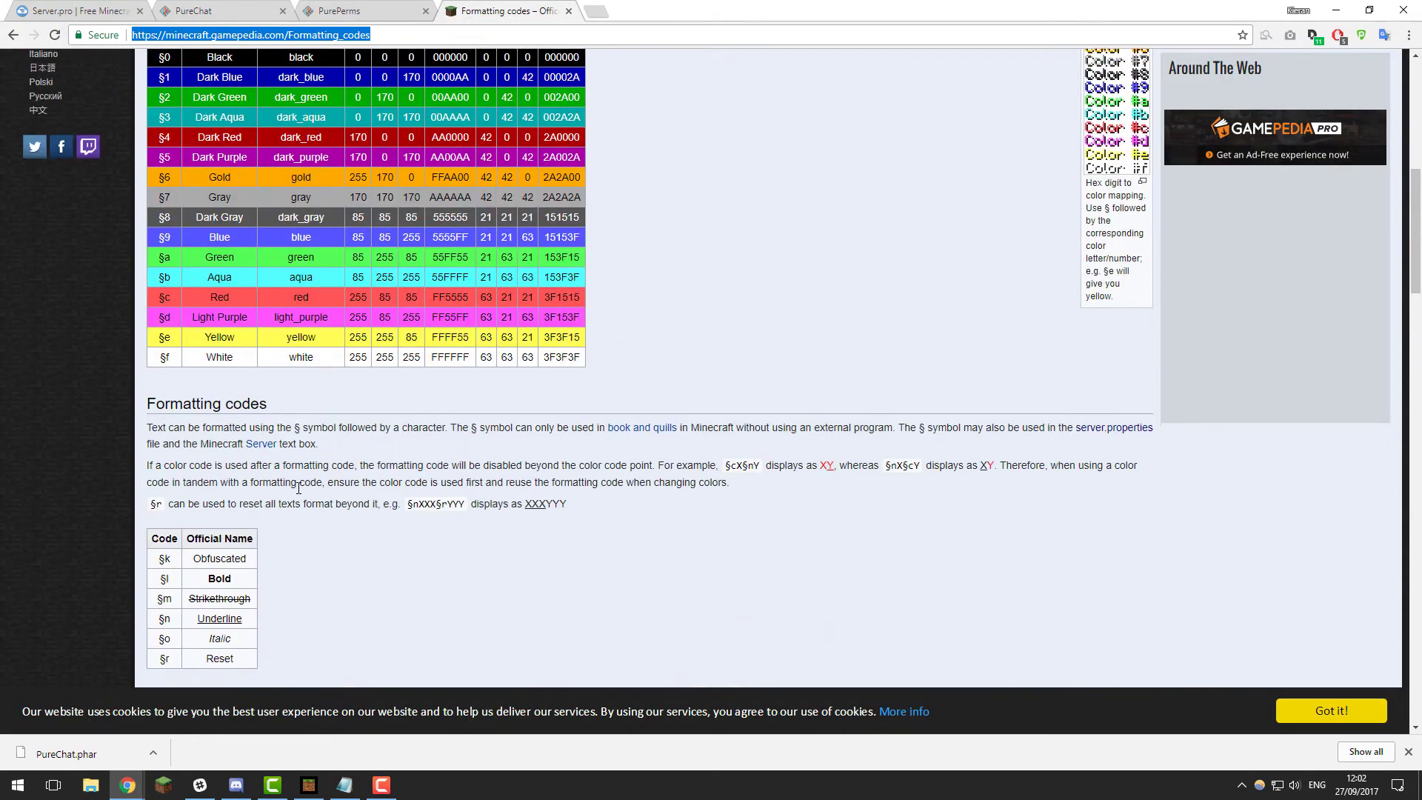
scroll("up", 3)
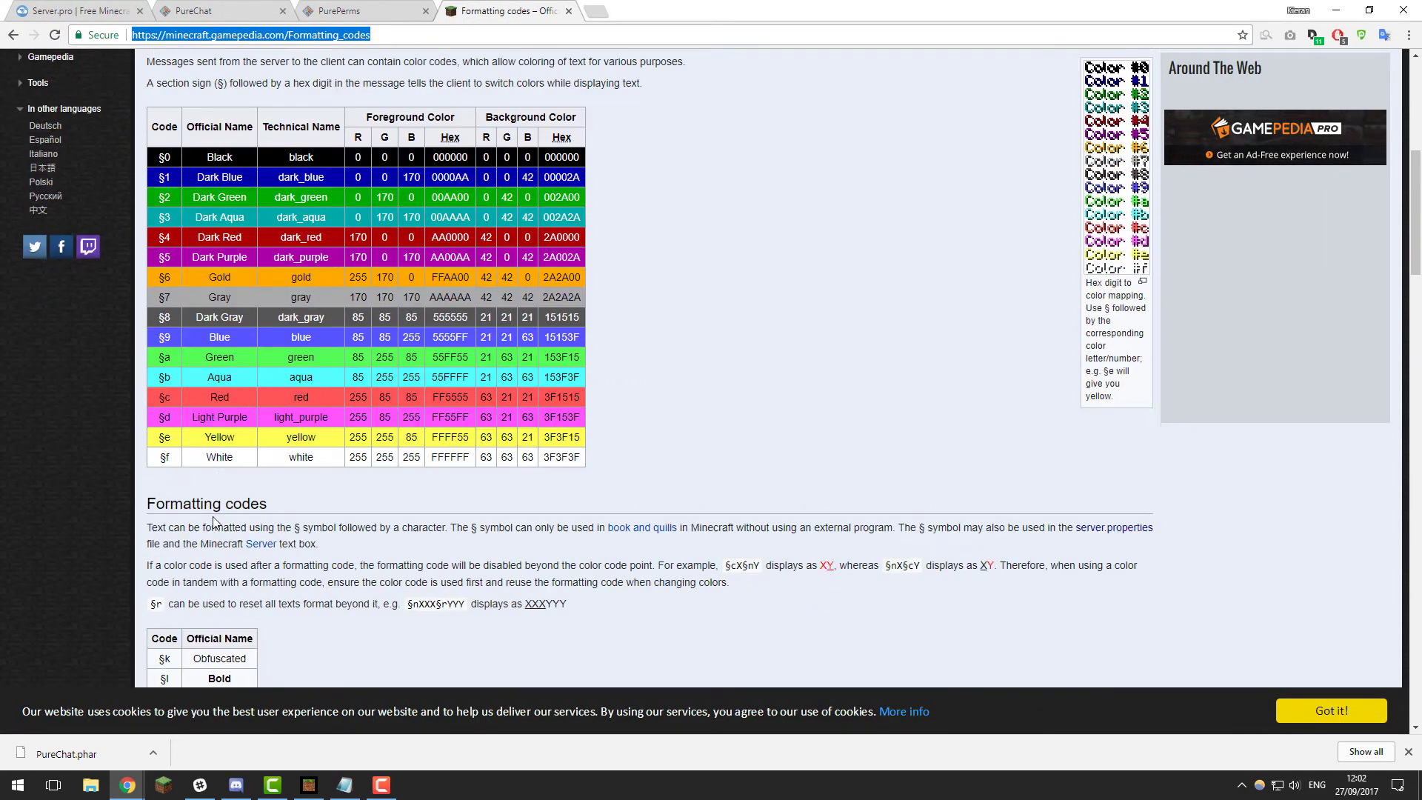
scroll("down", 3)
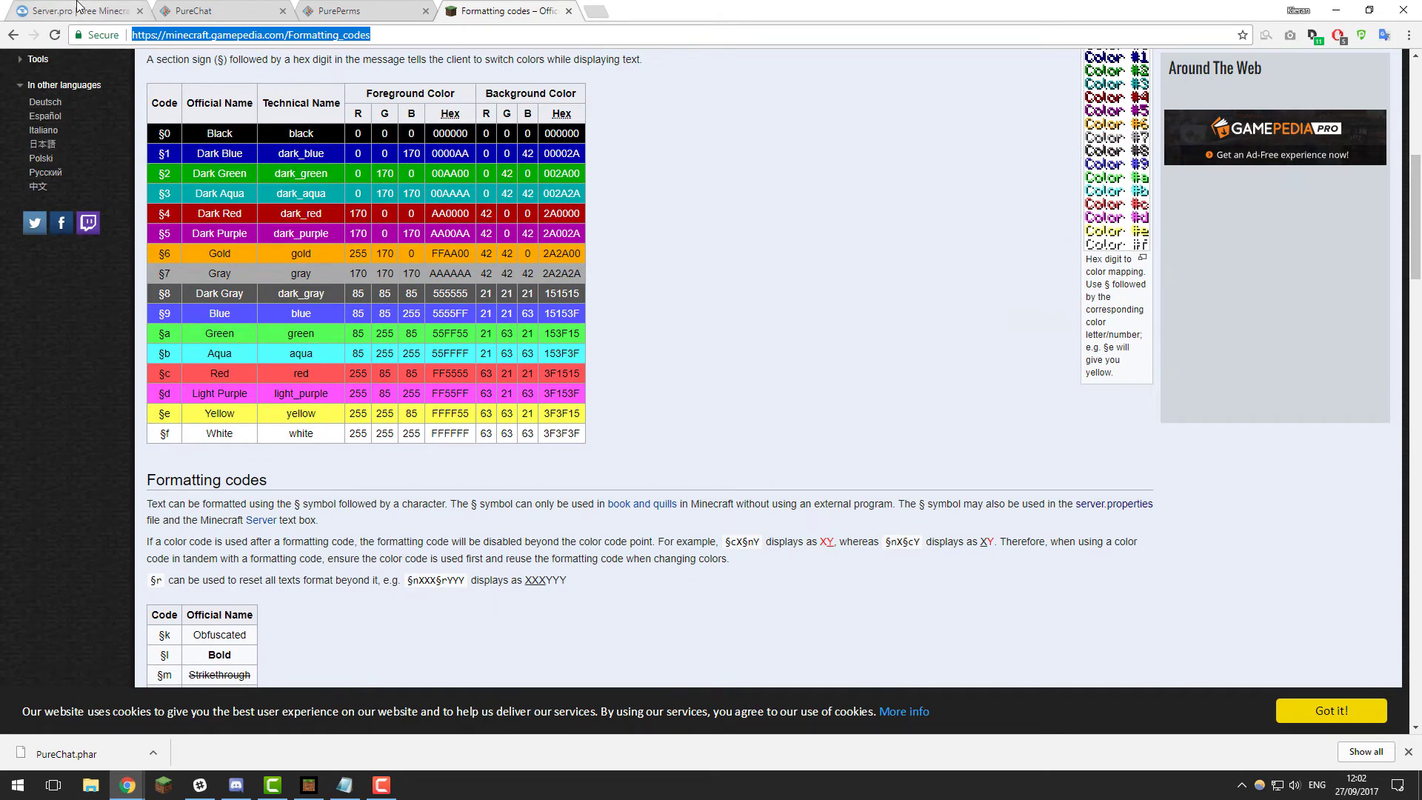
left_click(70, 11)
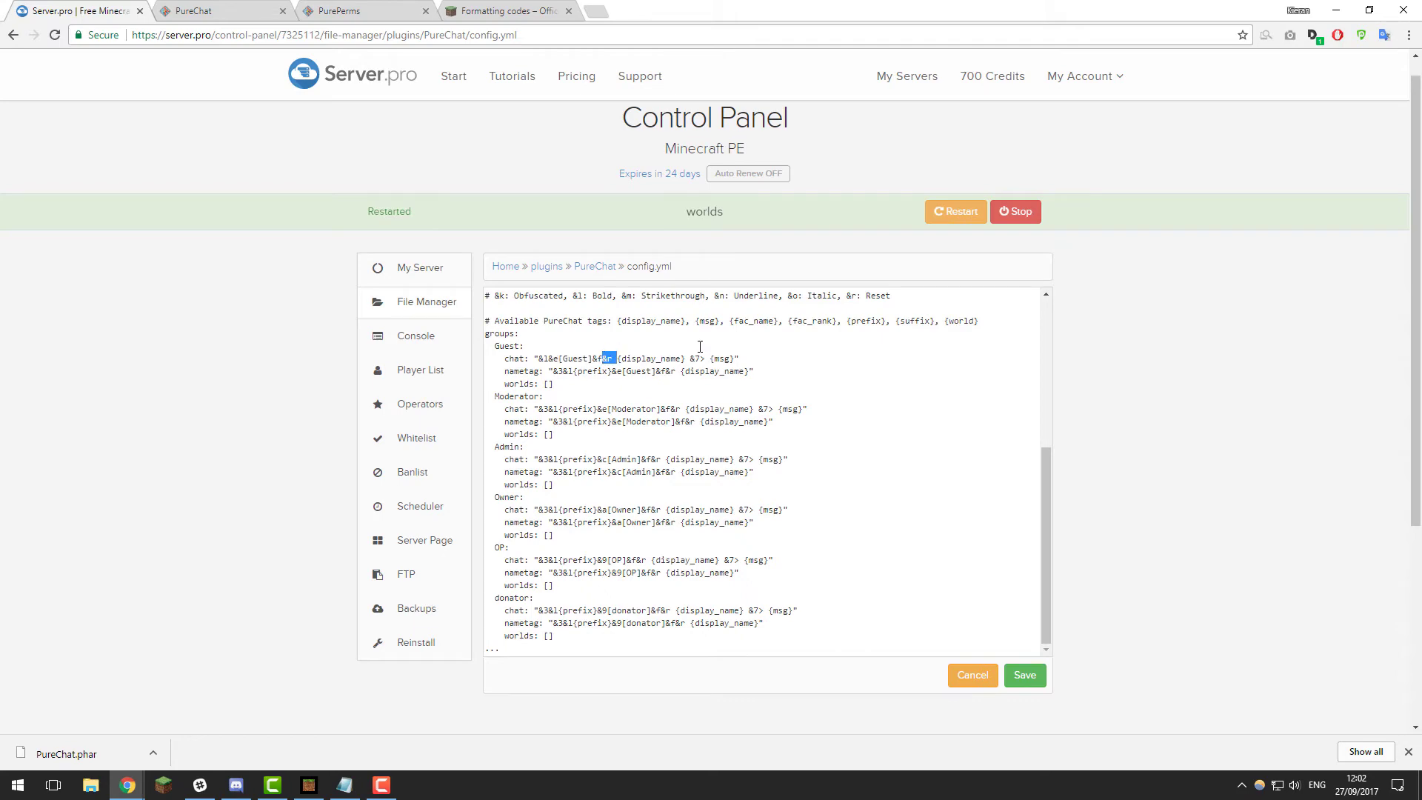
left_click(509, 11)
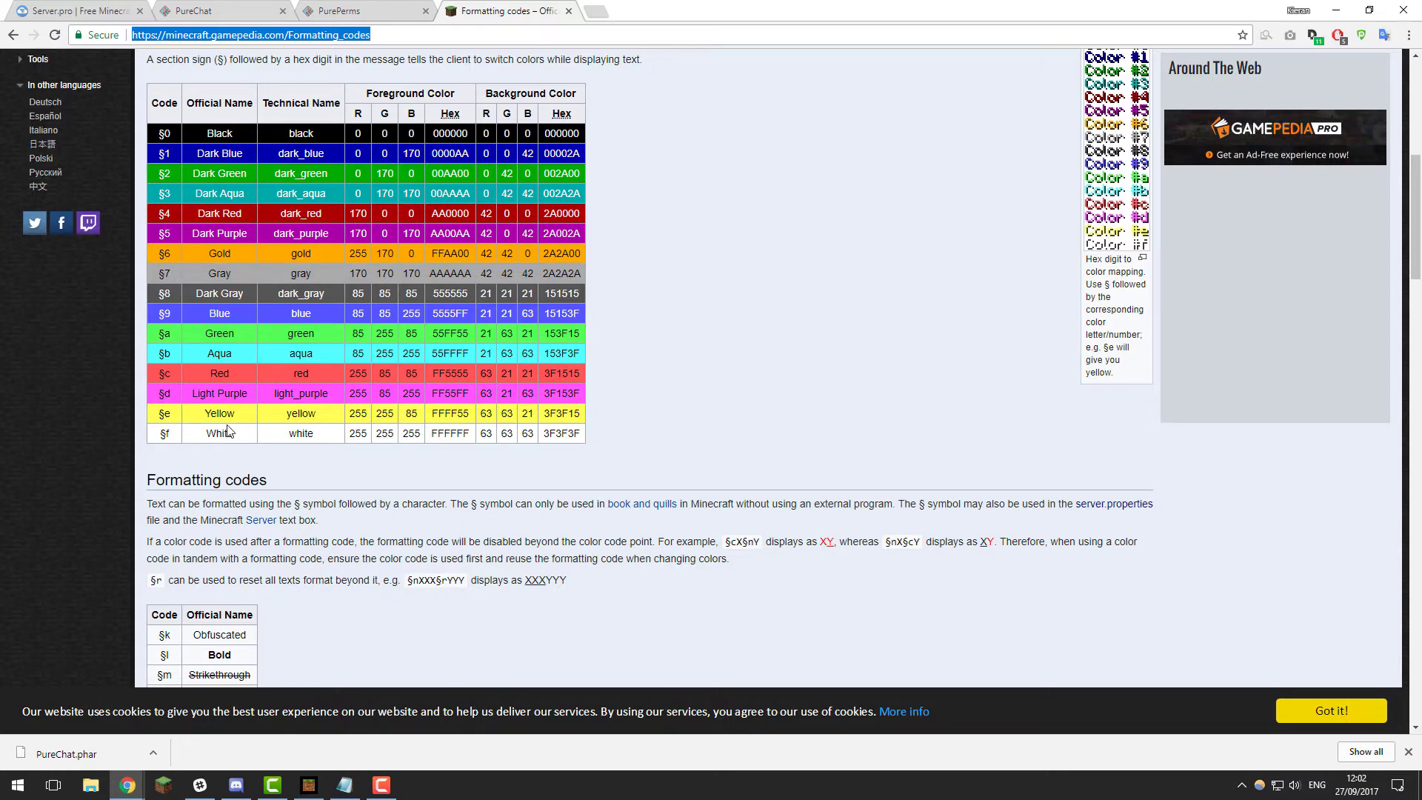
scroll("down", 3)
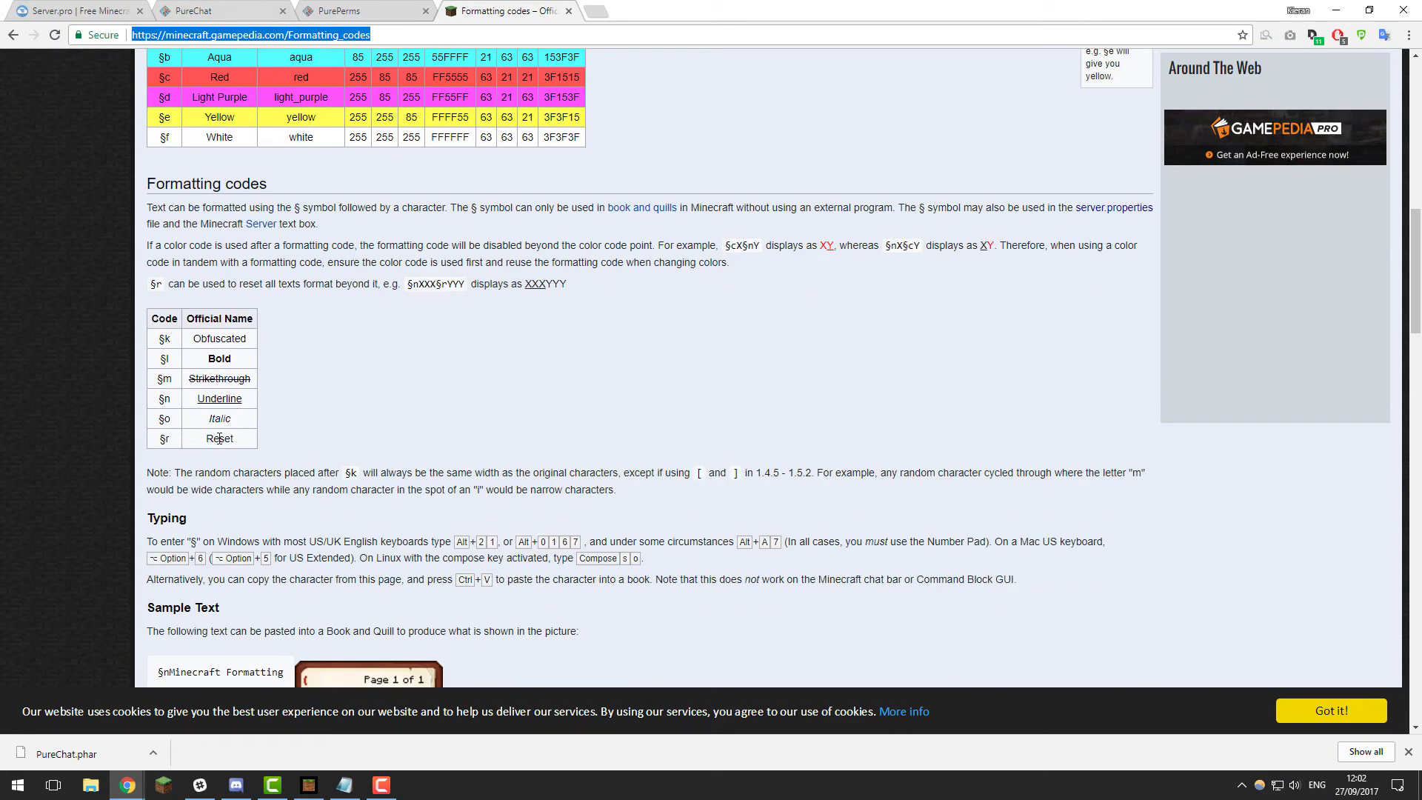
left_click(77, 13)
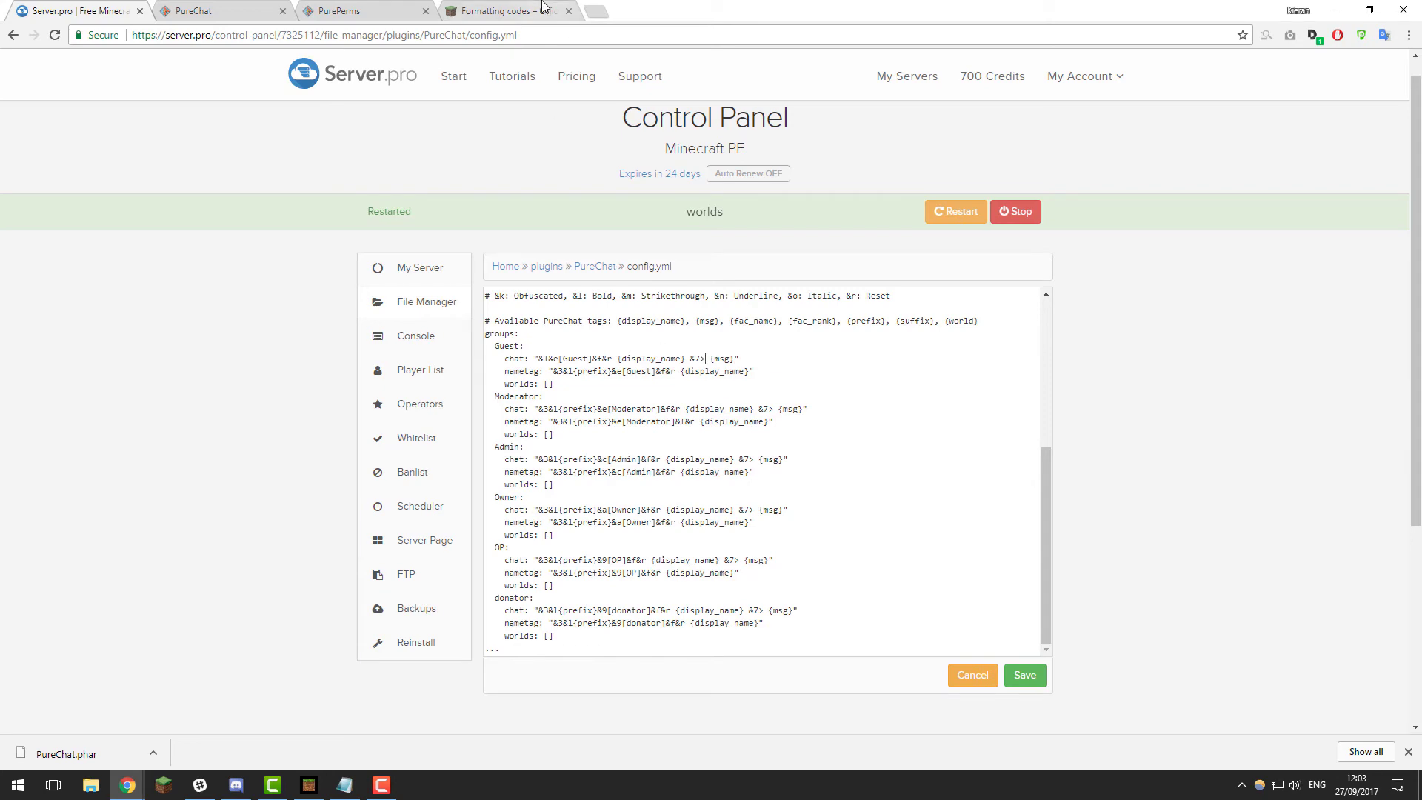
left_click(507, 11)
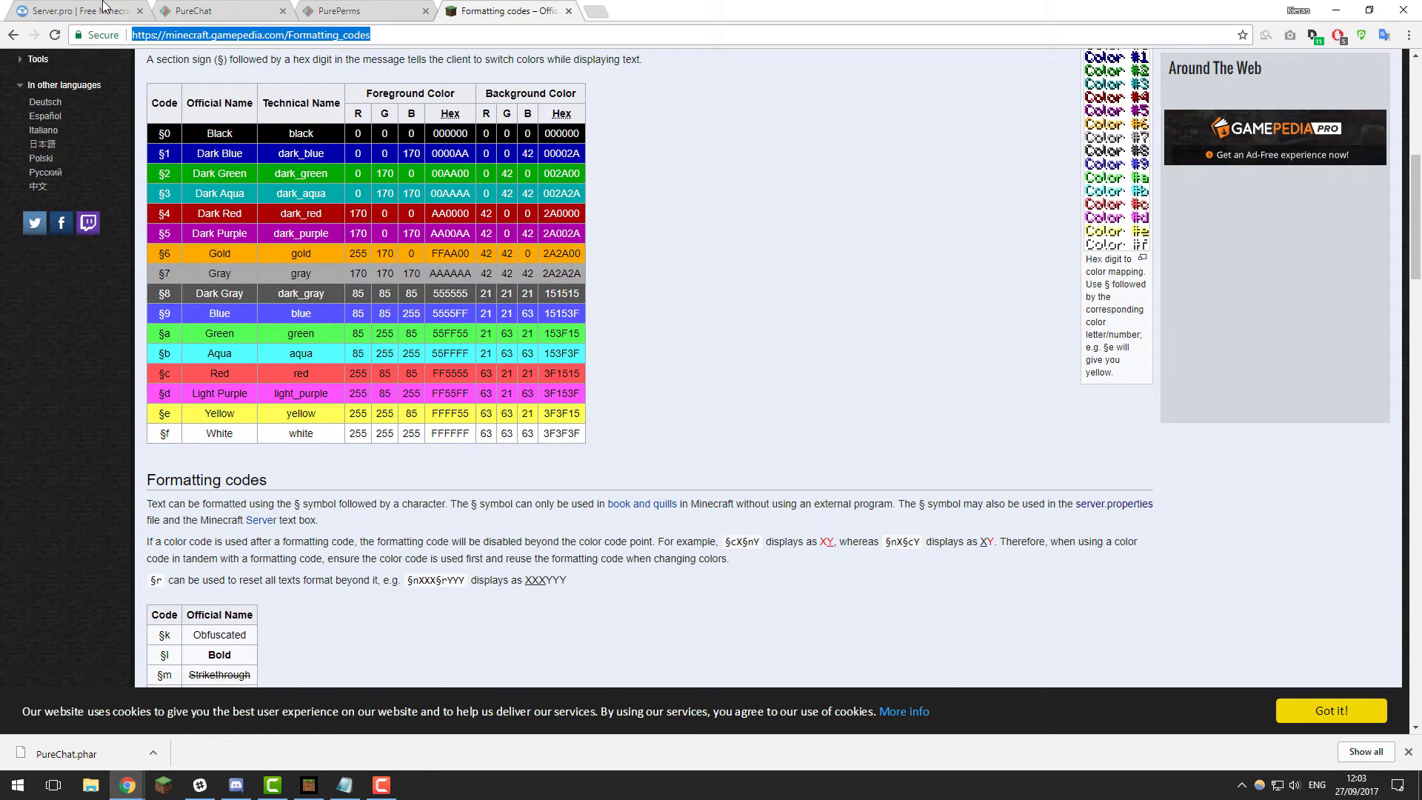
left_click(70, 13)
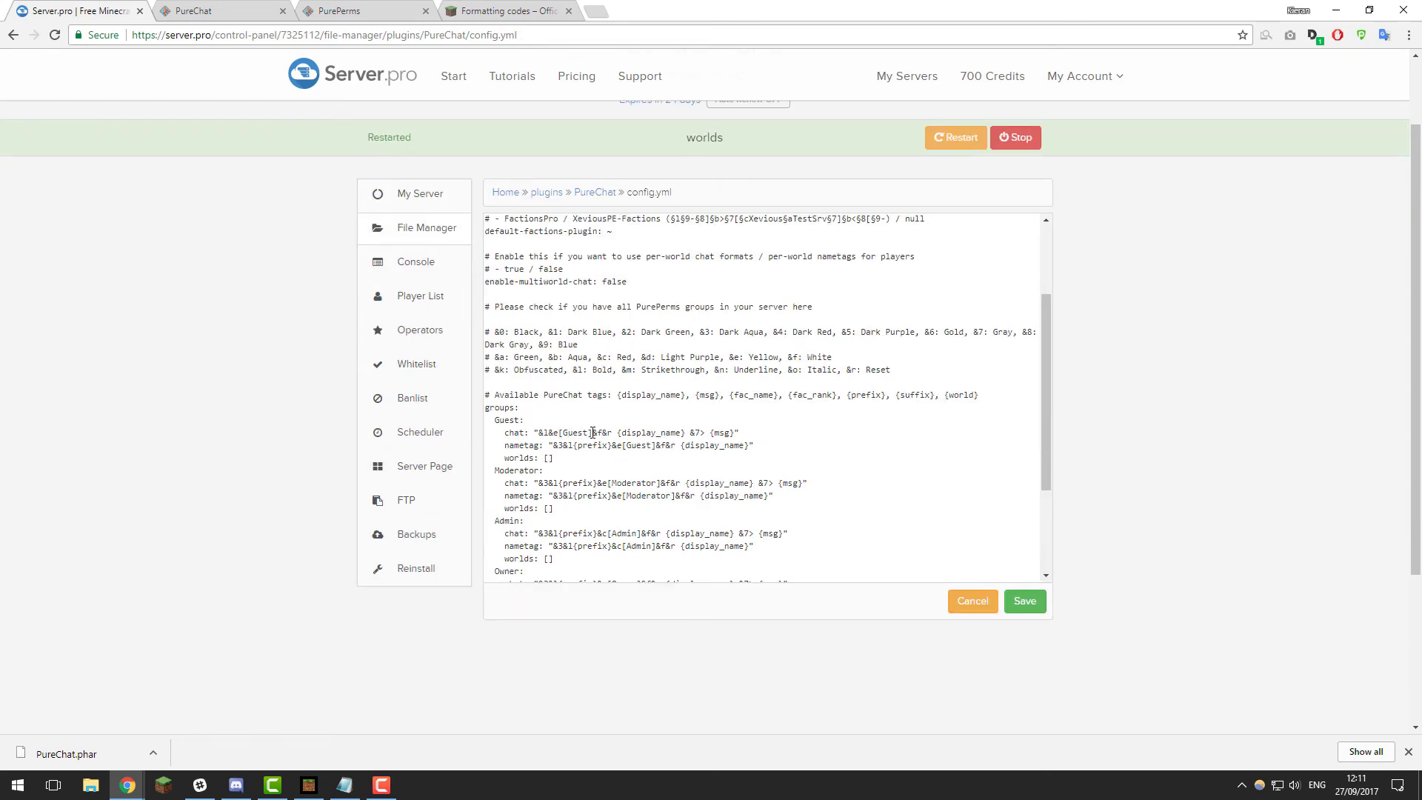
- Change the Guest chat line to "&l&e[&r&eGuest&l]&f&r&b {display_name}: {msg}"
double_click(571, 433)
type("&r&e")
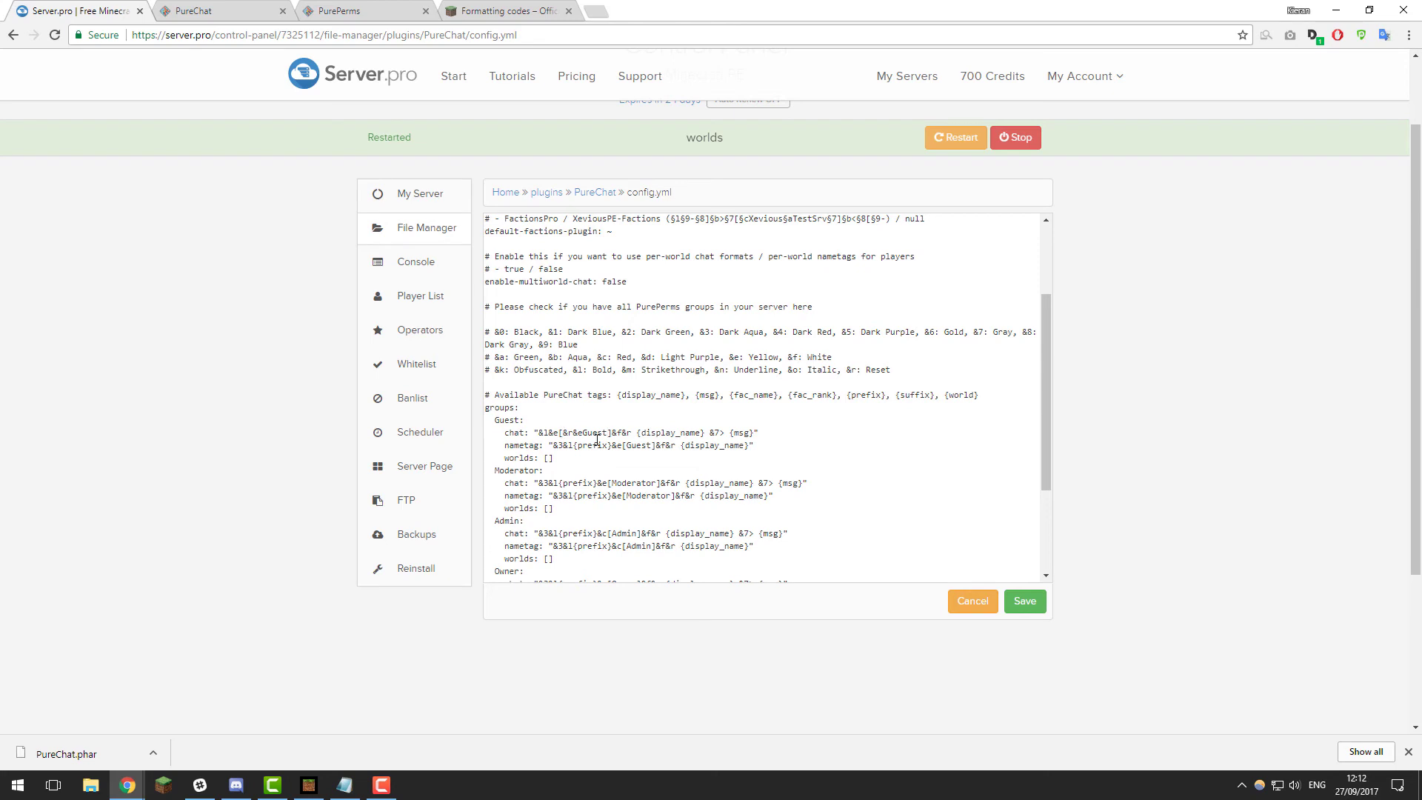
type("&l")
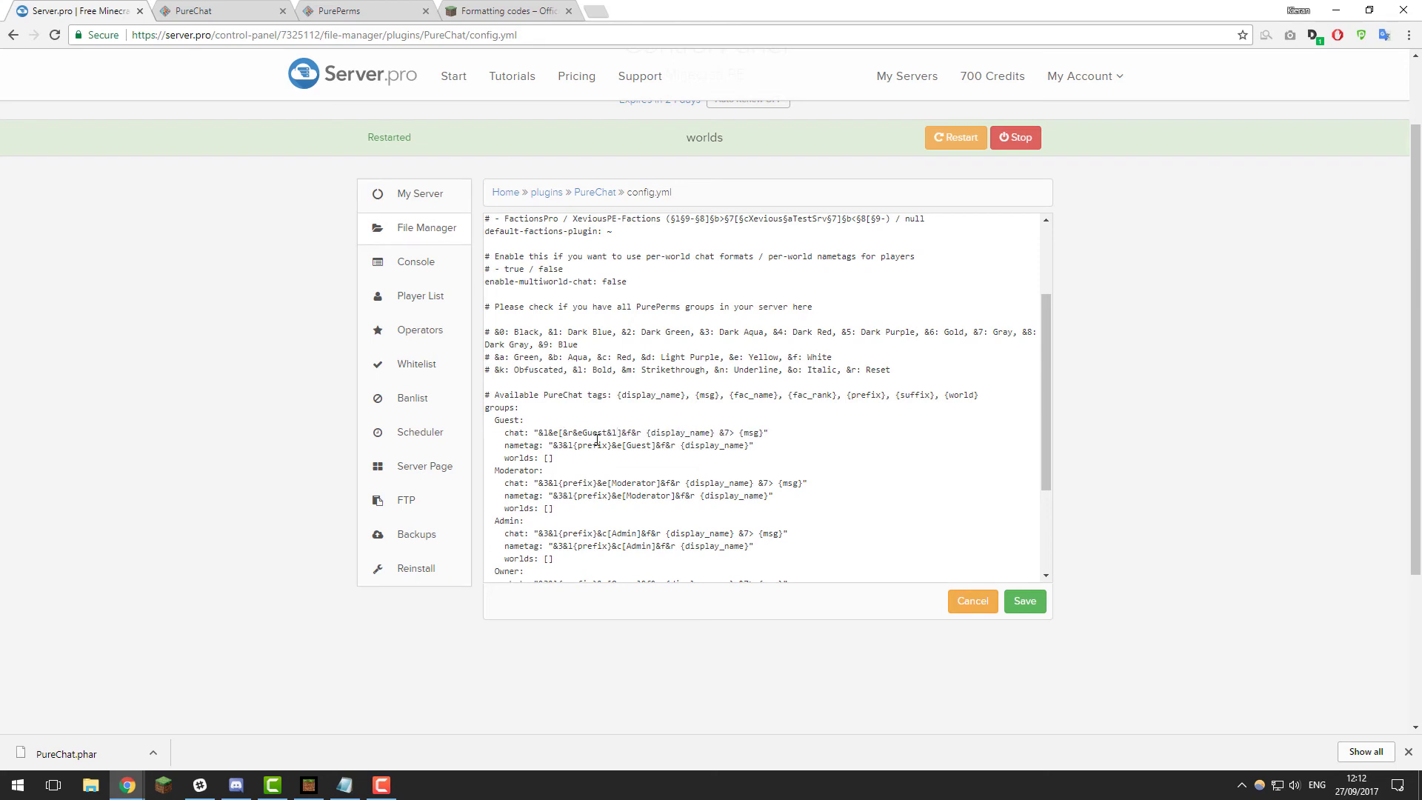
mouse_move(677, 431)
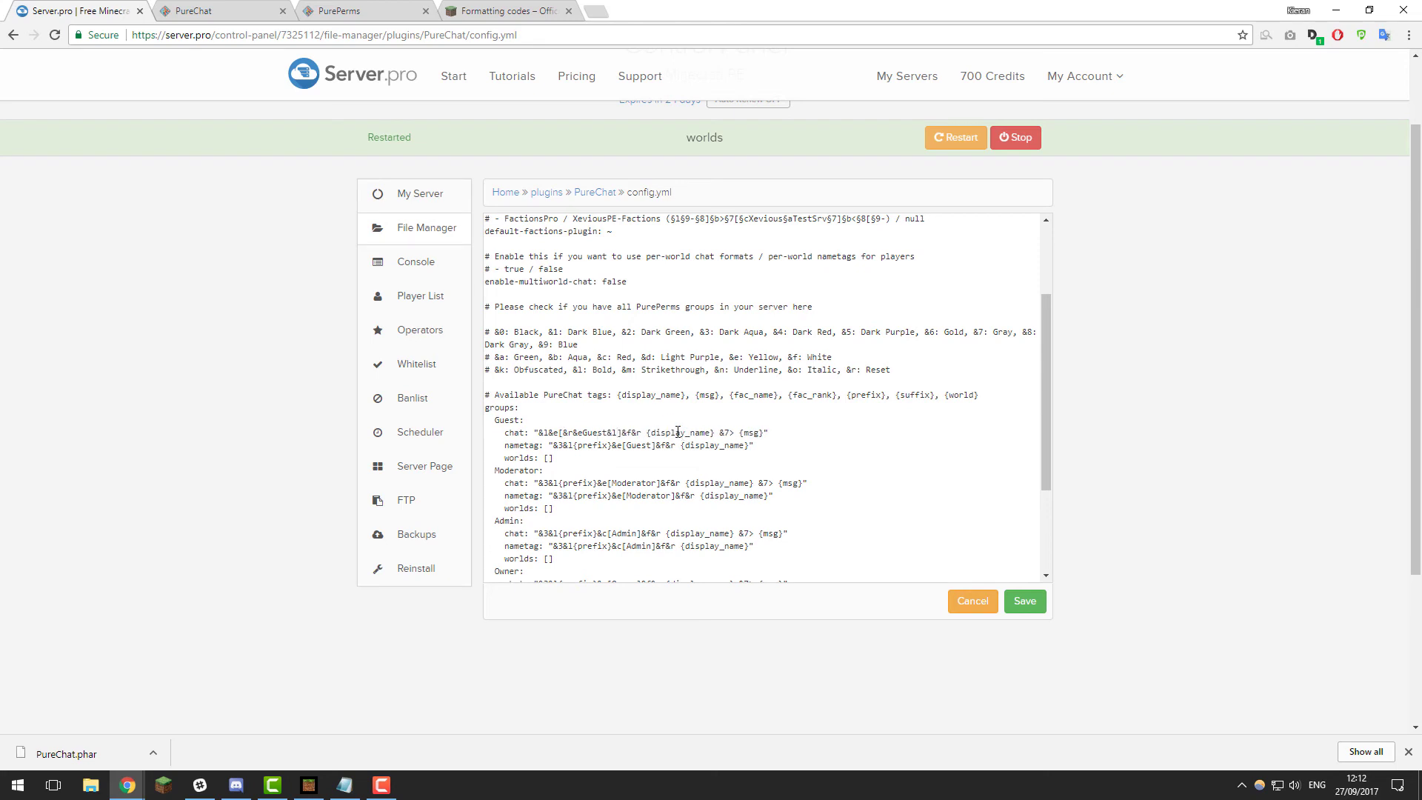
left_click(498, 10)
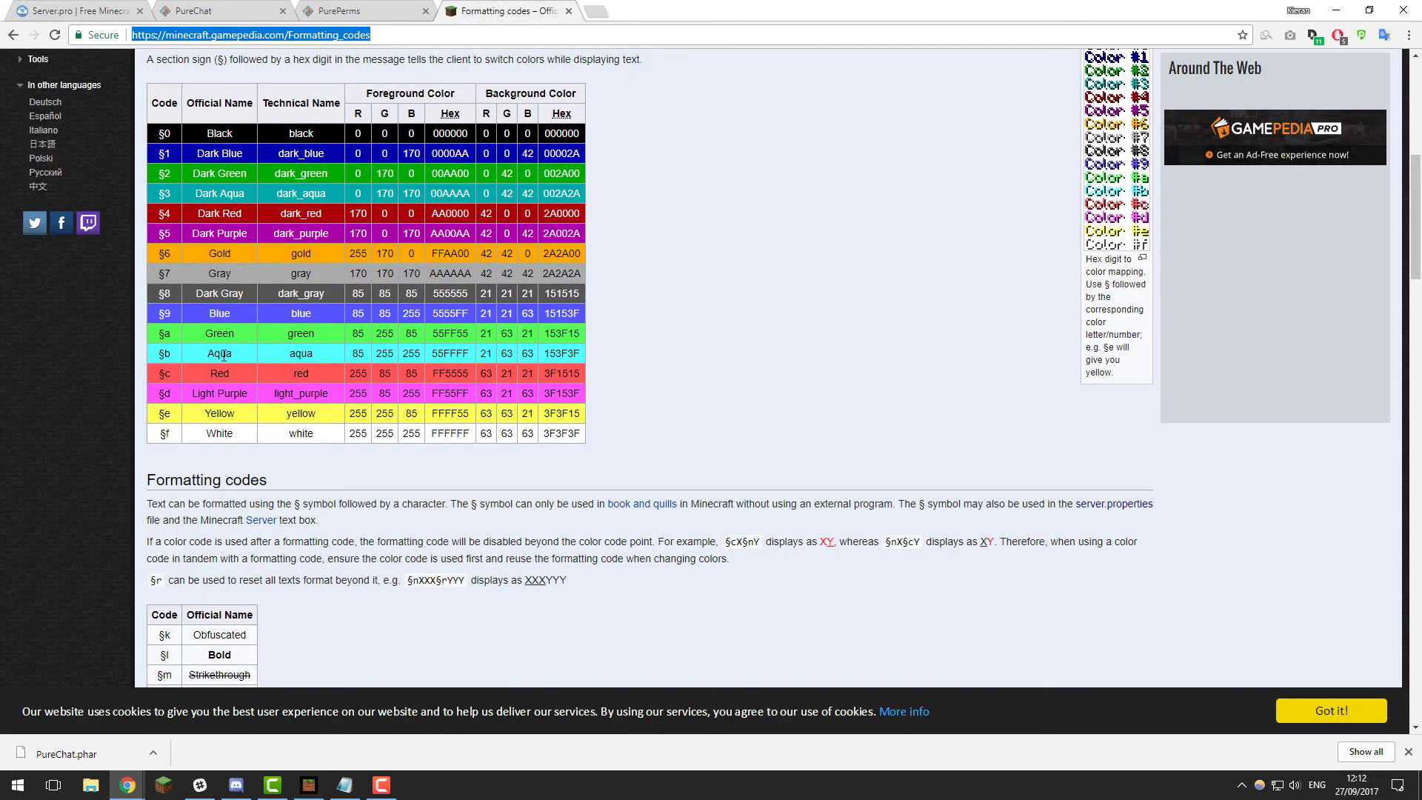
mouse_move(169, 359)
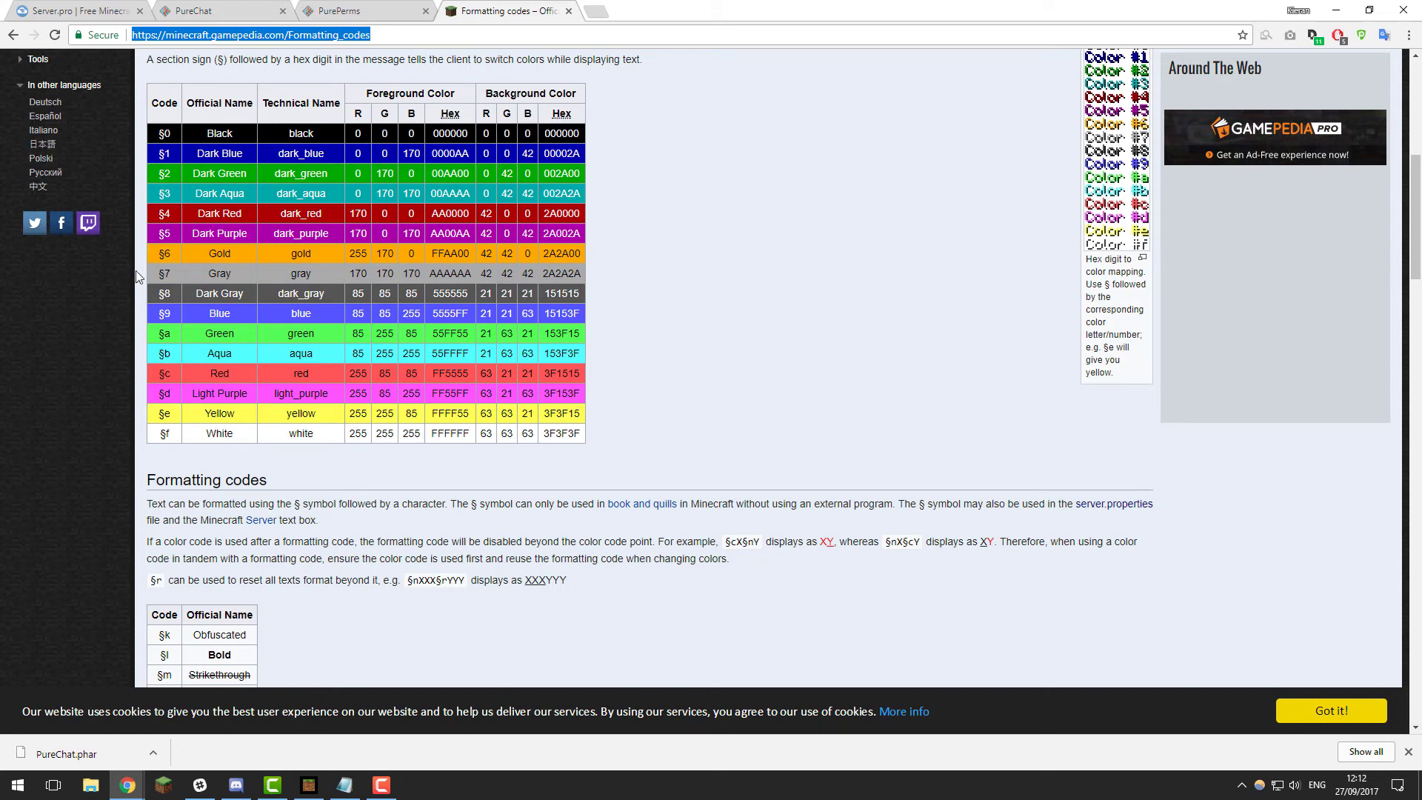
left_click(70, 11)
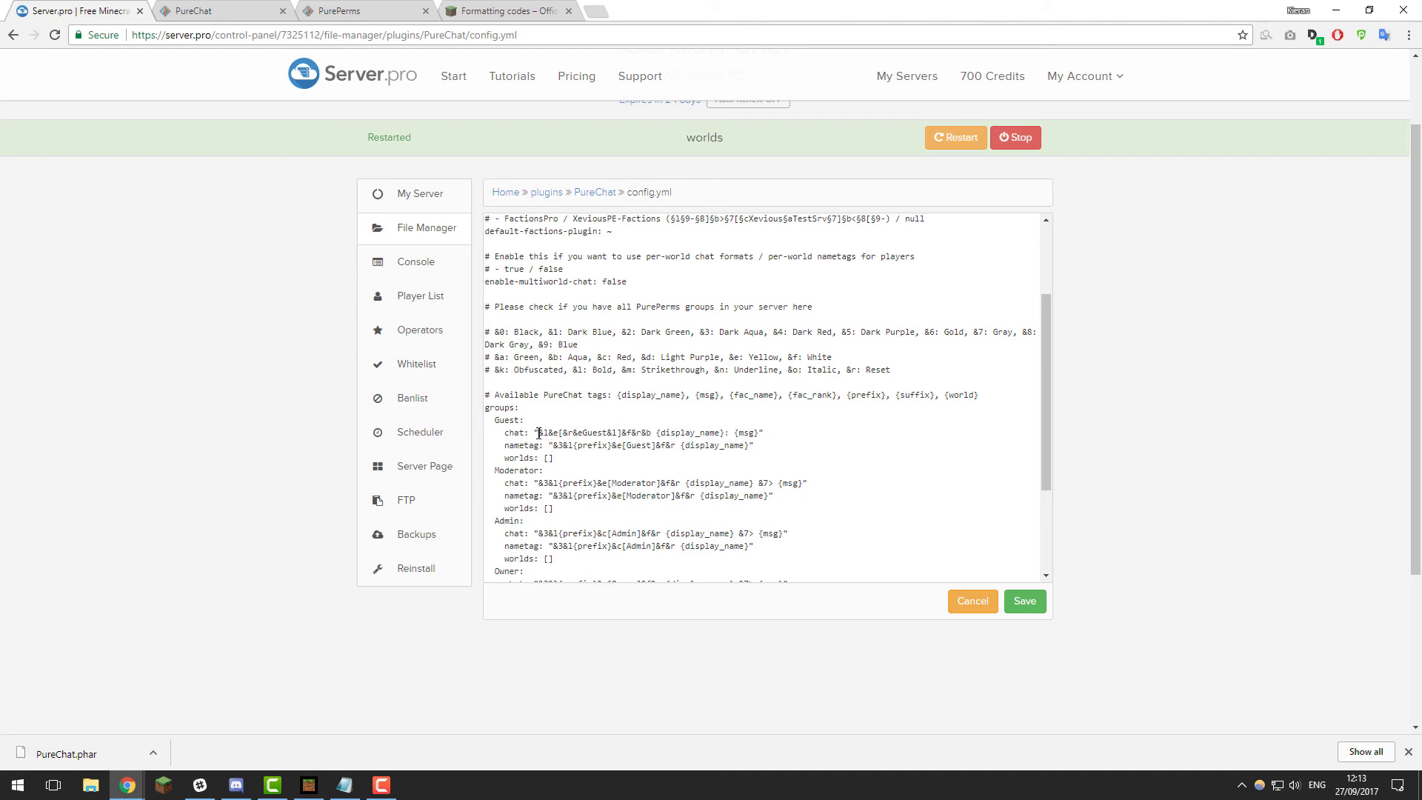
- Copy the styled Guest prefix from the chat line onto the Guest nametag format
left_click_drag(536, 432, 720, 432)
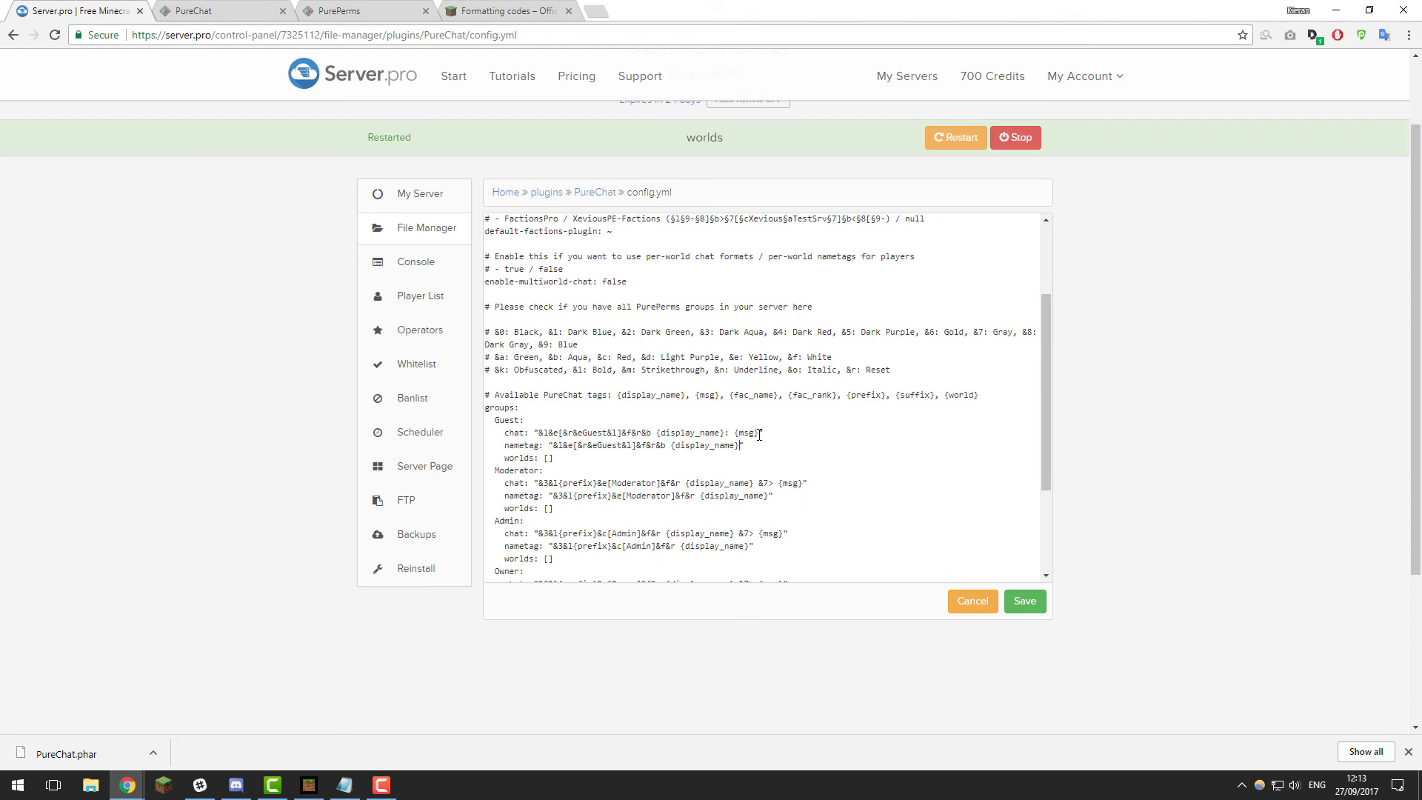
double_click(747, 433)
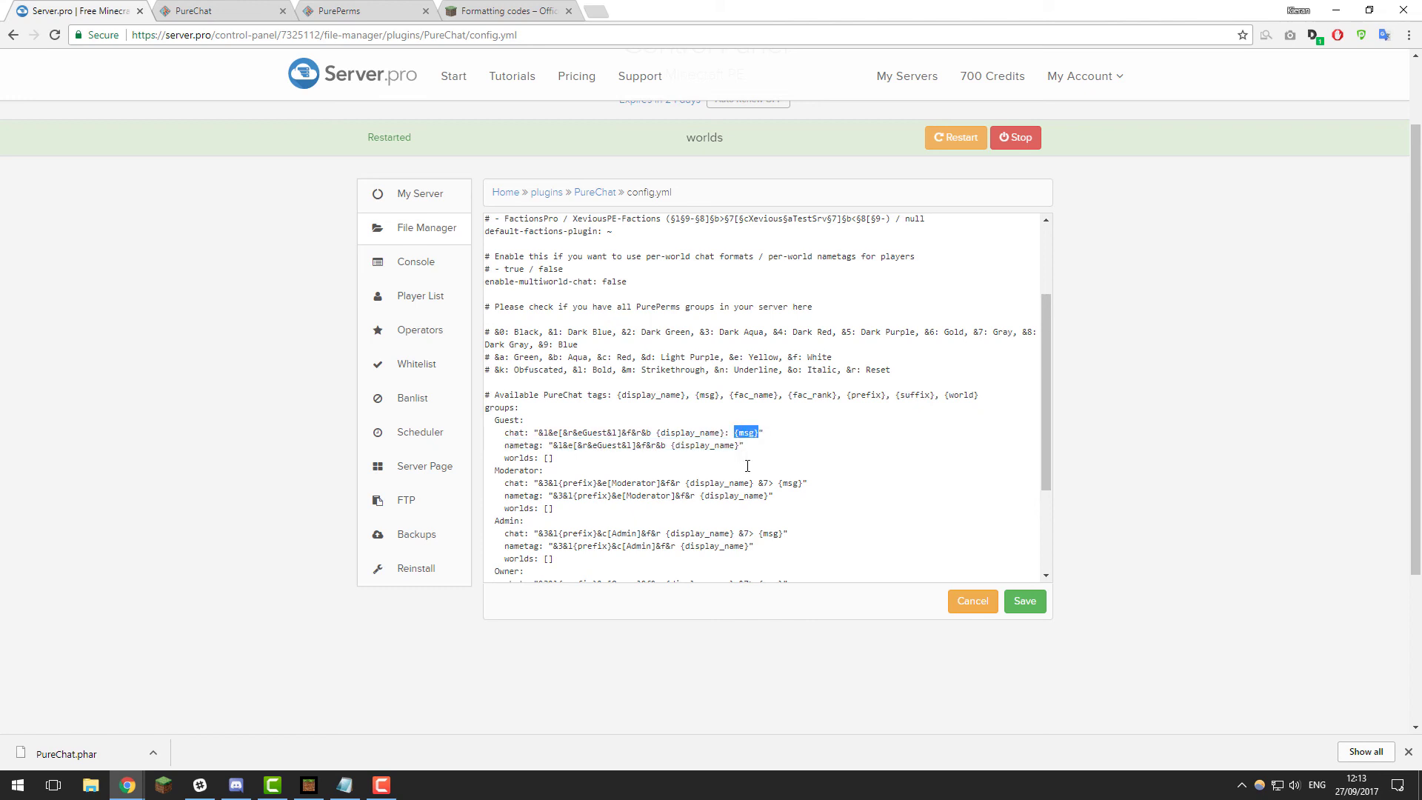
mouse_move(739, 448)
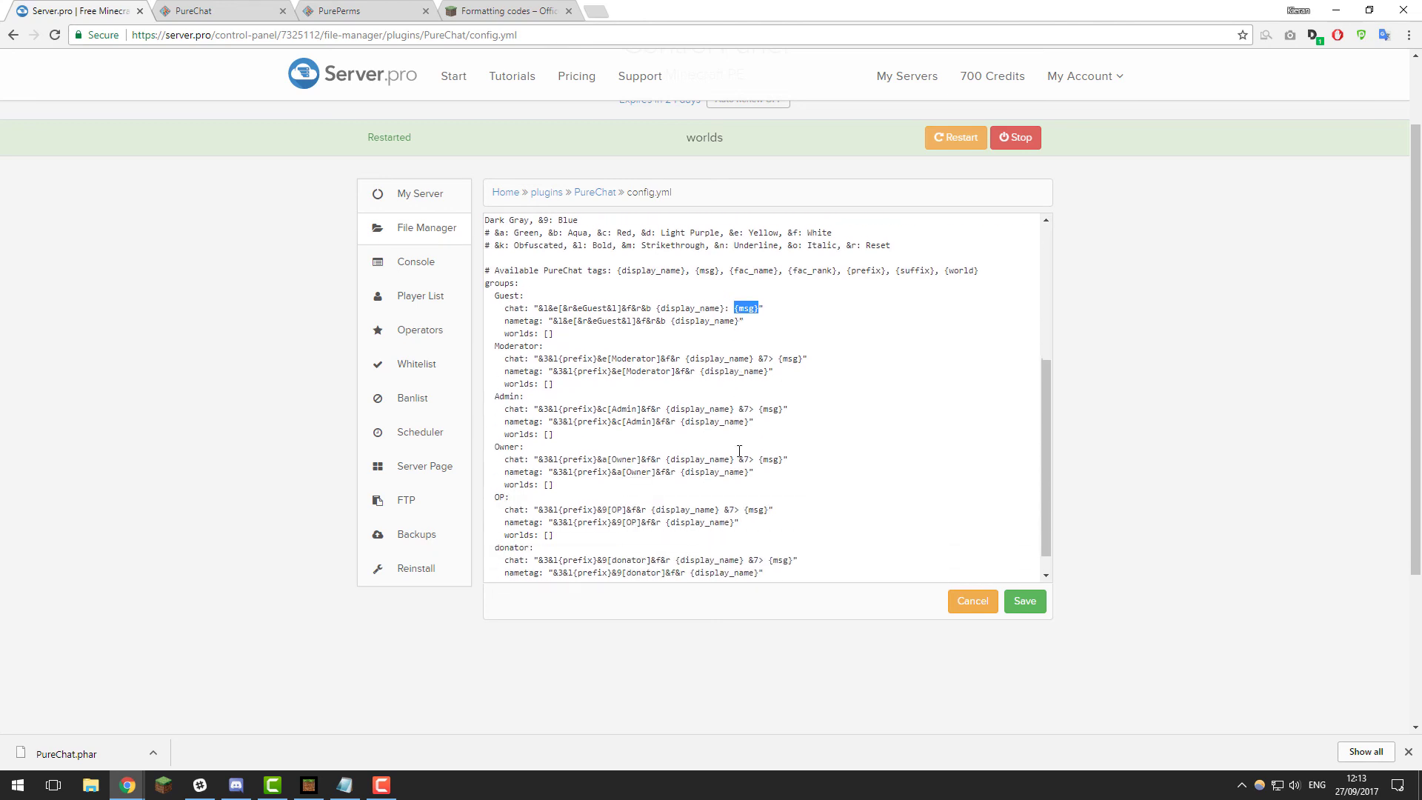
scroll("down", 3)
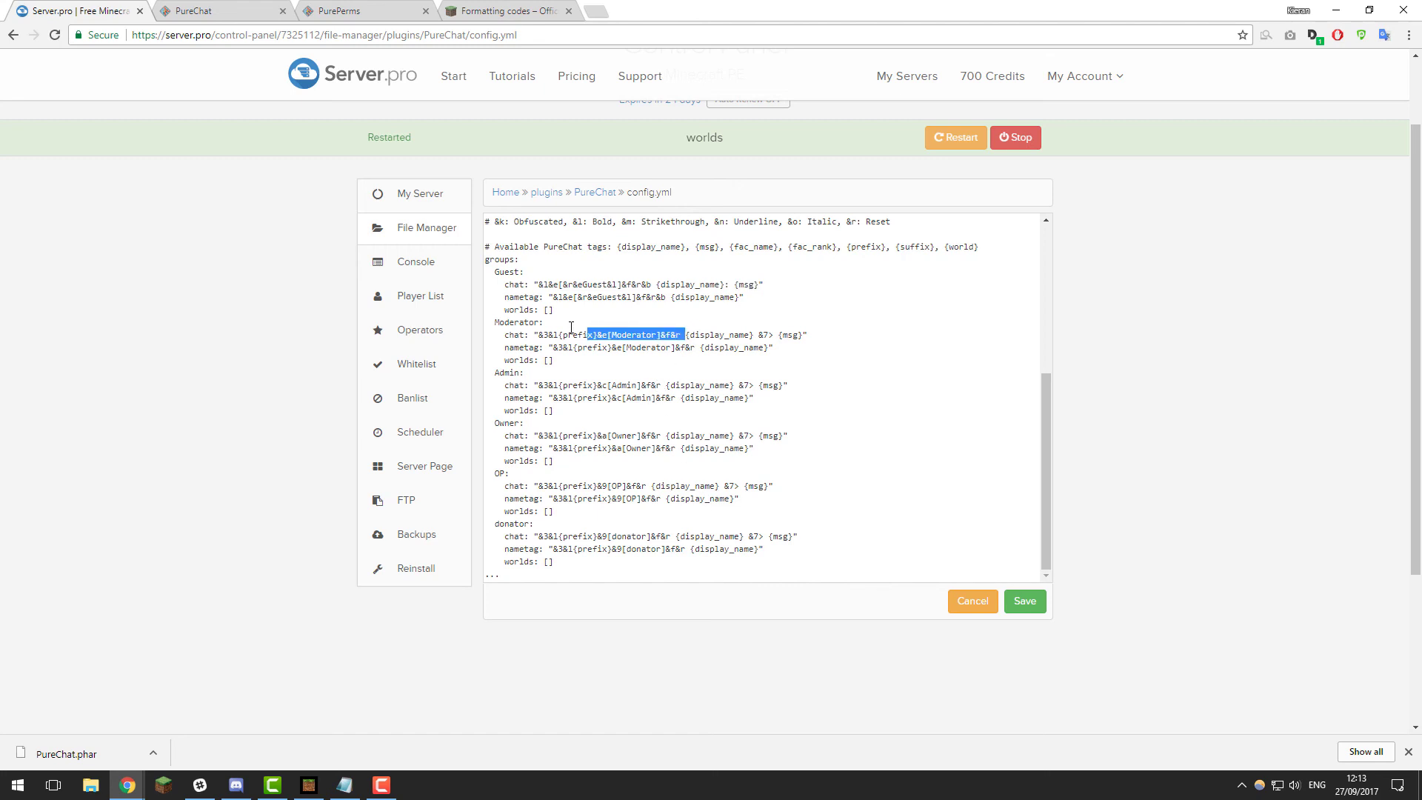
- Delete the Moderator chat prefix, replace " &7>" with ":", and save config.yml
key("Delete")
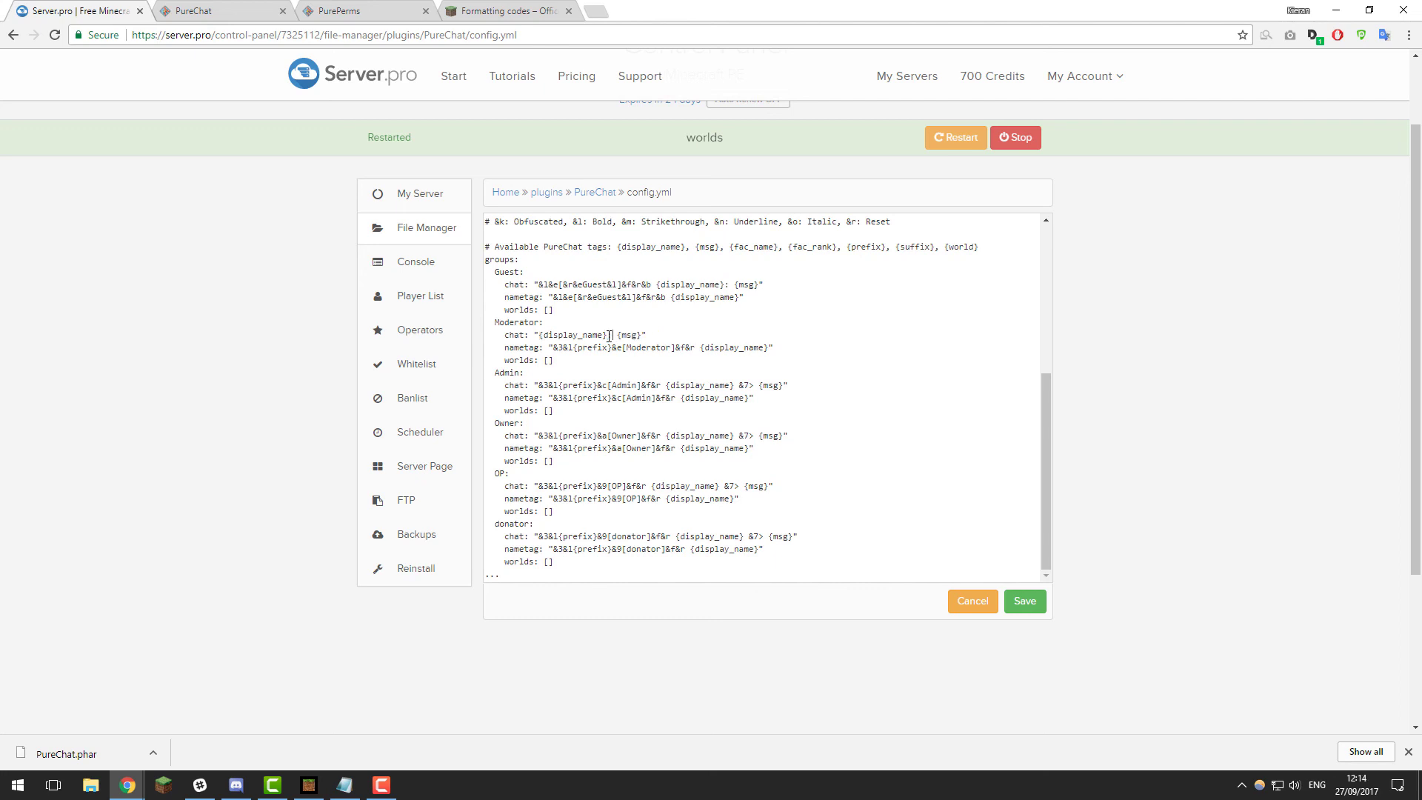
type(":")
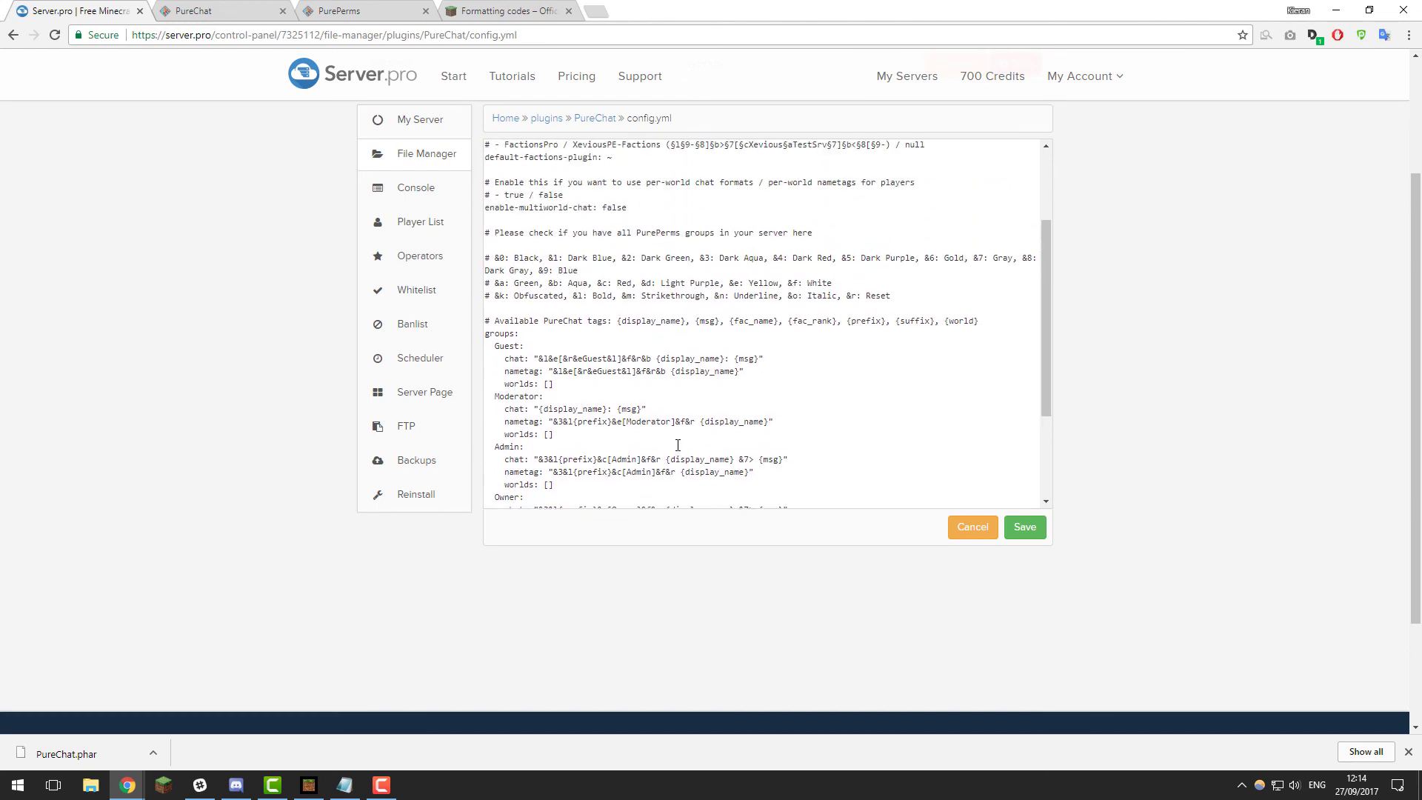
left_click(1024, 527)
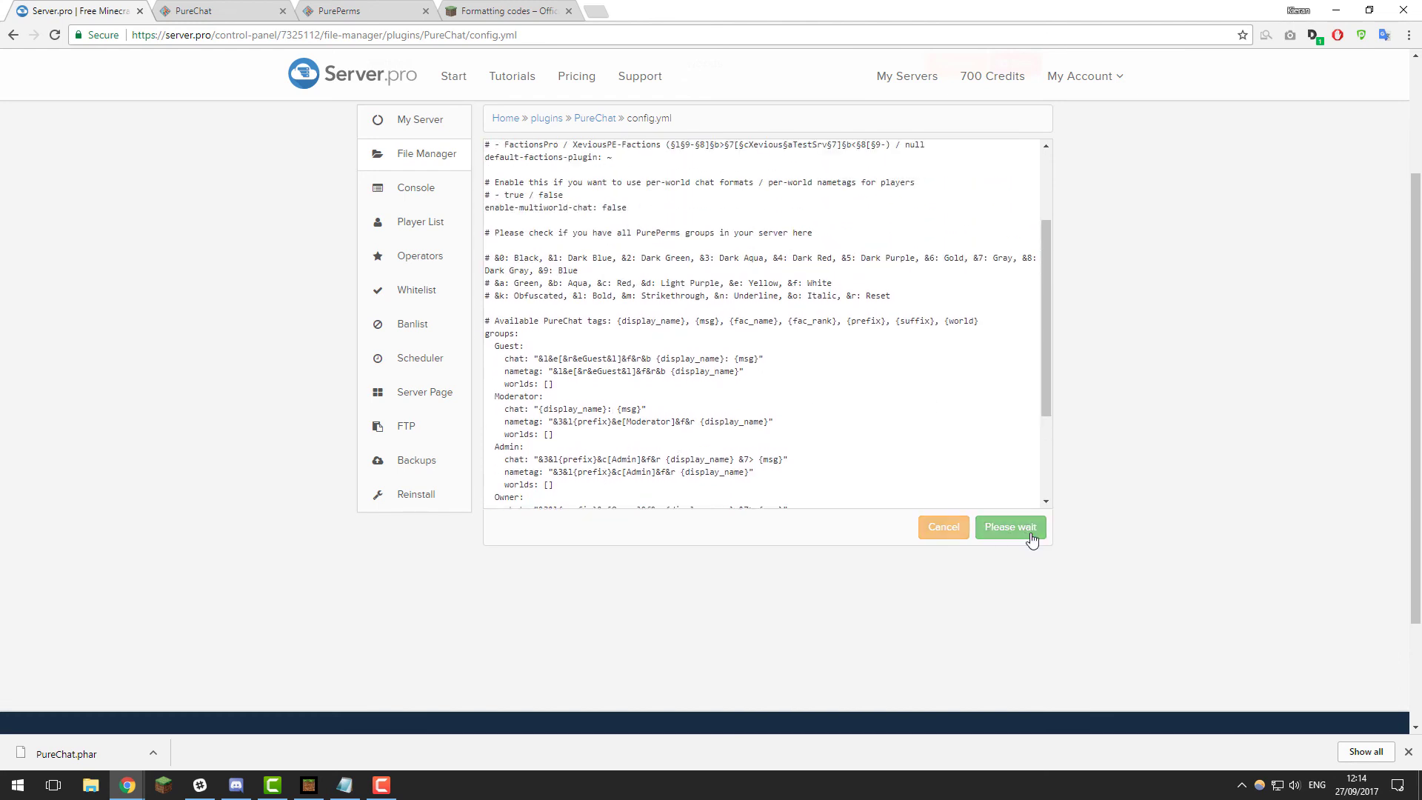
left_click(1010, 527)
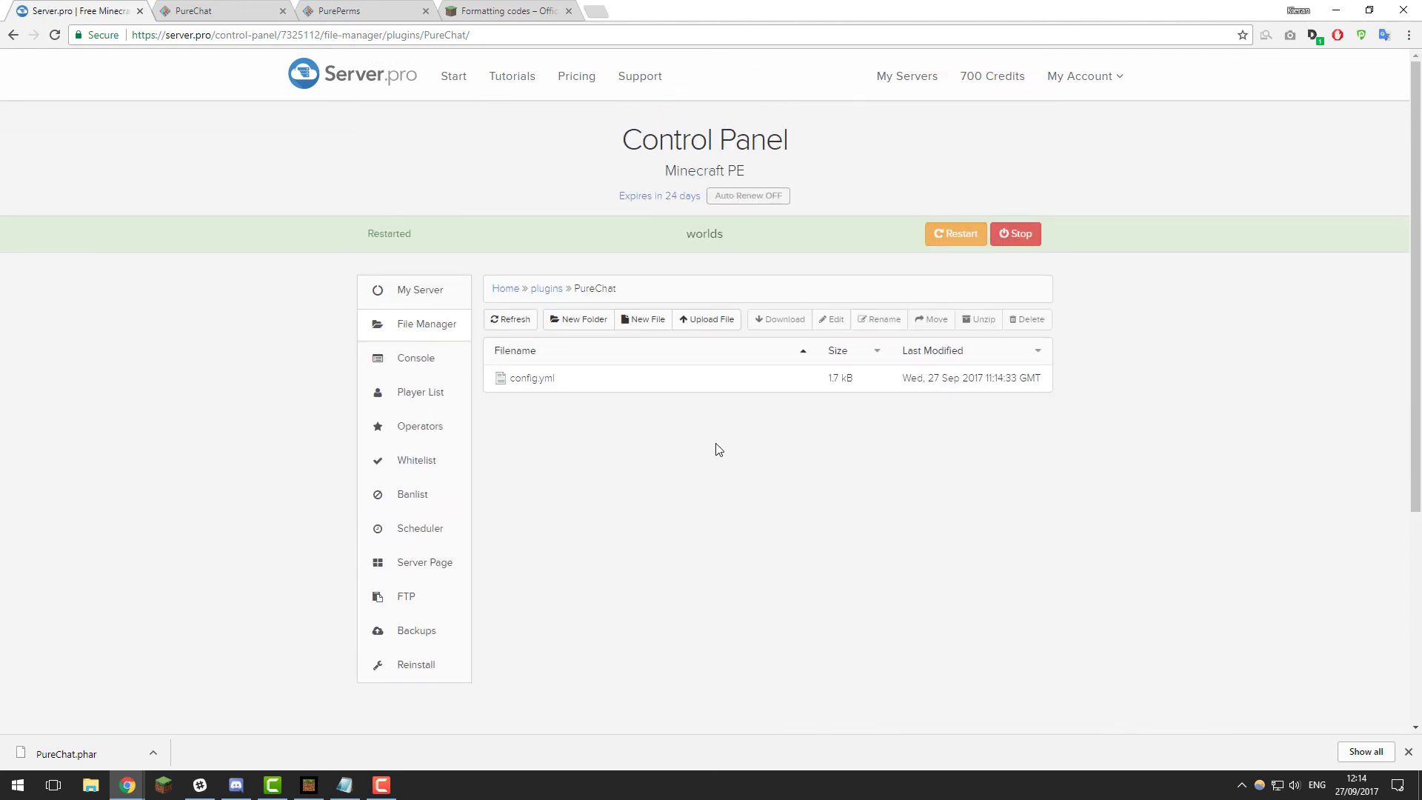
mouse_move(684, 544)
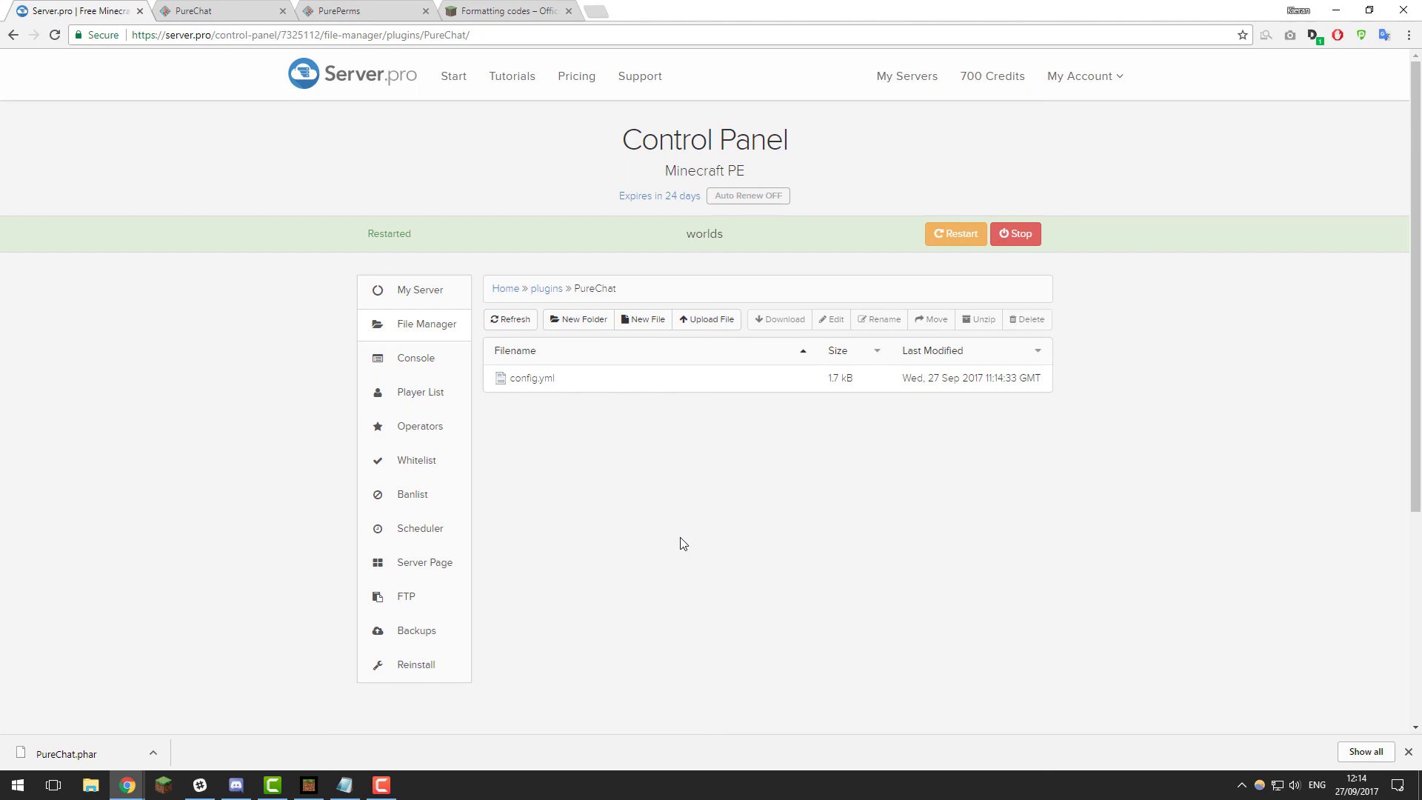
mouse_move(679, 548)
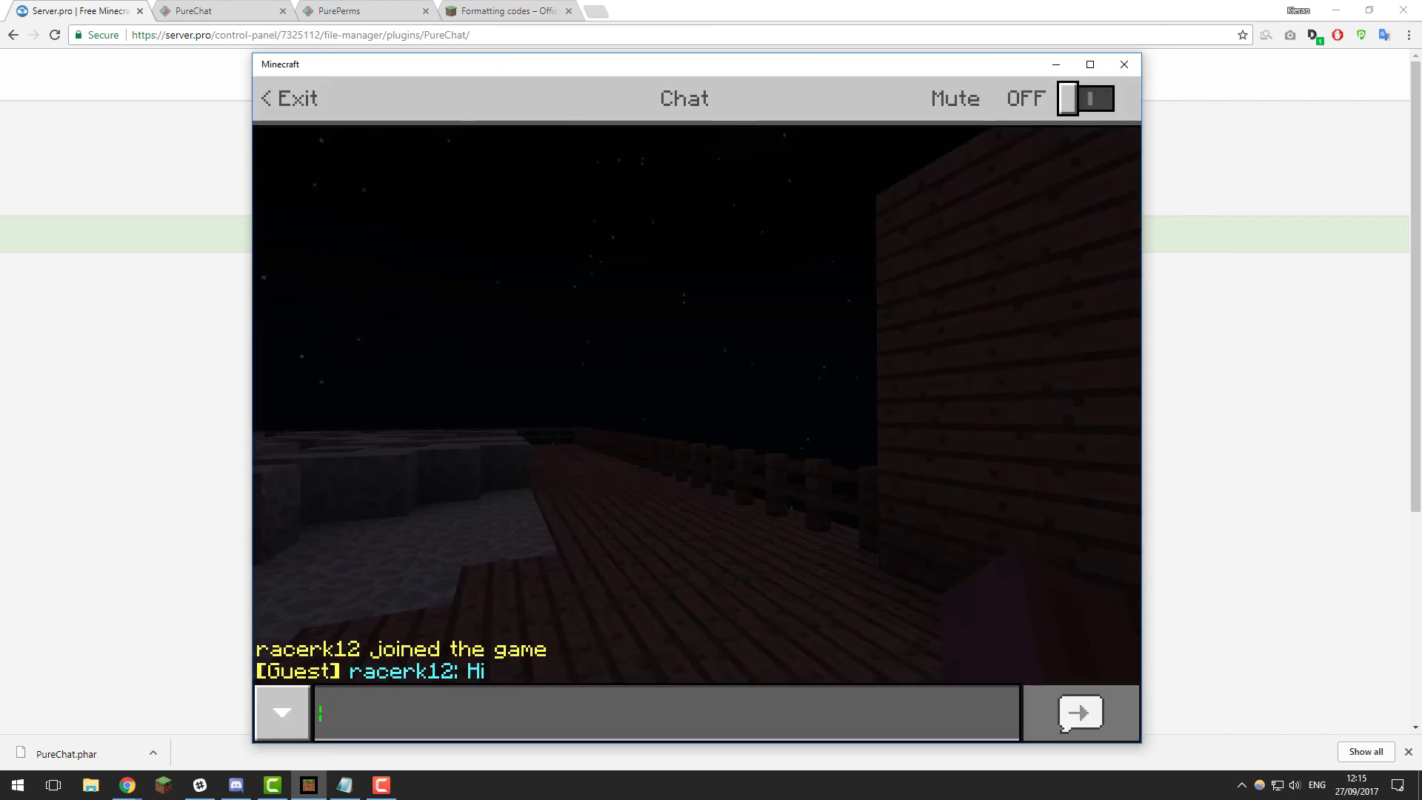
mouse_move(280, 683)
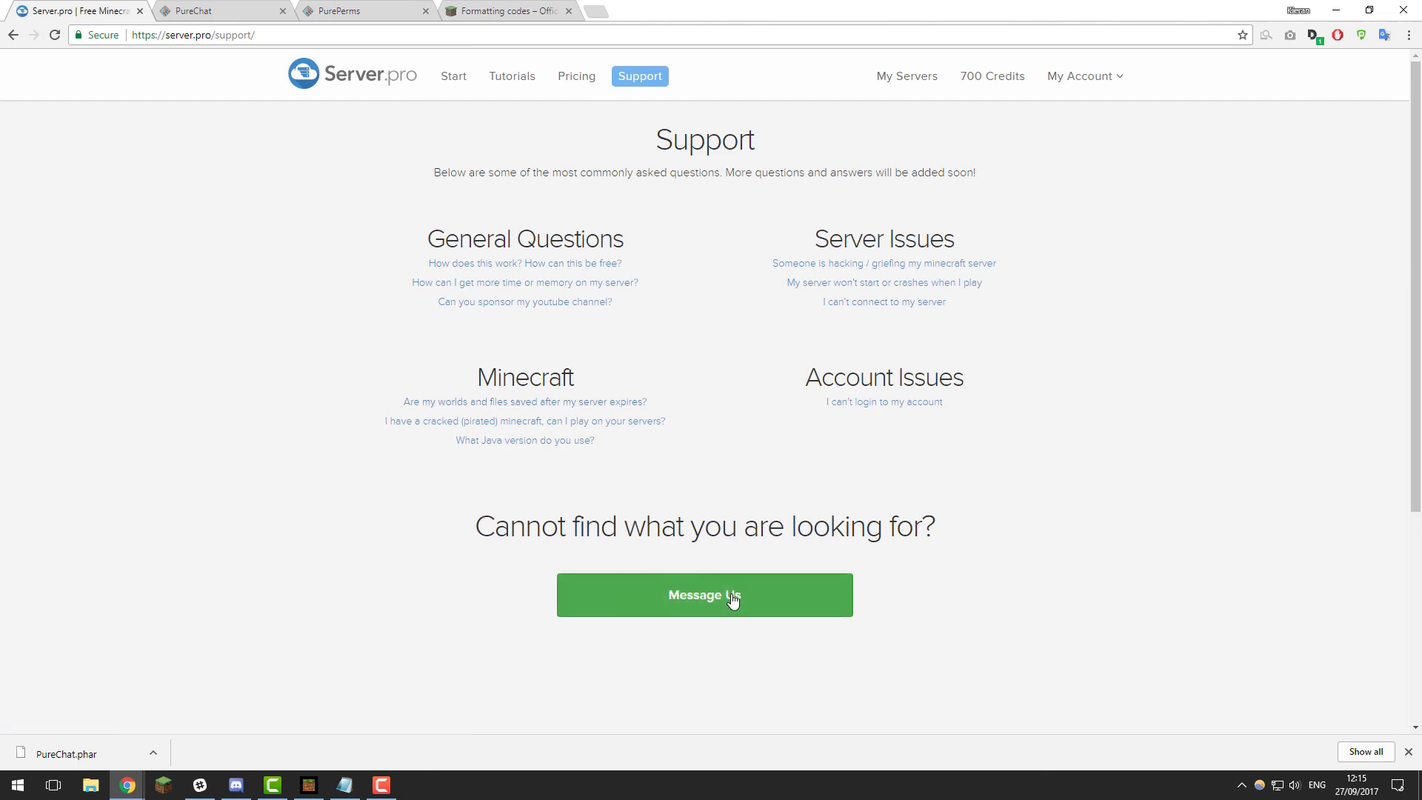
- Open the Message Us contact form from the Support page
left_click(705, 595)
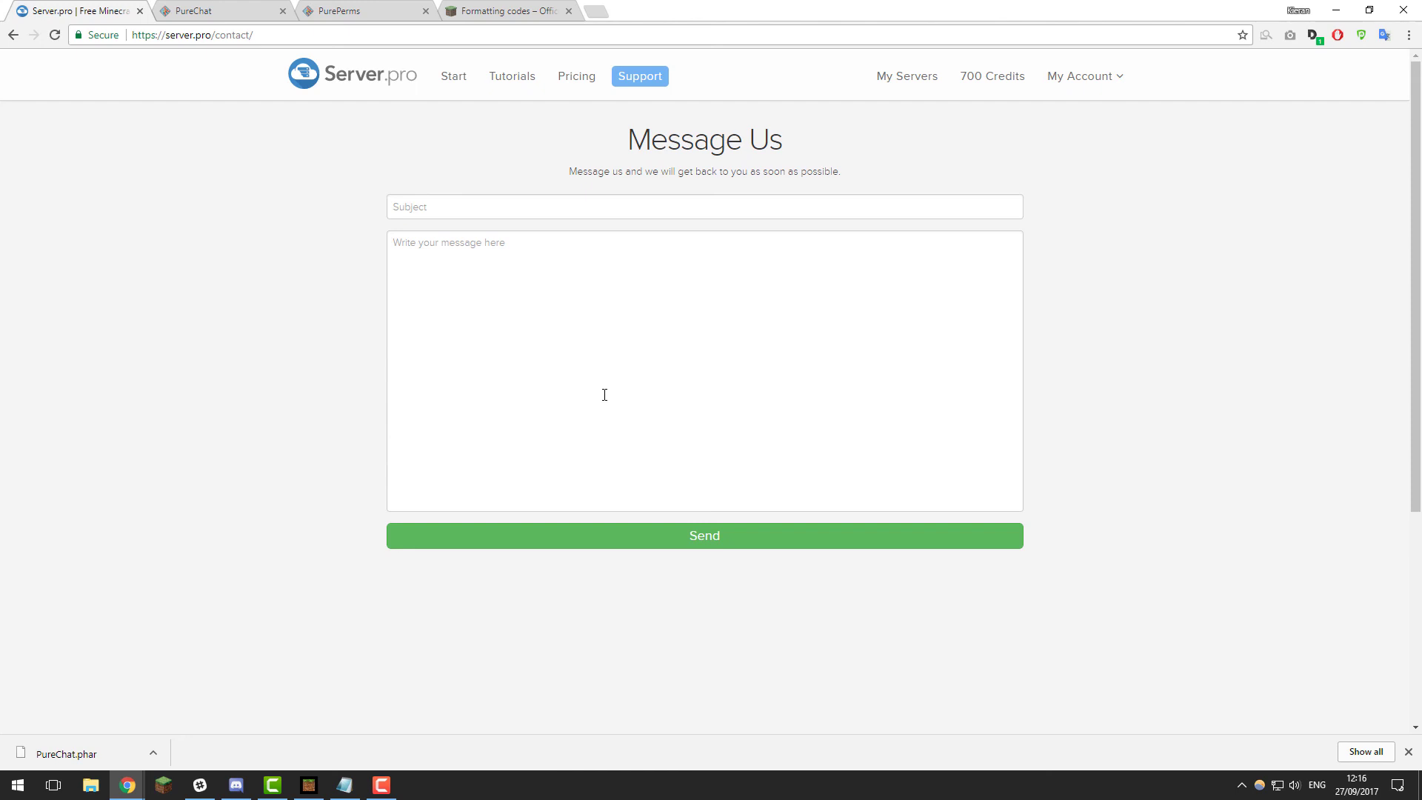
mouse_move(673, 420)
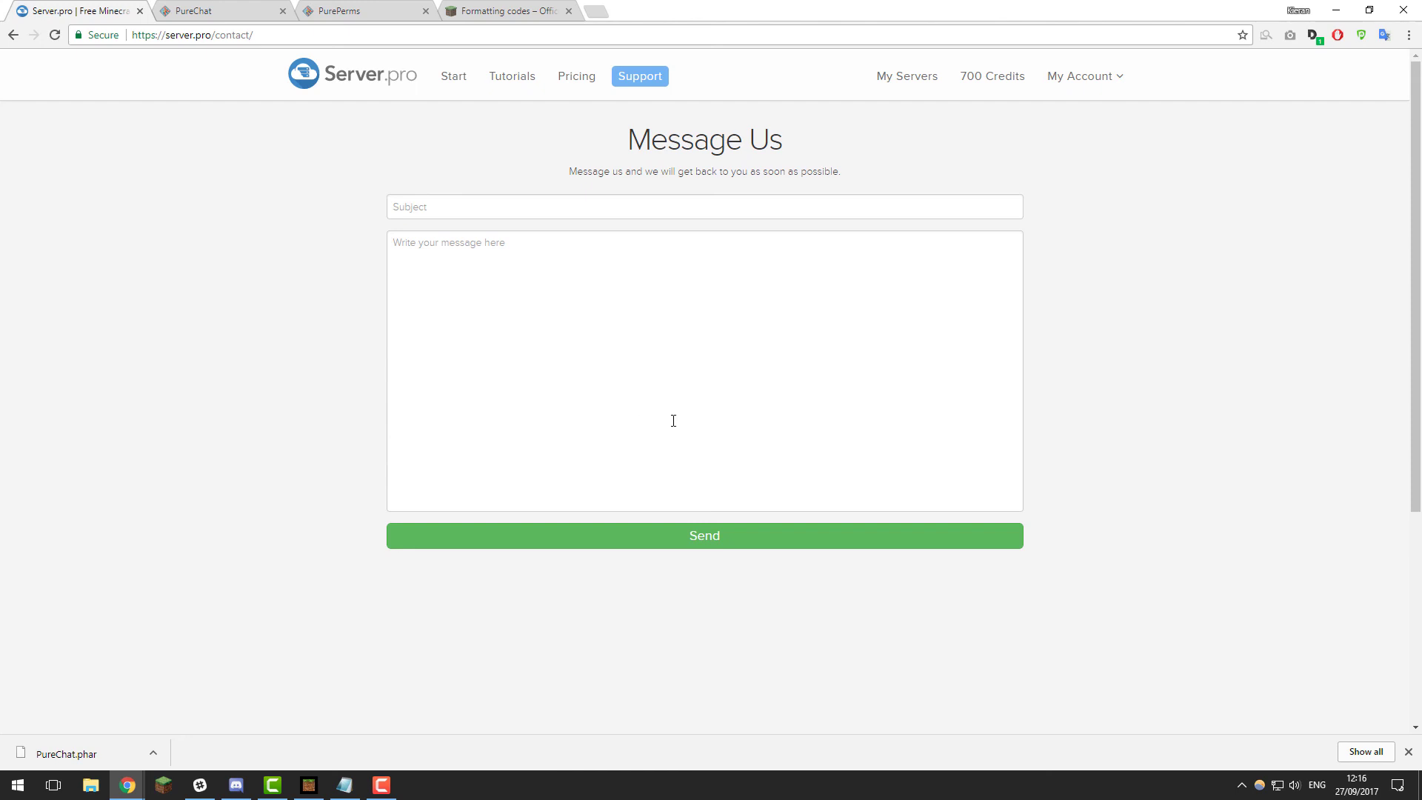